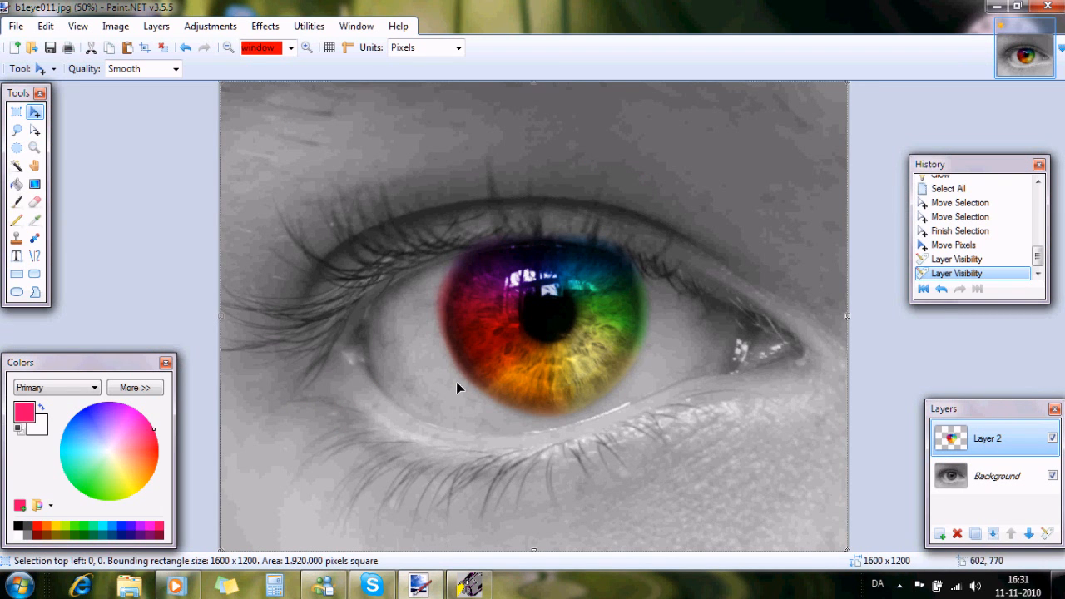
mouse_move(676, 188)
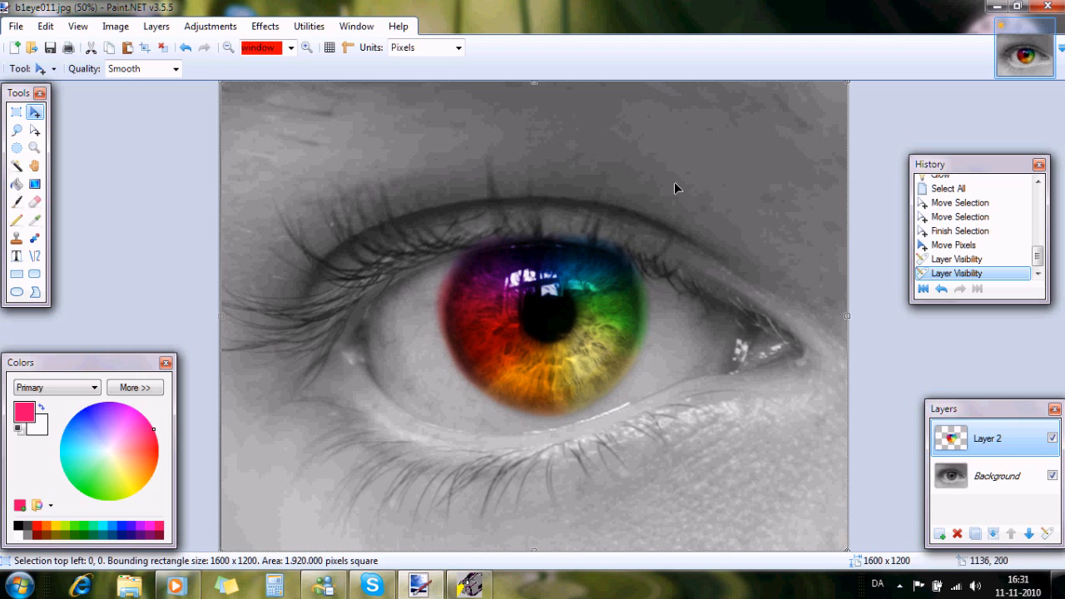
mouse_move(230, 159)
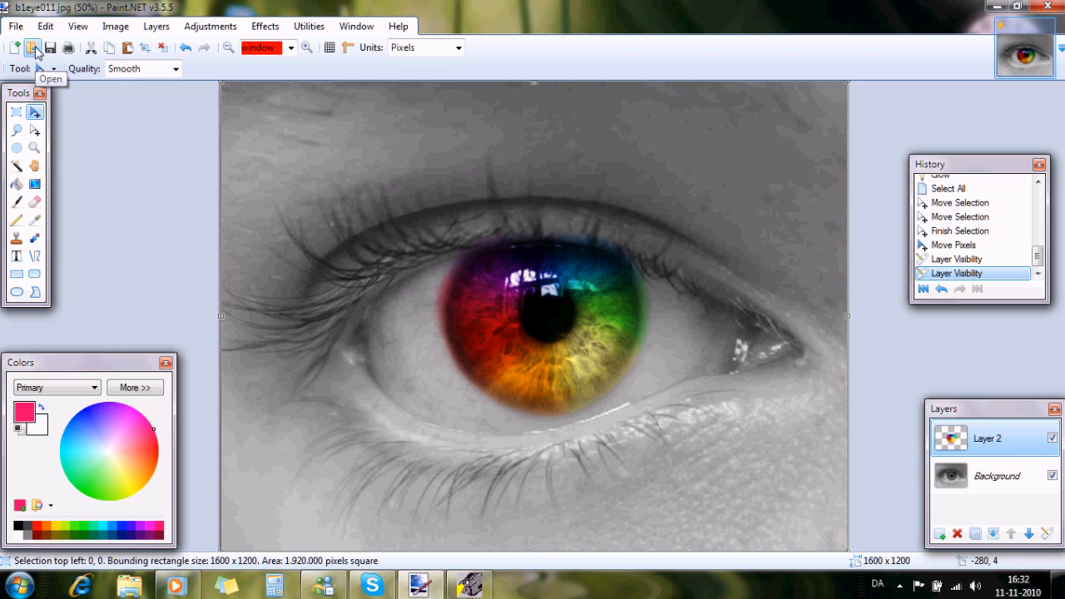
- Open the colour eye photo b1eye011 from the Pictures library as a new image
left_click(33, 46)
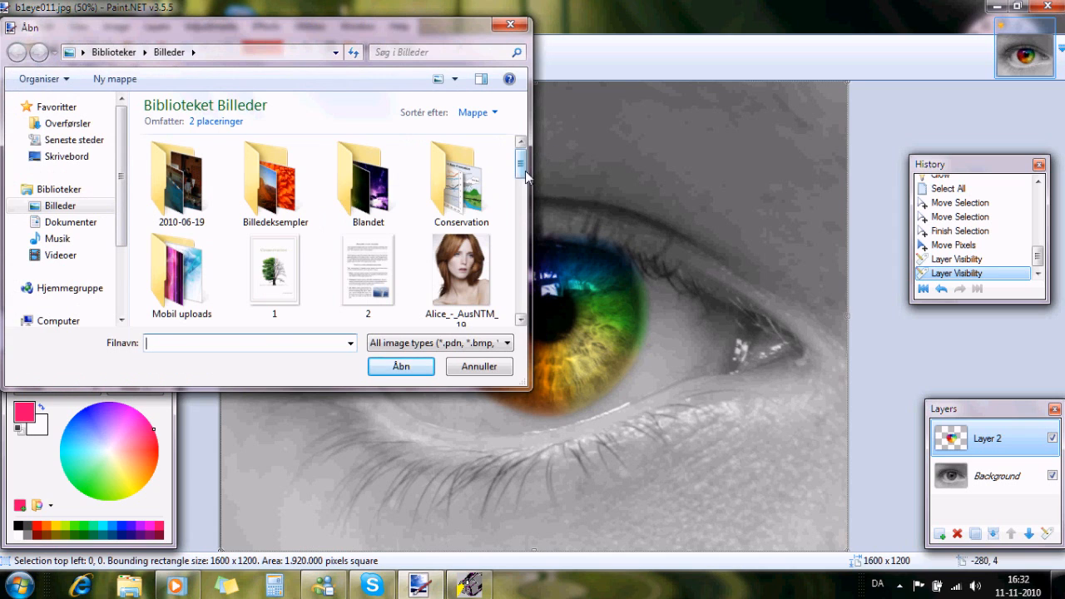
scroll("down", 3)
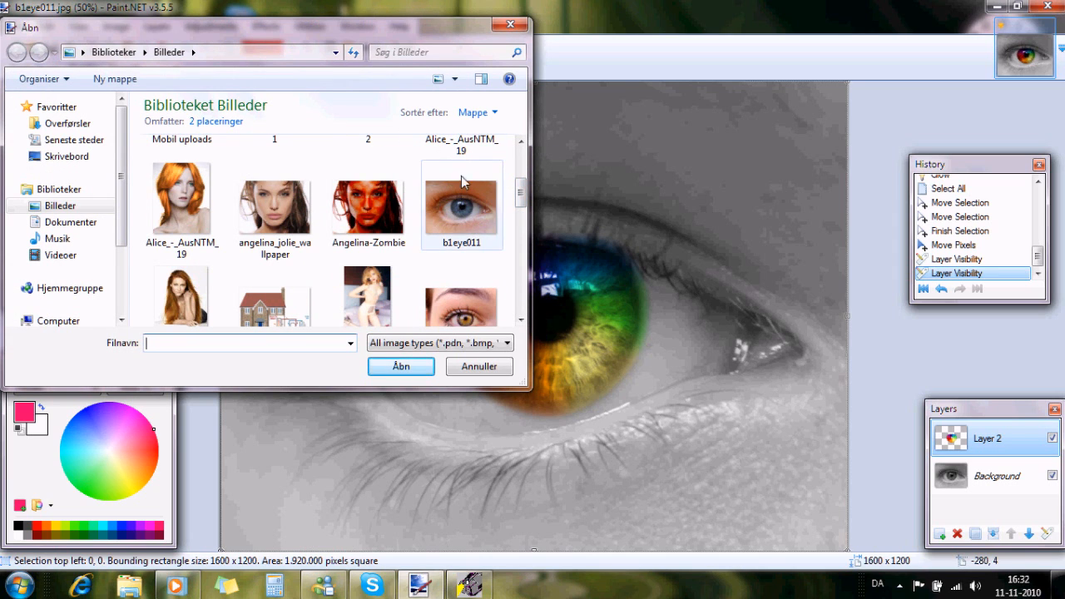
left_click(479, 366)
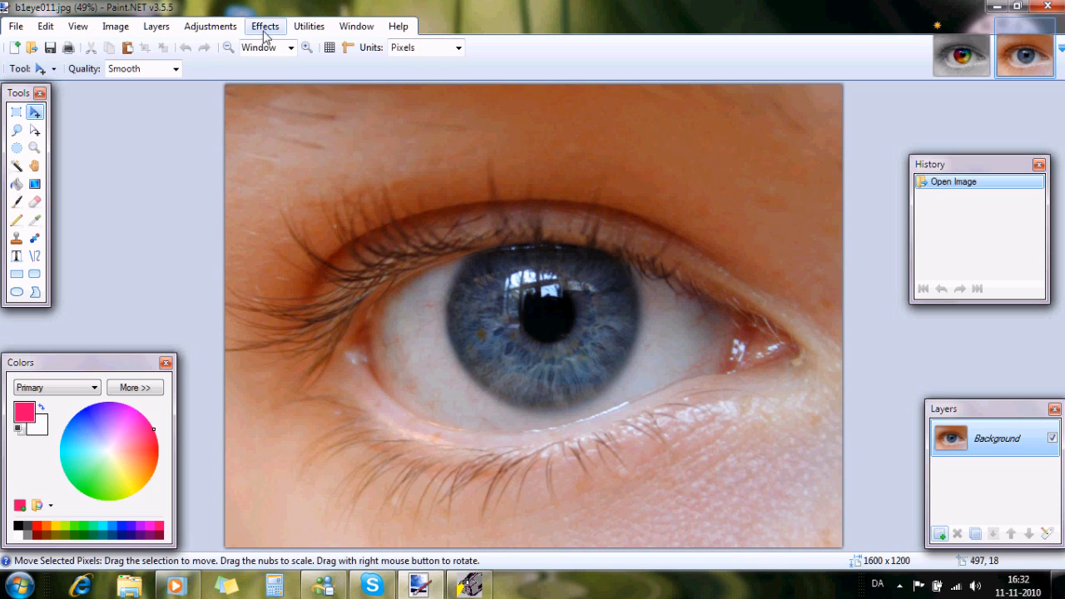
- Apply the Black and White adjustment to the eye photo
left_click(210, 27)
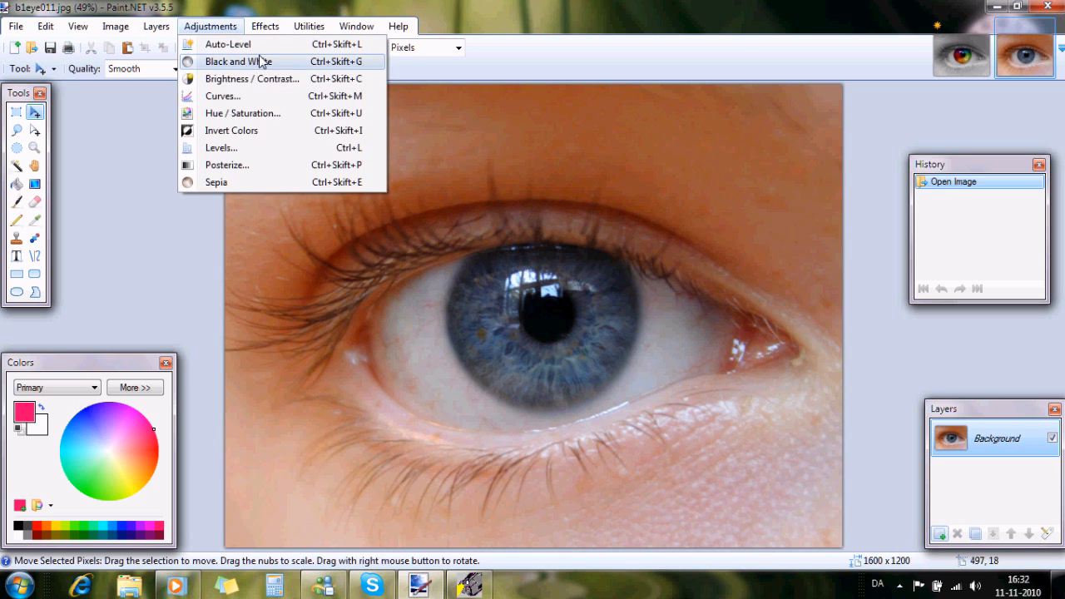
left_click(241, 60)
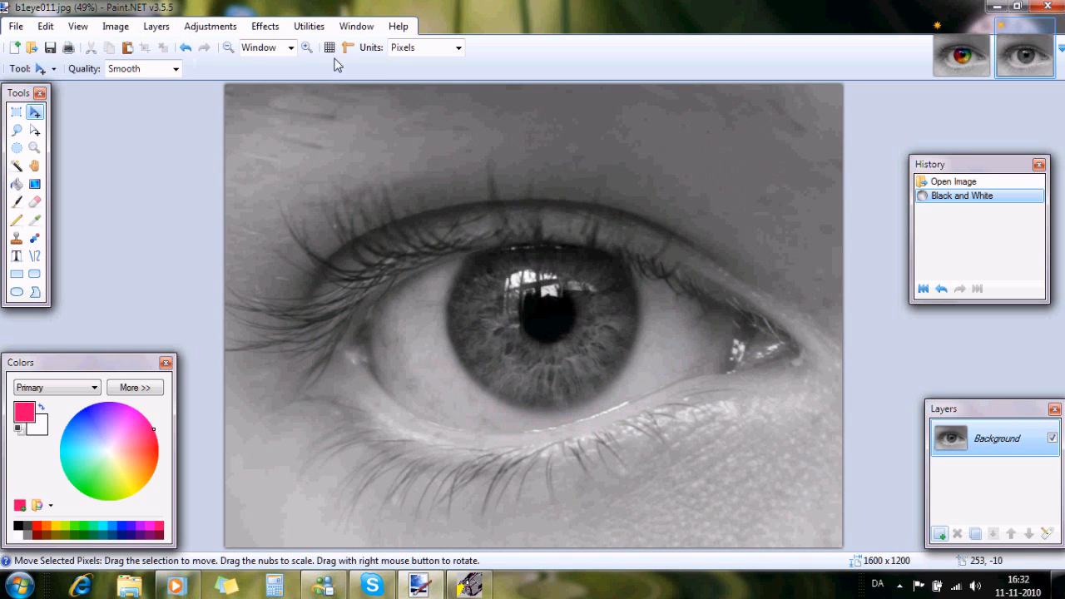
mouse_move(892, 476)
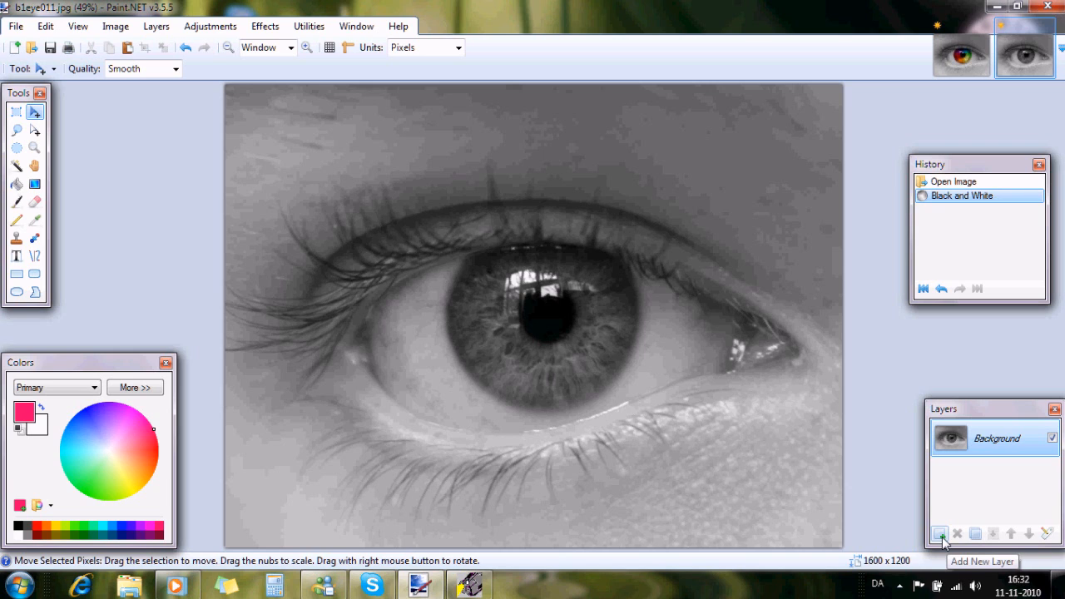
- Add an empty Layer 2 above the photo and set its blend mode to Overlay
left_click(939, 533)
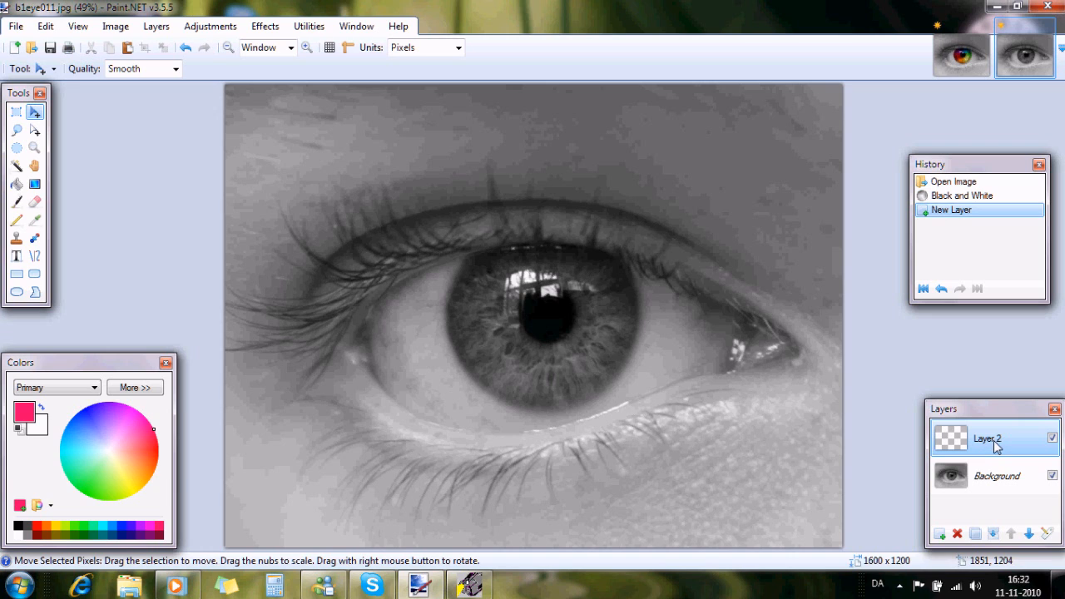
double_click(985, 440)
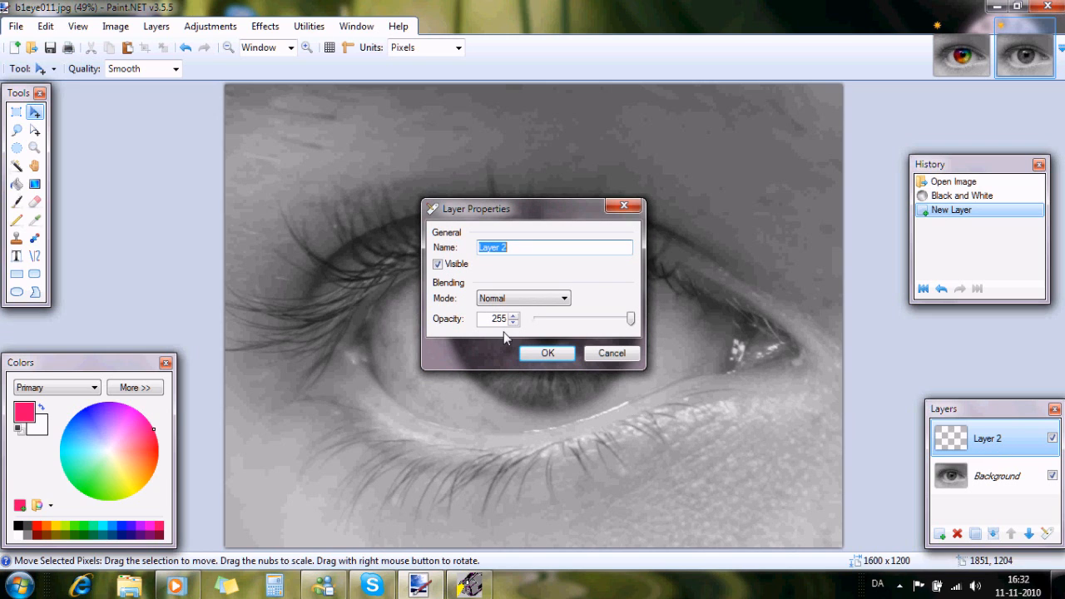
left_click(563, 298)
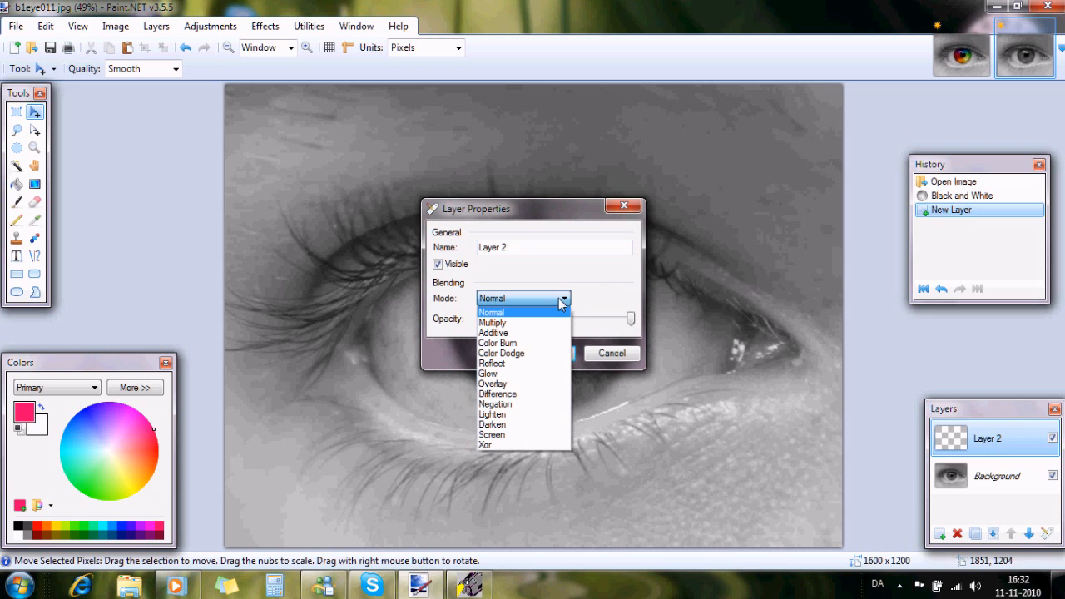
left_click(491, 382)
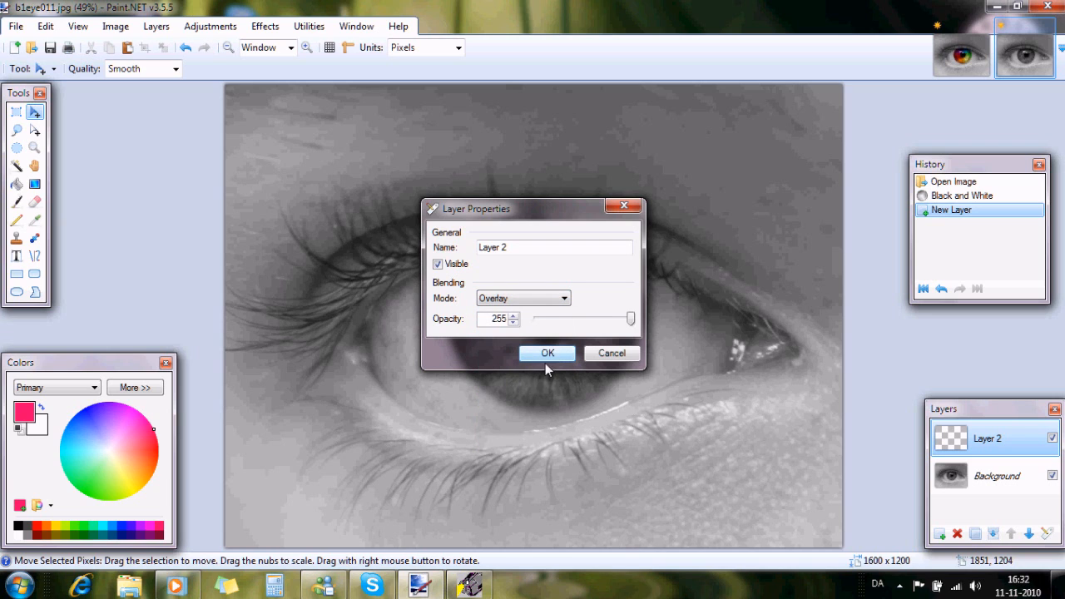
left_click(546, 353)
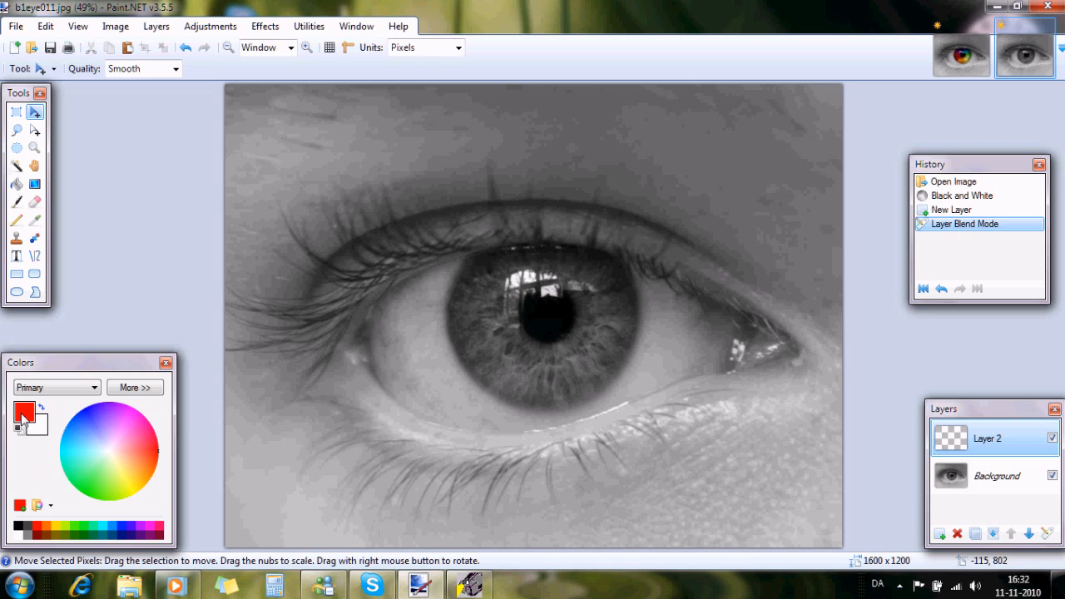
mouse_move(25, 413)
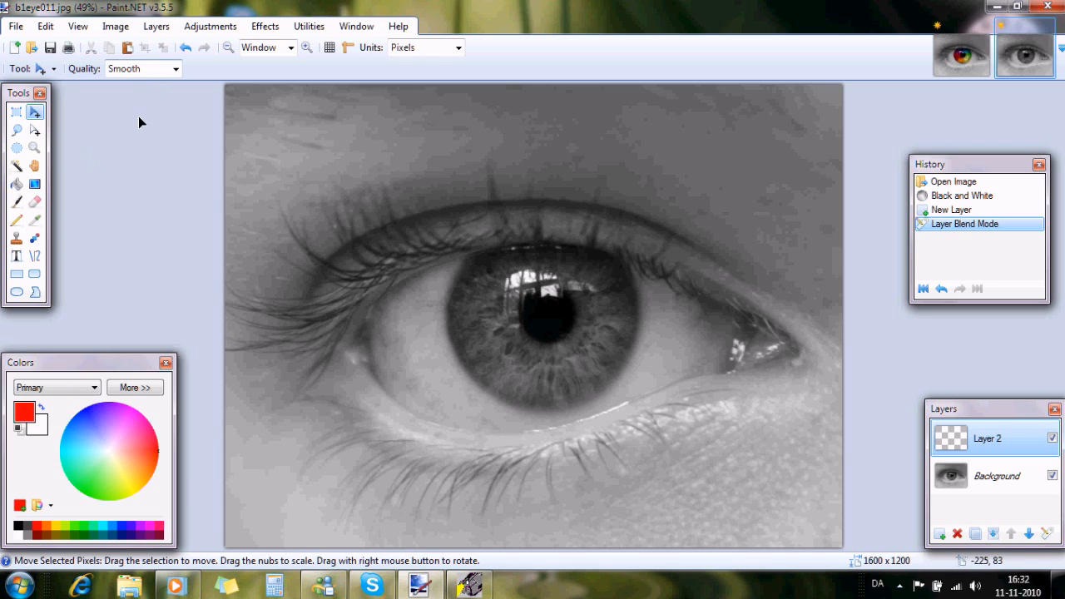
mouse_move(84, 167)
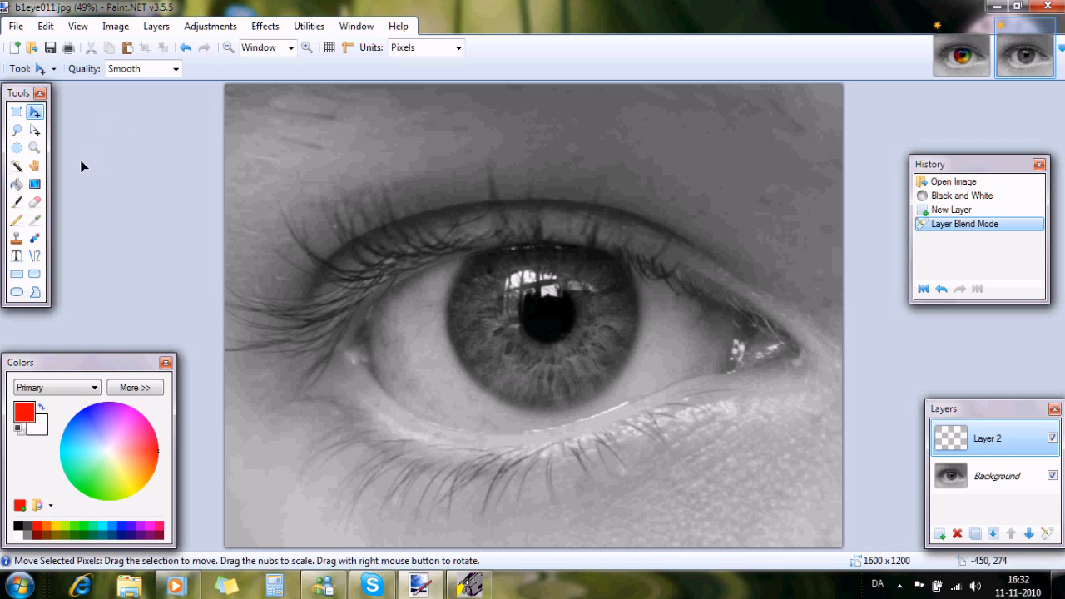
- Zoom in on the iris, then back out so the whole iris is visible
left_click(16, 203)
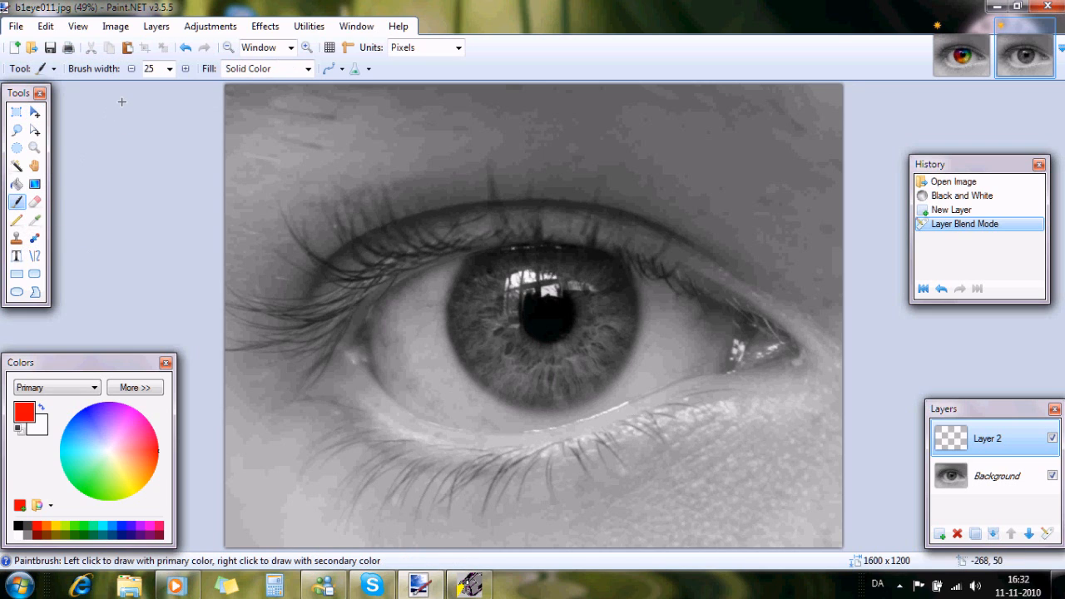
mouse_move(486, 312)
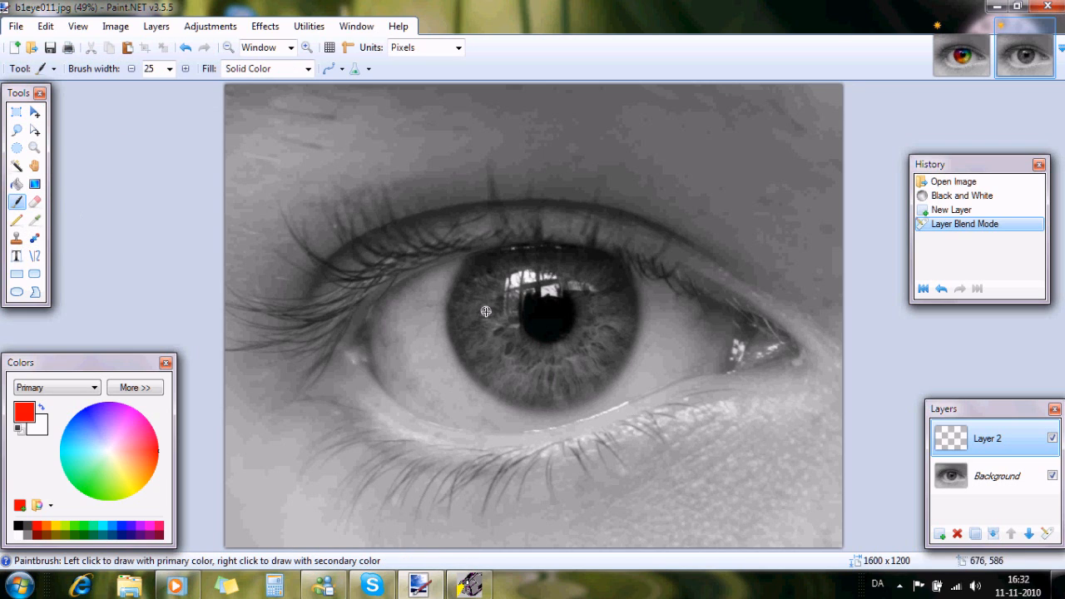
left_click(16, 146)
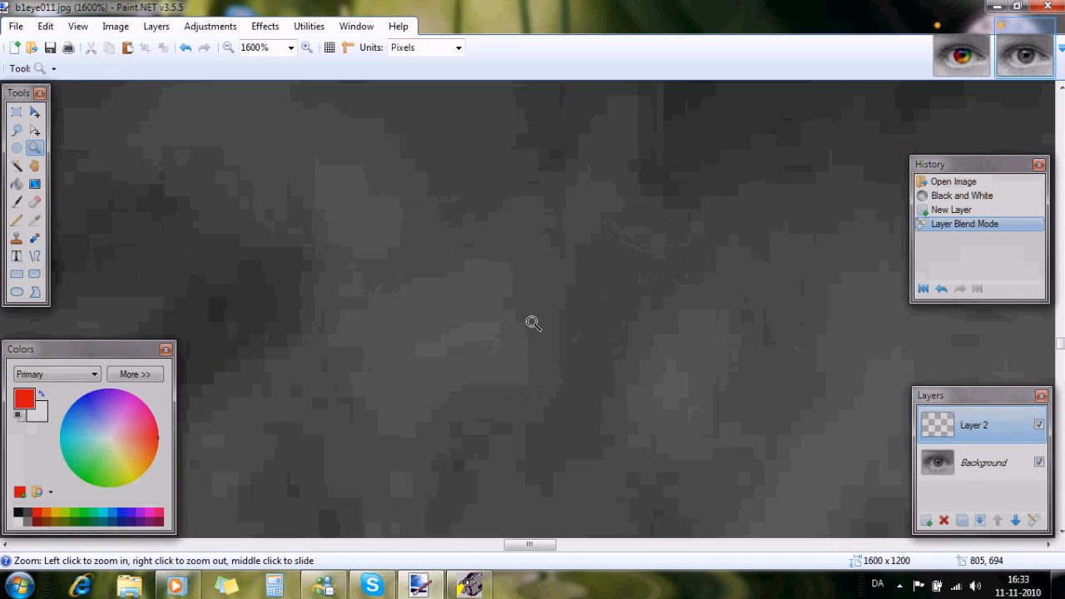
right_click(532, 323)
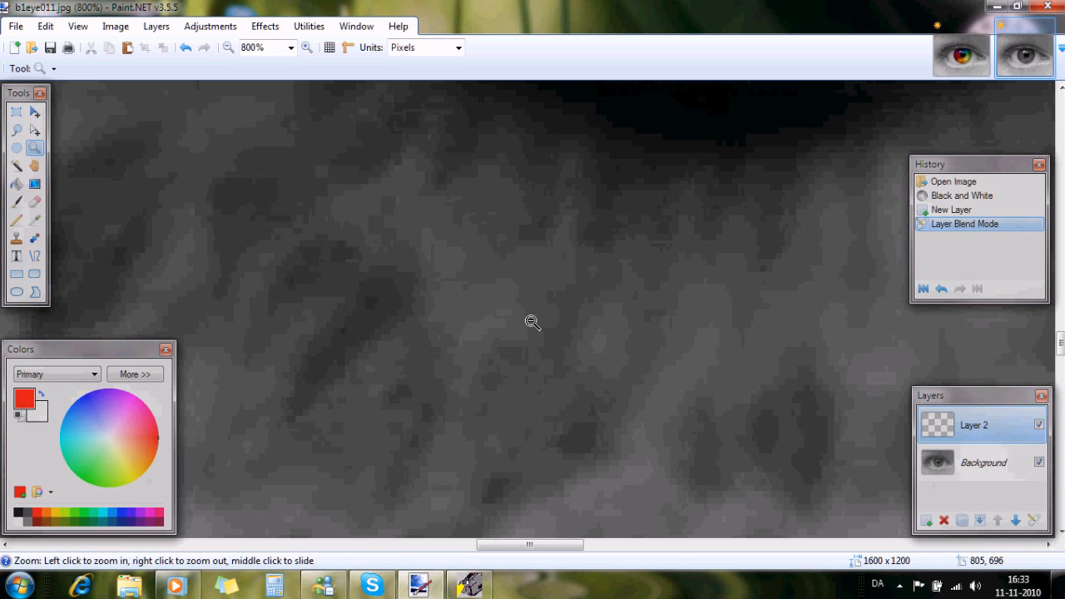
right_click(532, 323)
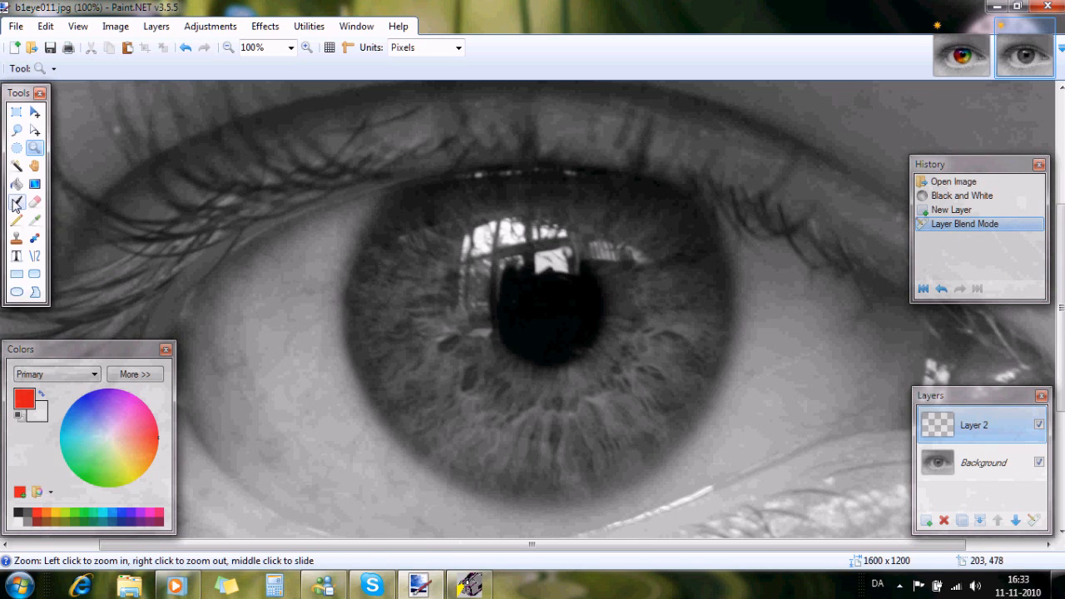
- Brush a filled red wedge over the lower-left iris section up to the pupil
left_click(17, 203)
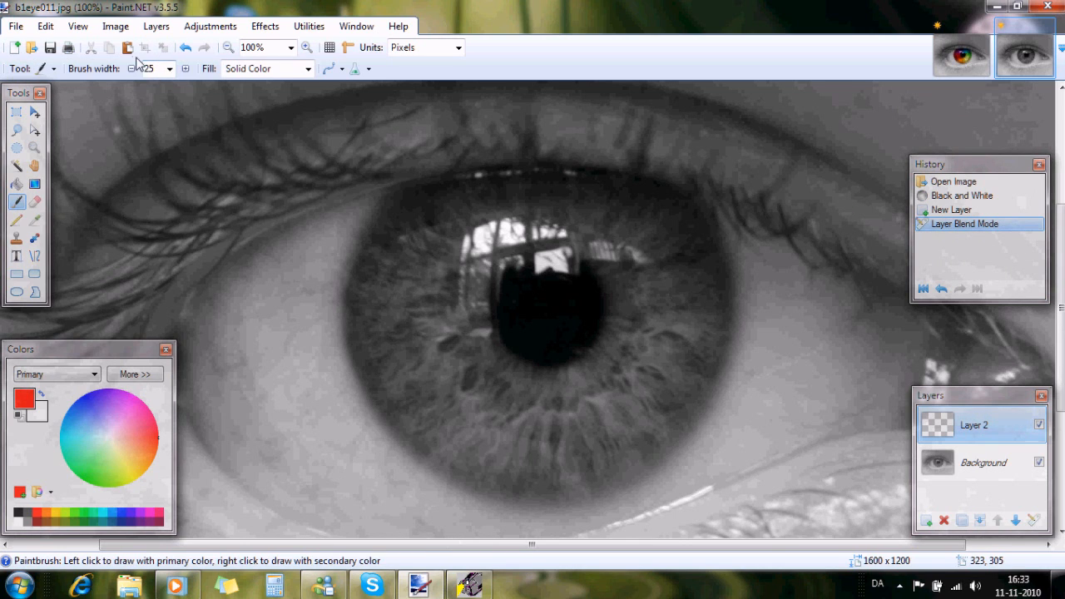
mouse_move(522, 363)
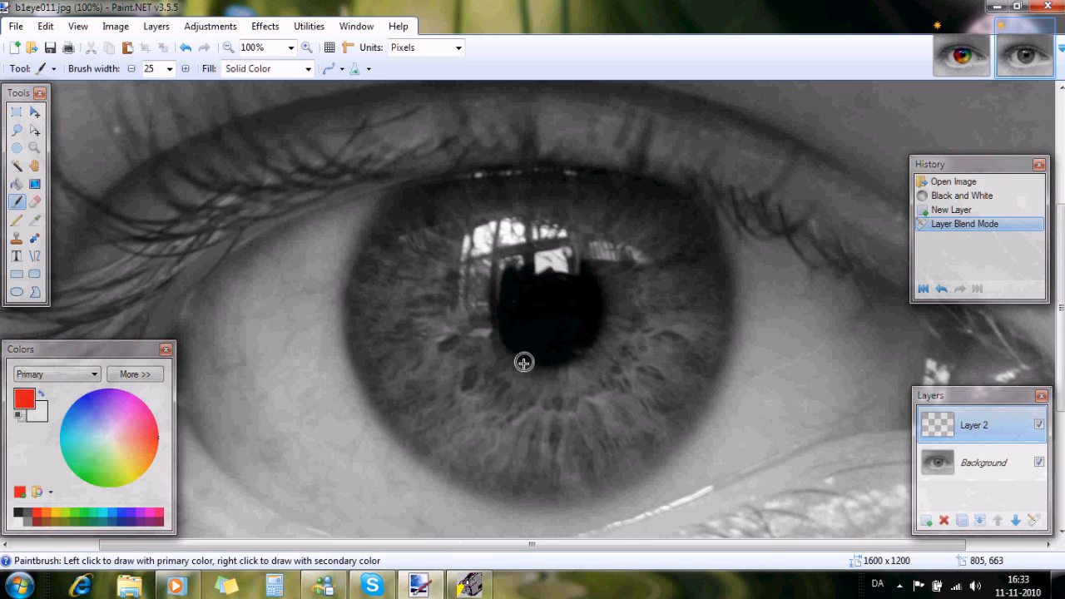
mouse_move(354, 316)
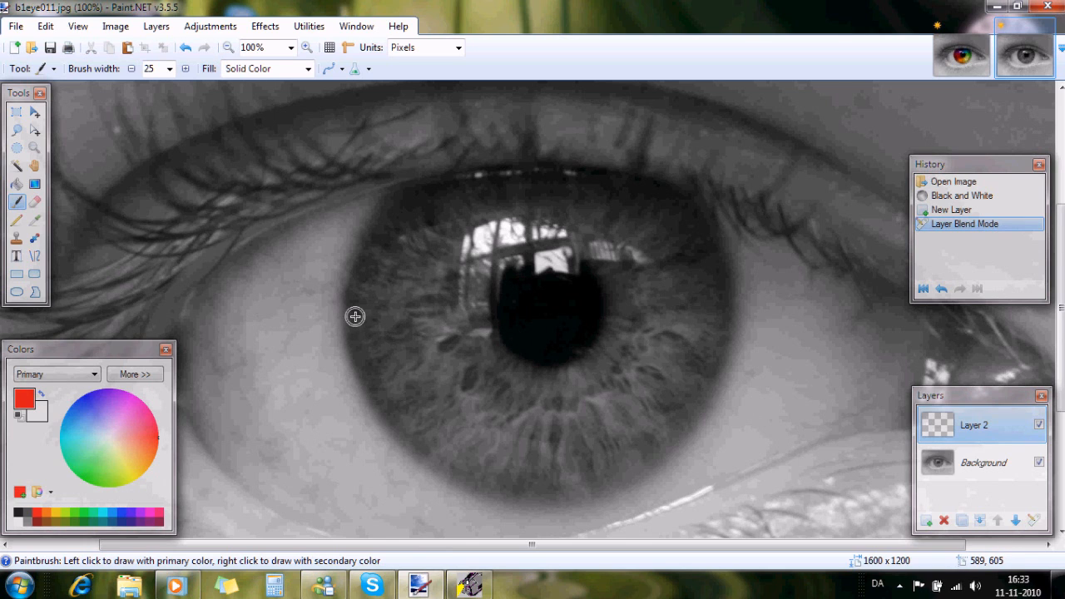
mouse_move(373, 314)
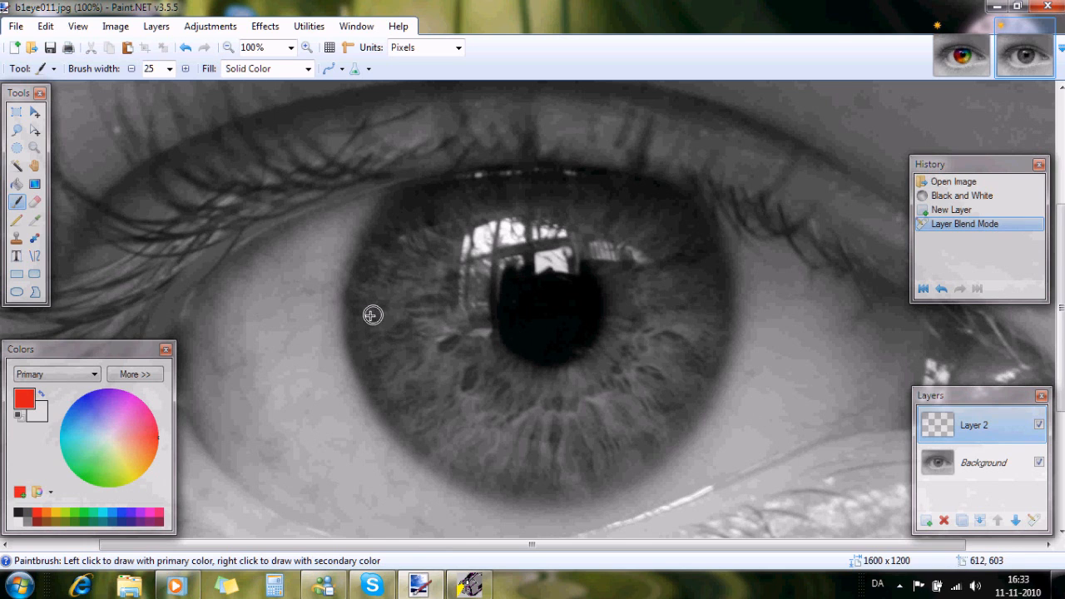
mouse_move(696, 360)
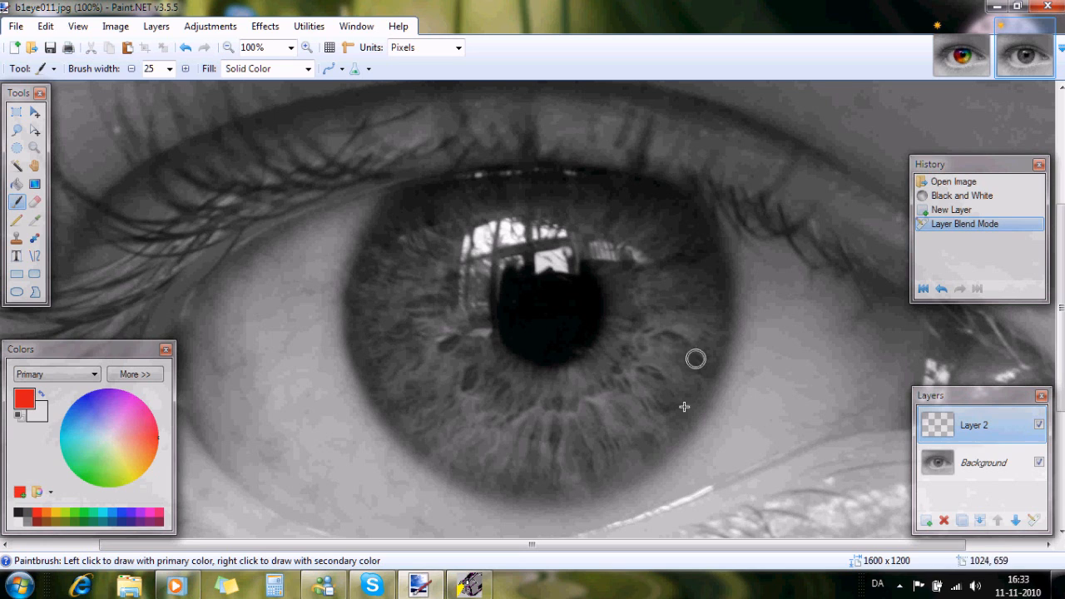
mouse_move(500, 286)
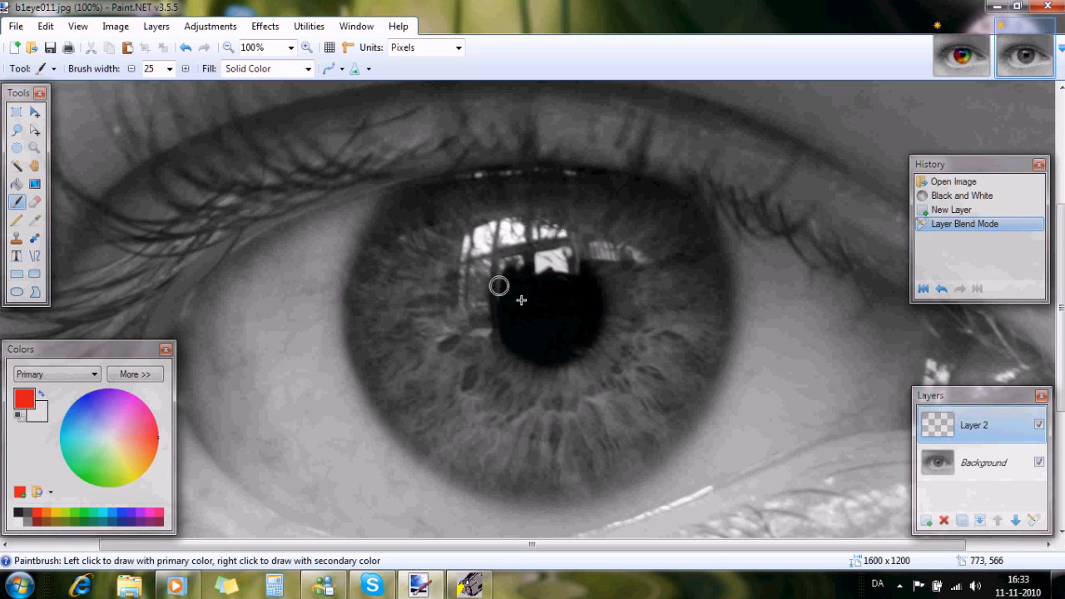
mouse_move(383, 300)
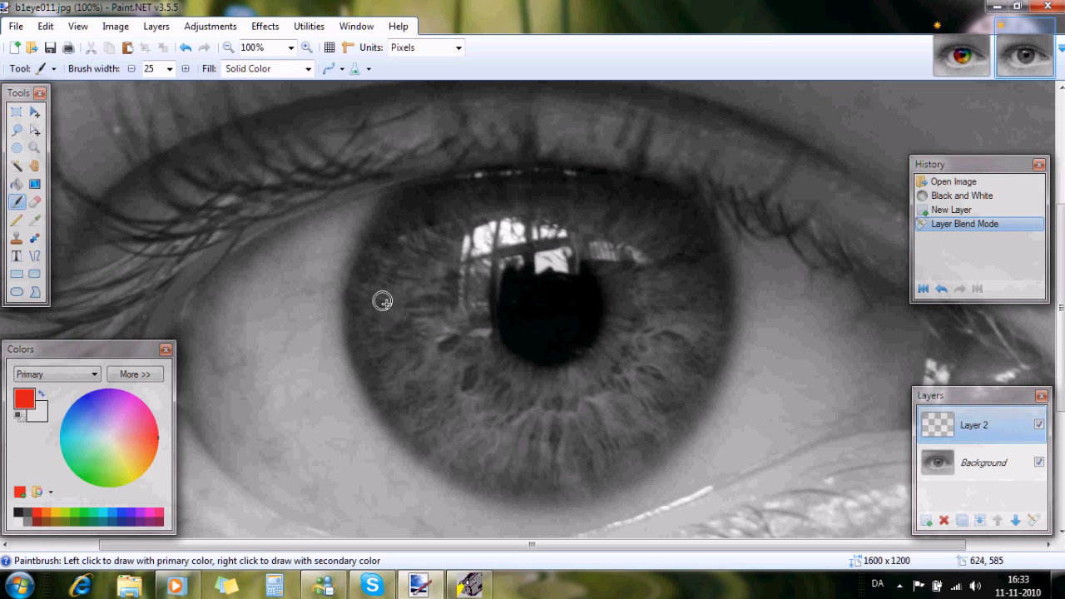
mouse_move(373, 306)
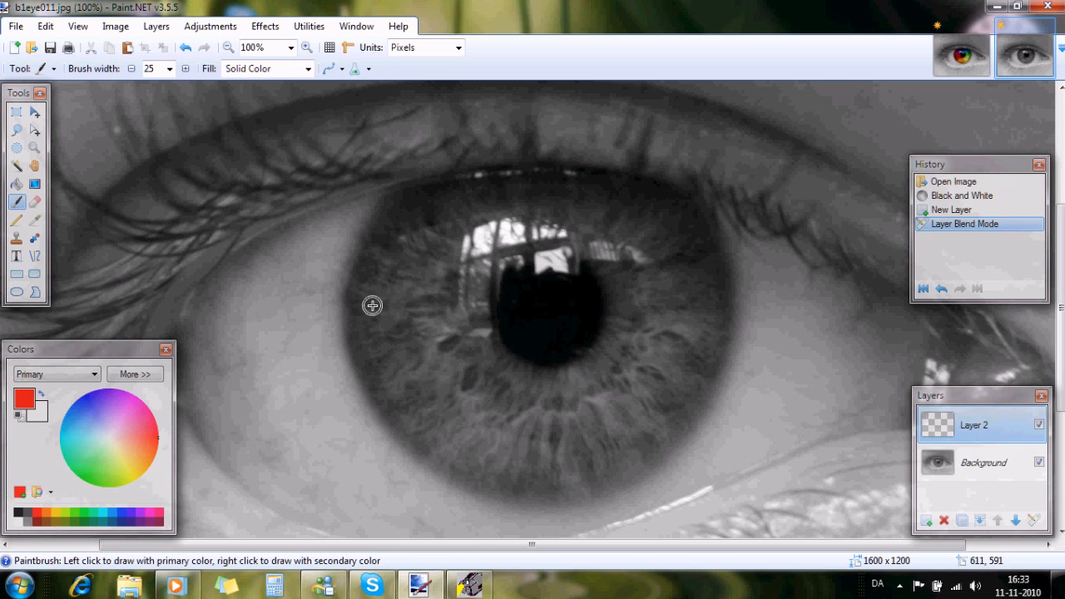
left_click_drag(373, 306, 395, 383)
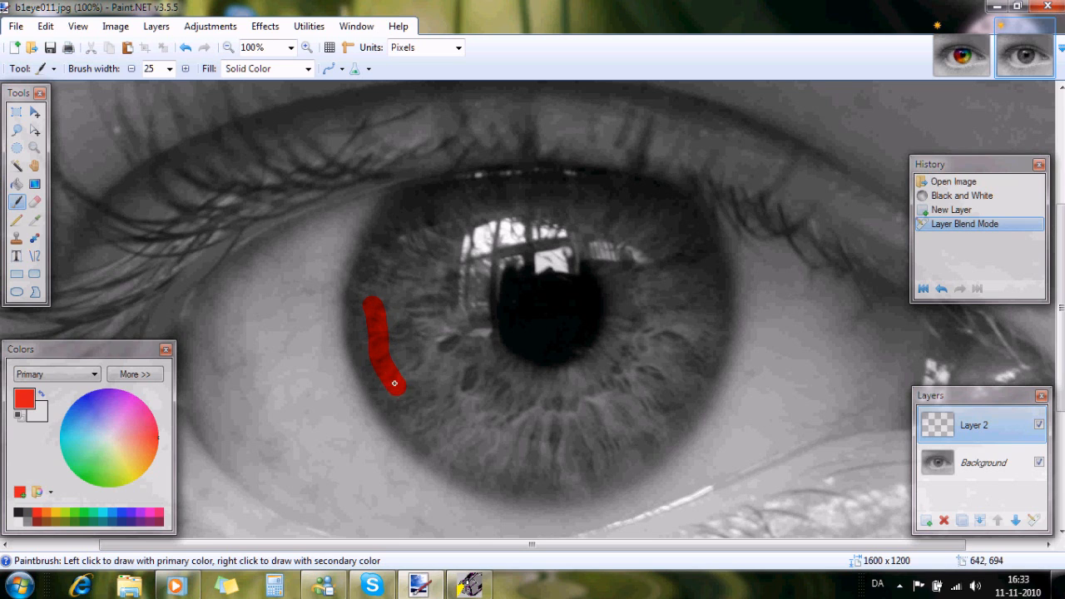
left_click_drag(396, 383, 419, 410)
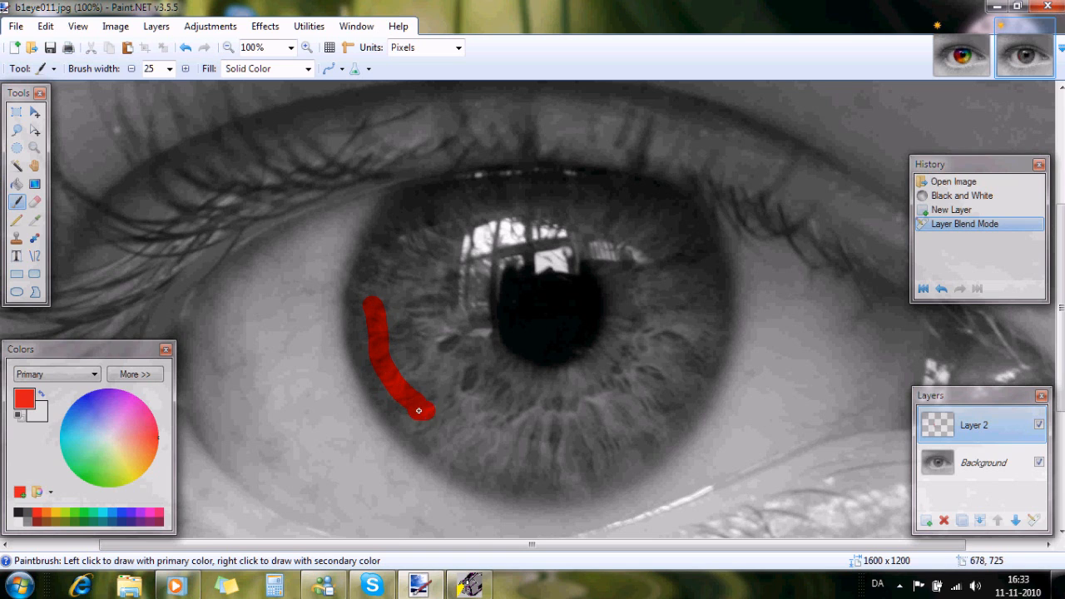
left_click_drag(419, 410, 499, 343)
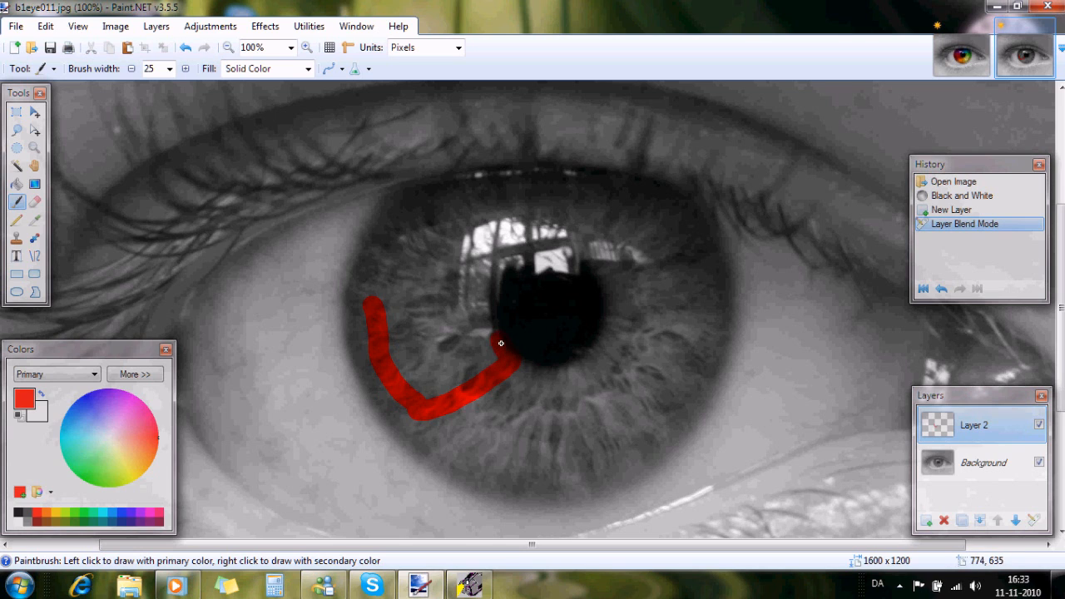
left_click_drag(501, 342, 408, 310)
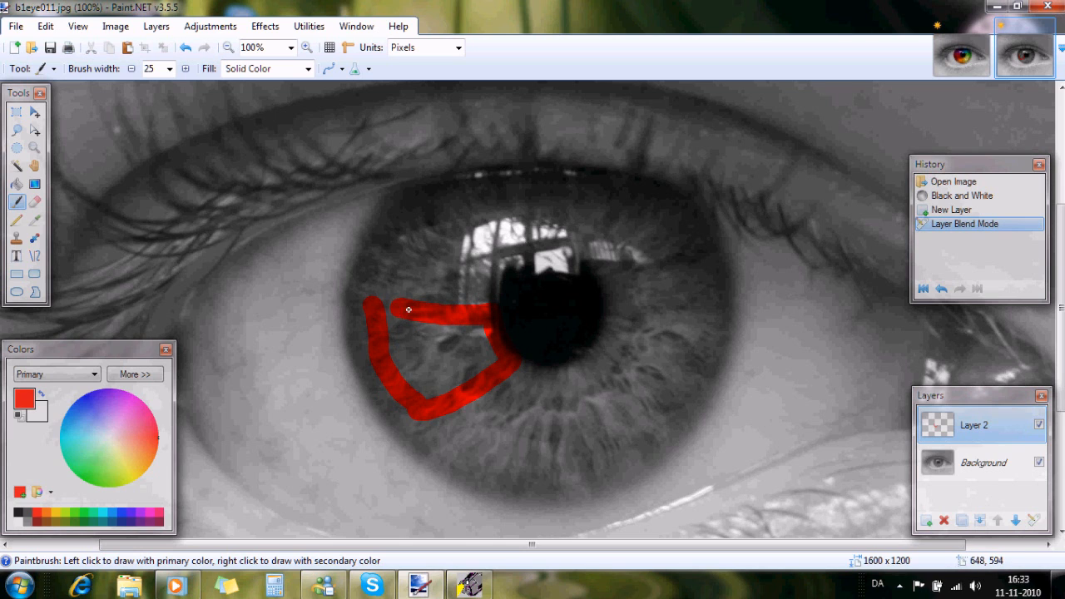
left_click_drag(408, 309, 469, 382)
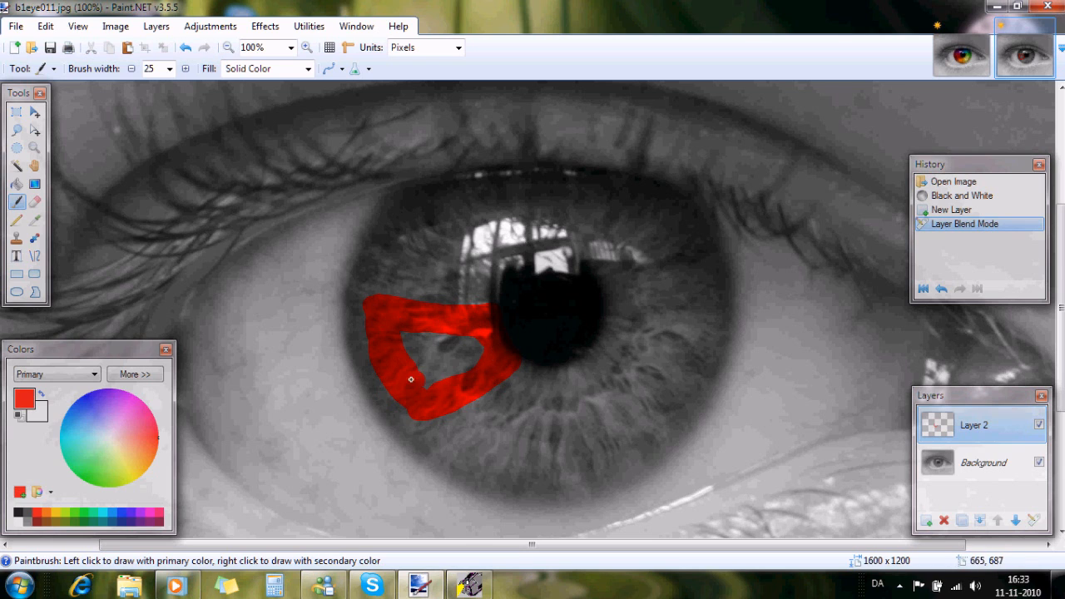
left_click_drag(412, 380, 432, 370)
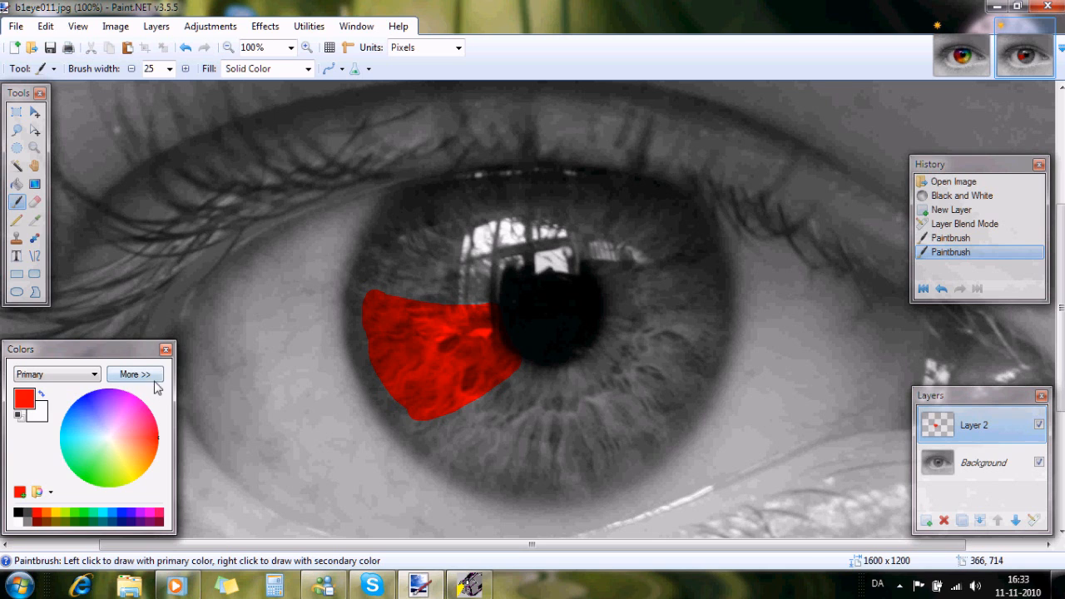
- View the detailed colour values, then pick orange as the brush colour
left_click(133, 373)
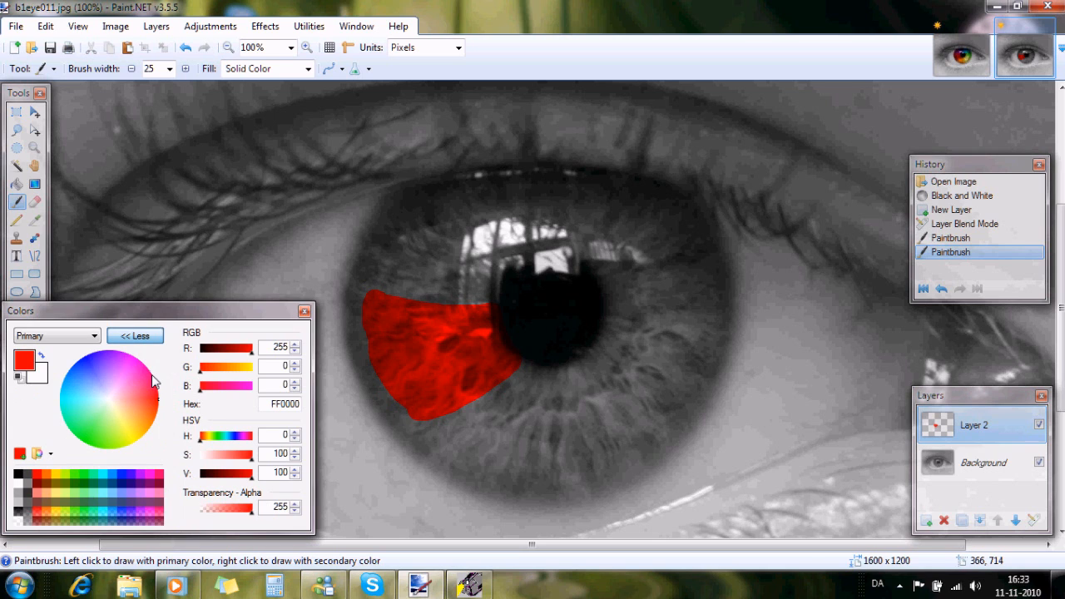
mouse_move(253, 360)
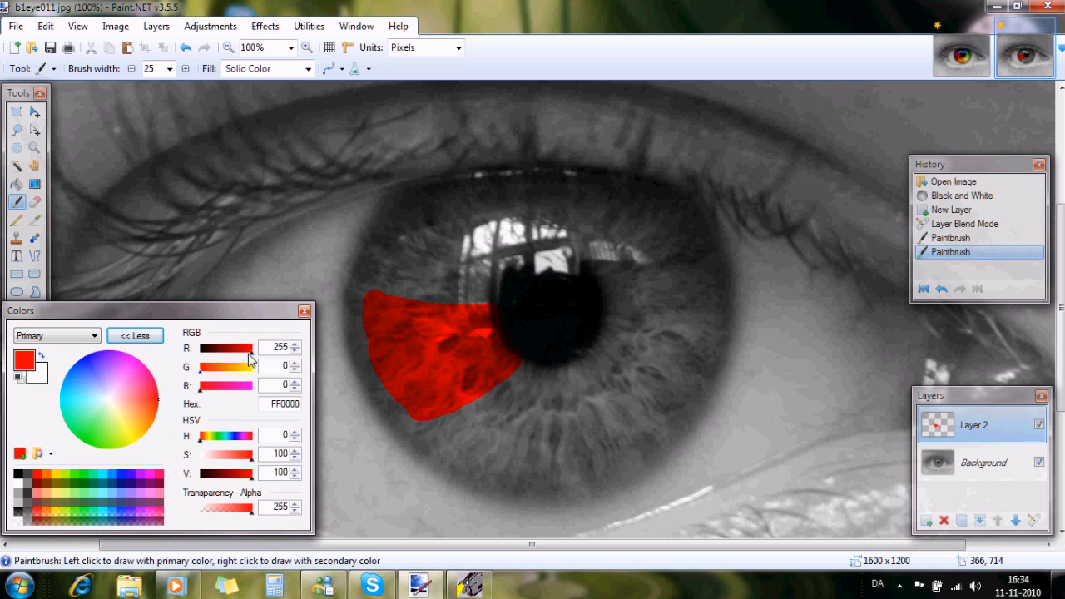
mouse_move(197, 516)
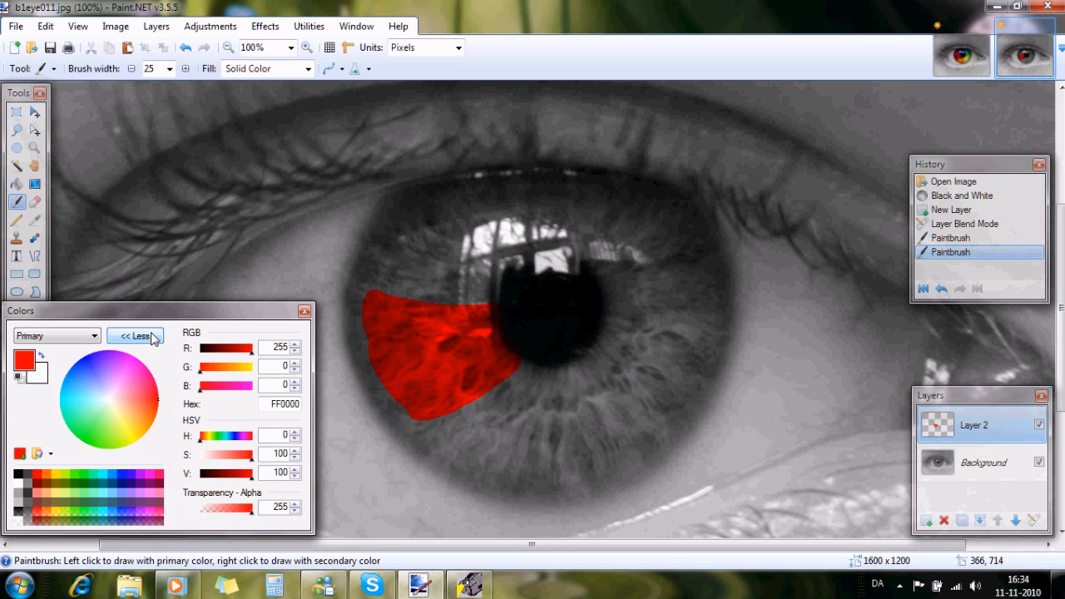
left_click(135, 336)
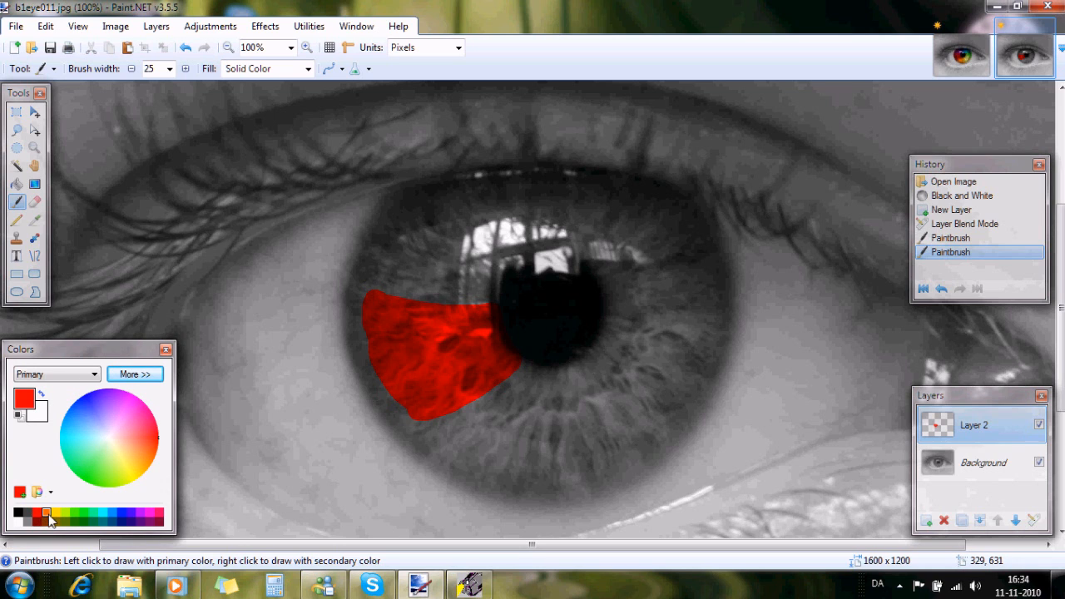
left_click(47, 512)
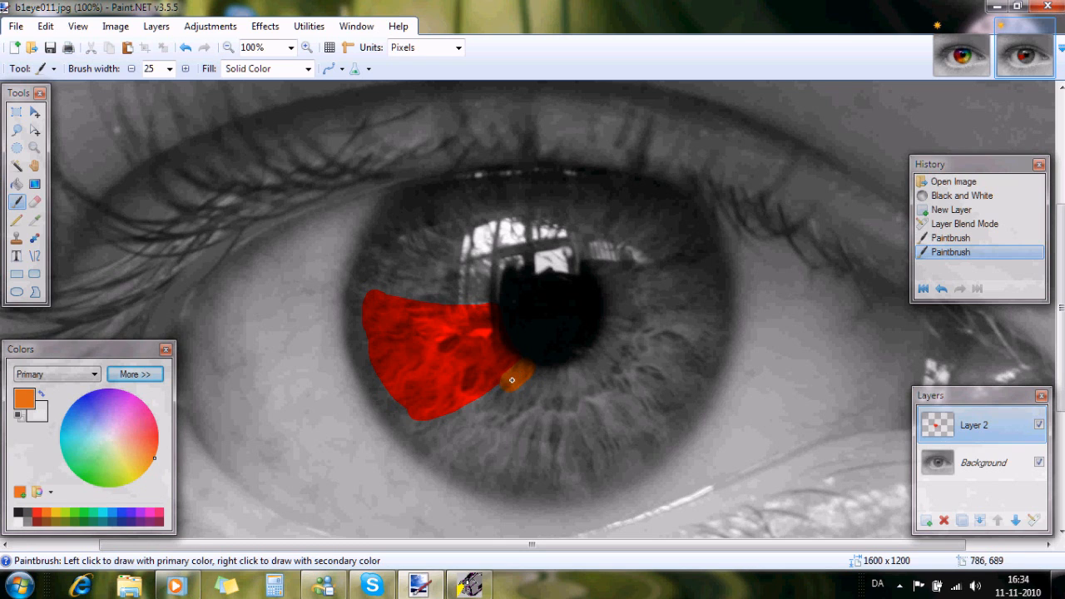
- Brush a filled orange wedge below the pupil beside the red area
left_click_drag(513, 379, 426, 429)
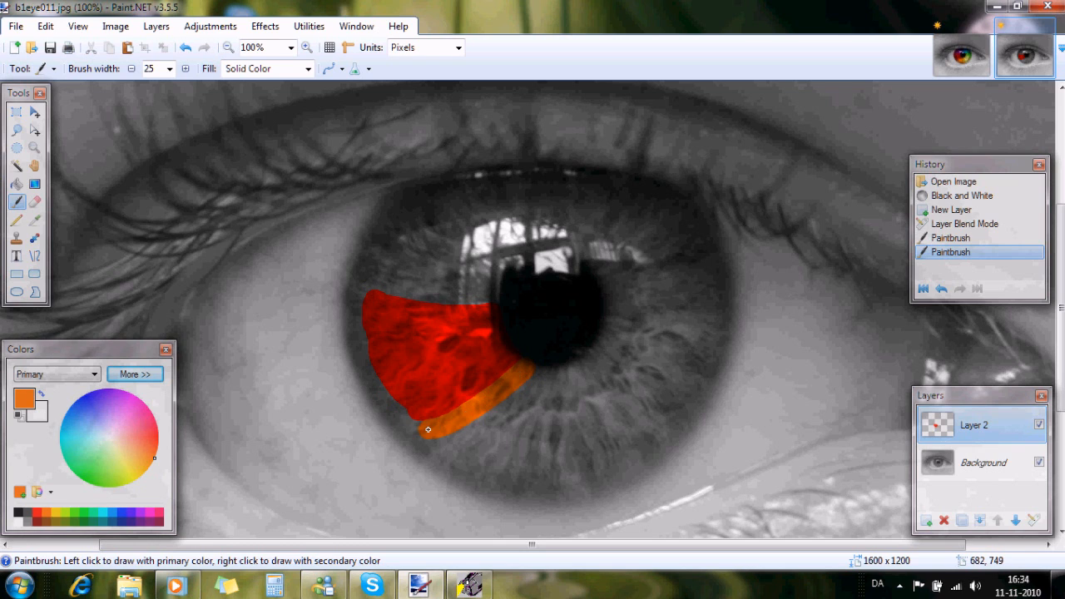
left_click_drag(430, 429, 492, 464)
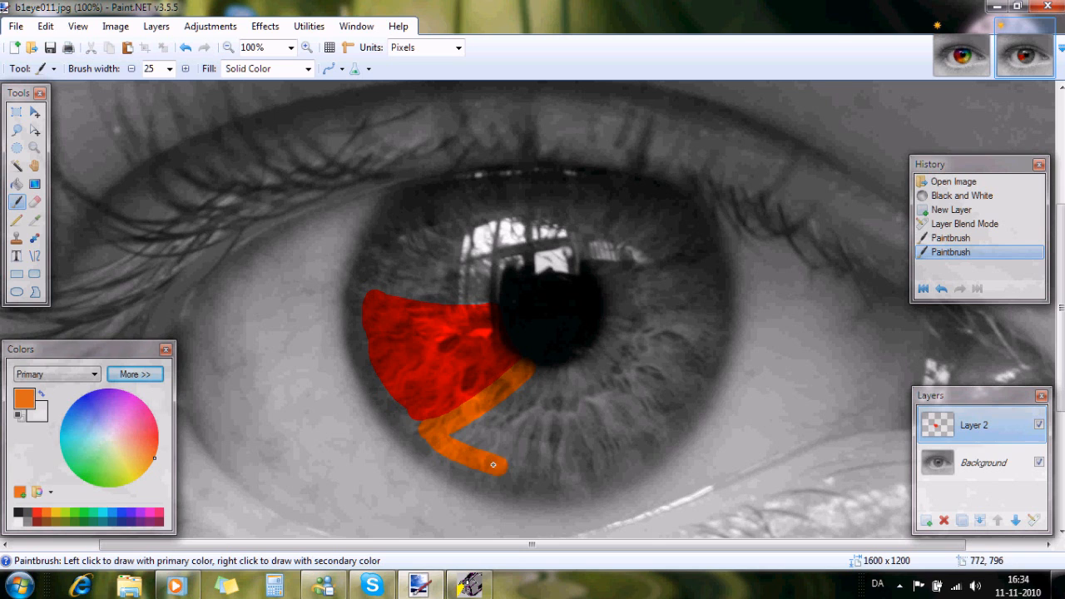
left_click_drag(493, 466, 559, 376)
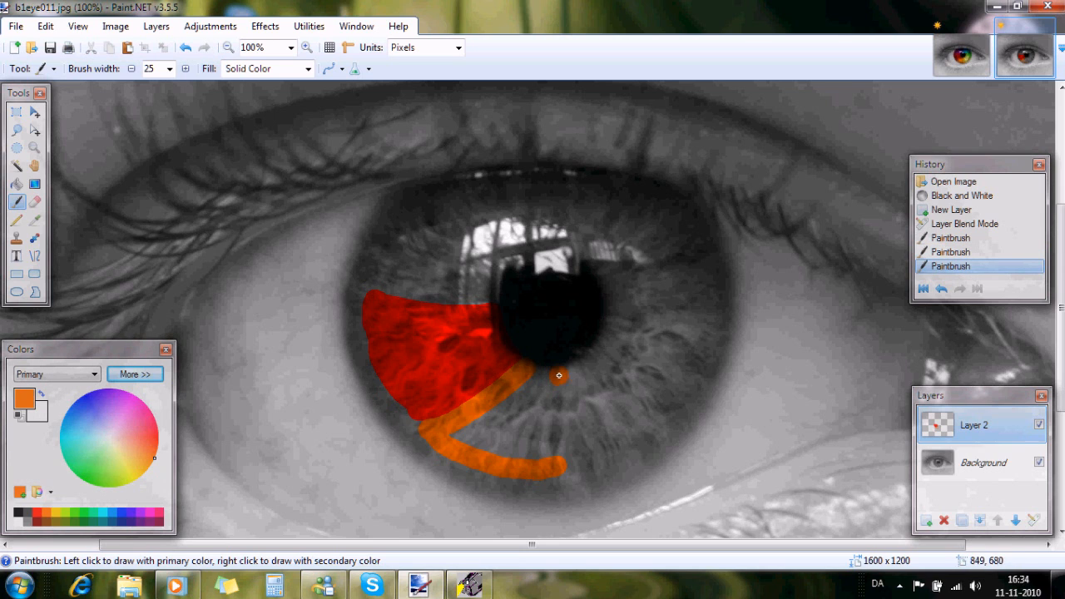
left_click_drag(559, 377, 459, 436)
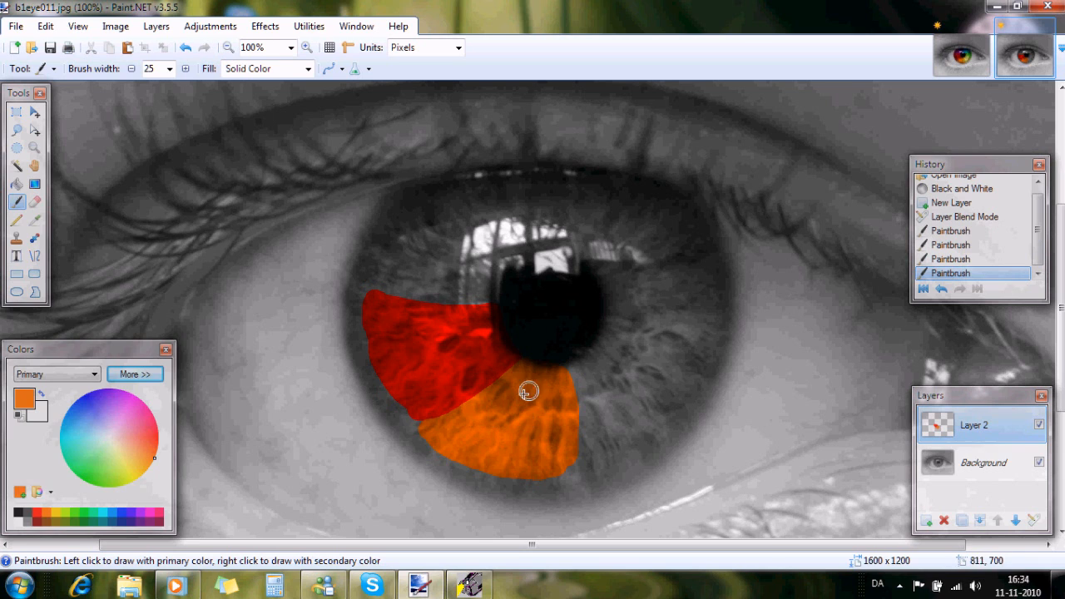
mouse_move(413, 493)
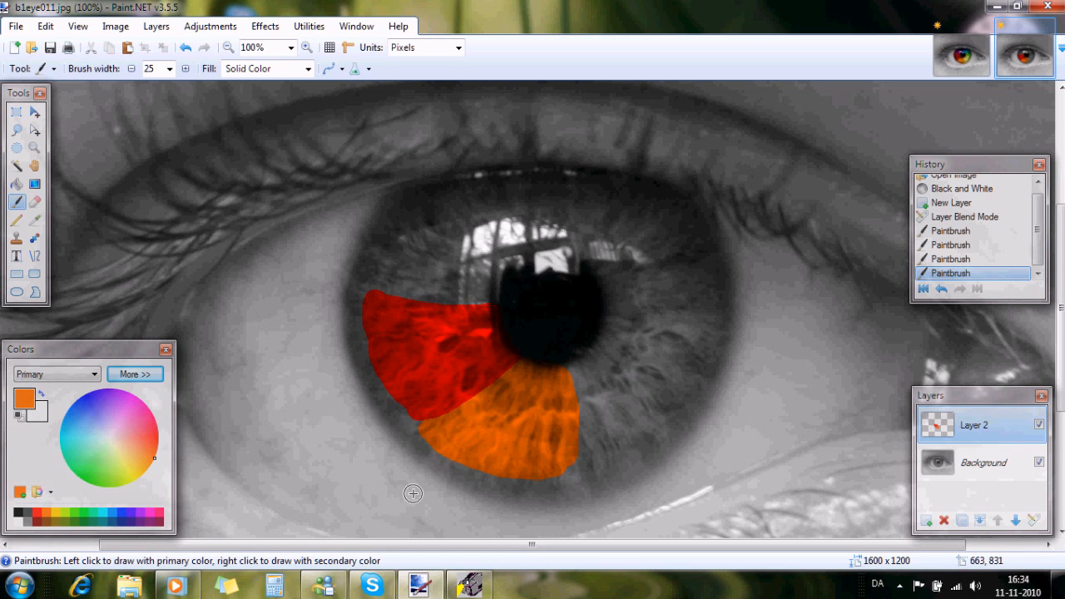
mouse_move(419, 463)
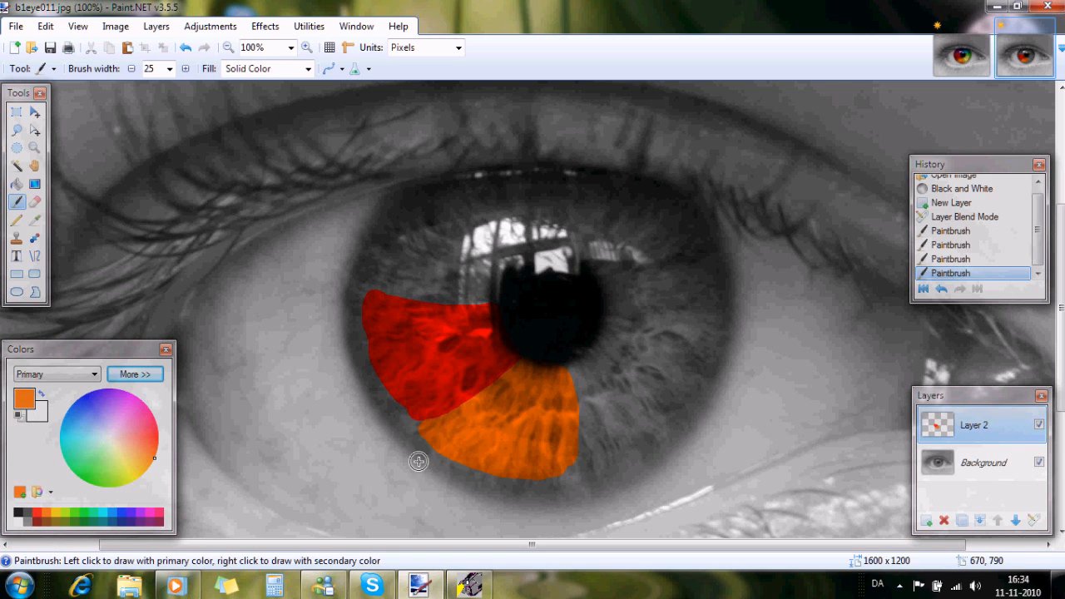
mouse_move(553, 390)
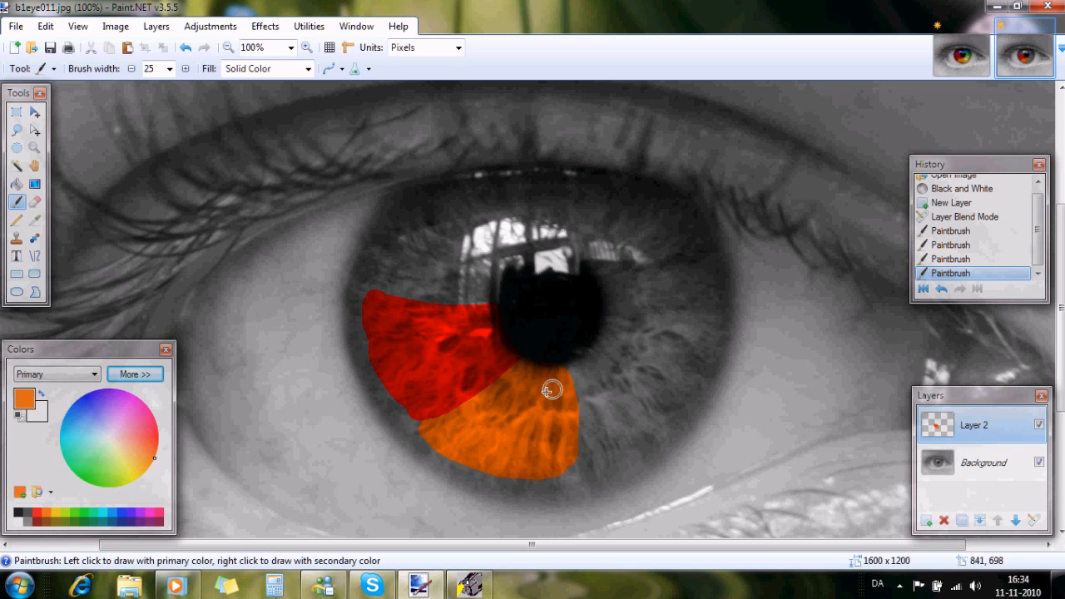
- Pick yellow and brush a filled yellow wedge on the lower-right iris
left_click(53, 520)
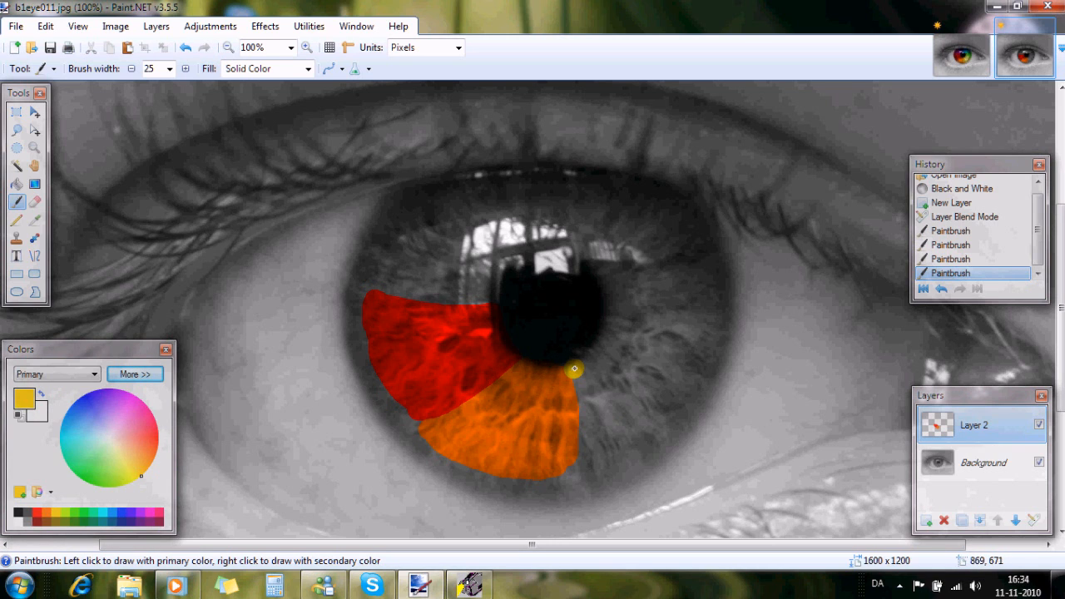
left_click_drag(574, 370, 649, 383)
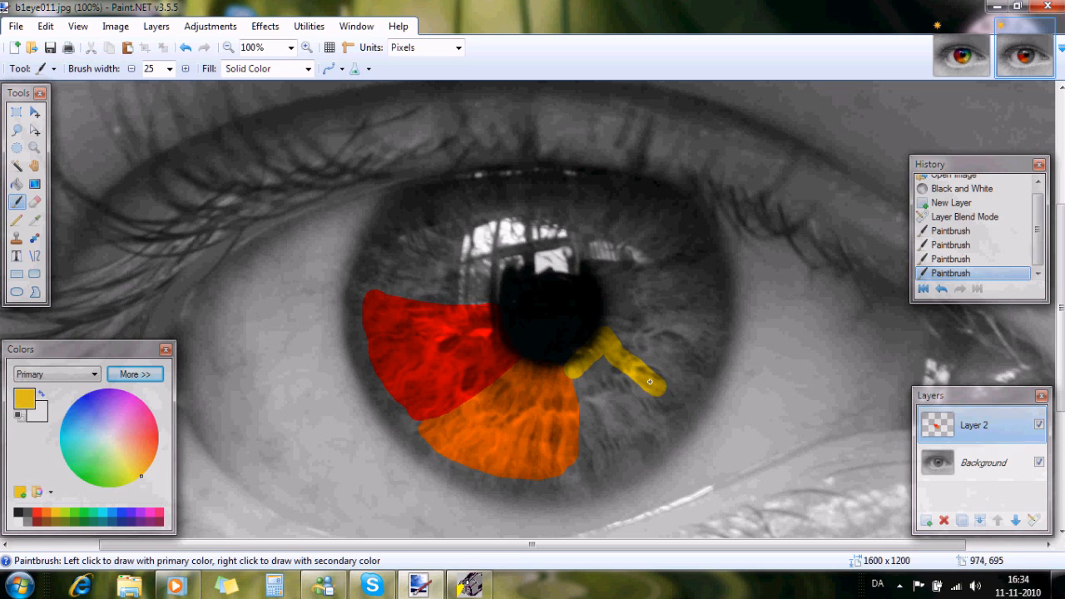
left_click_drag(641, 366, 573, 466)
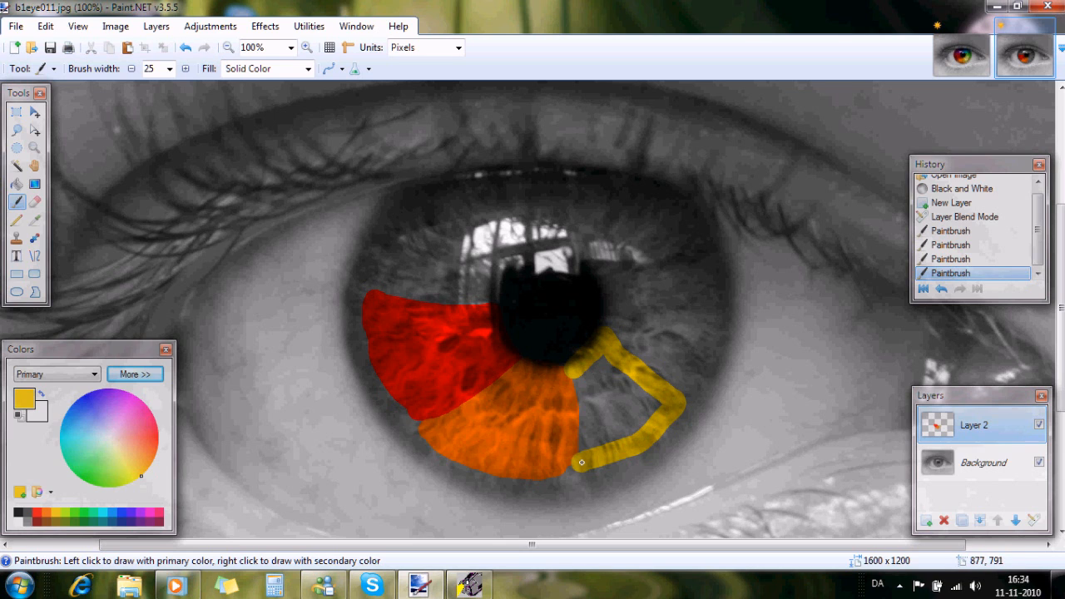
left_click_drag(574, 463, 641, 379)
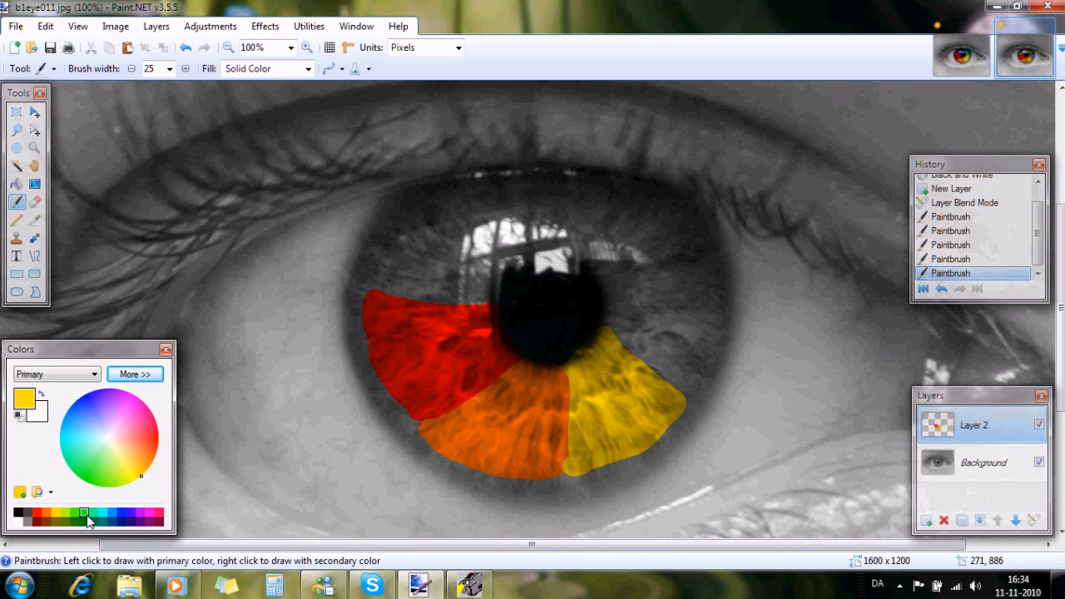
- Pick green and brush a filled green wedge on the right side of the iris
left_click(83, 513)
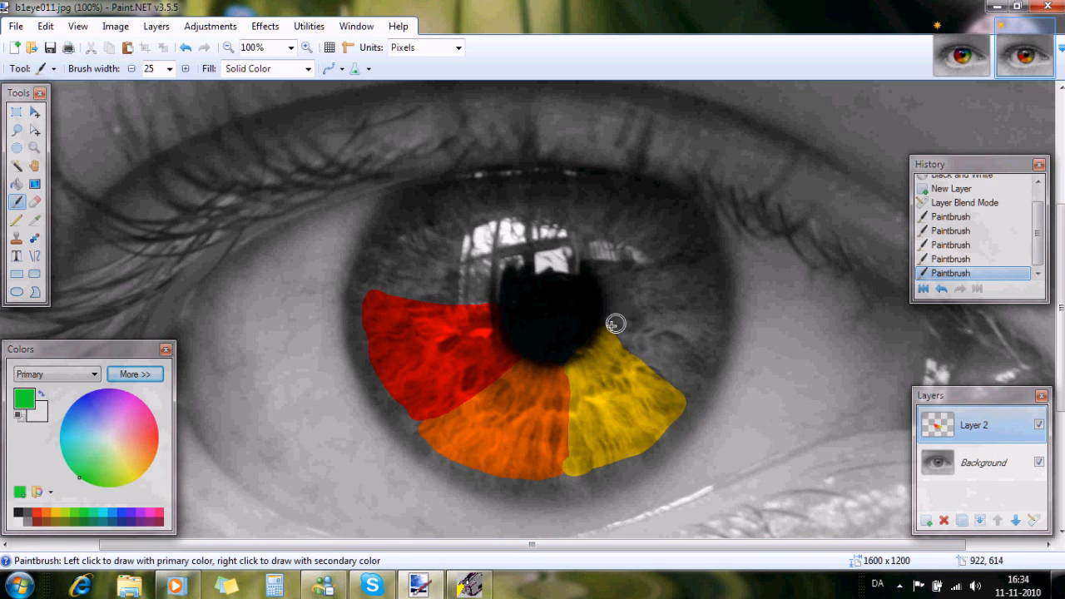
left_click_drag(616, 323, 666, 361)
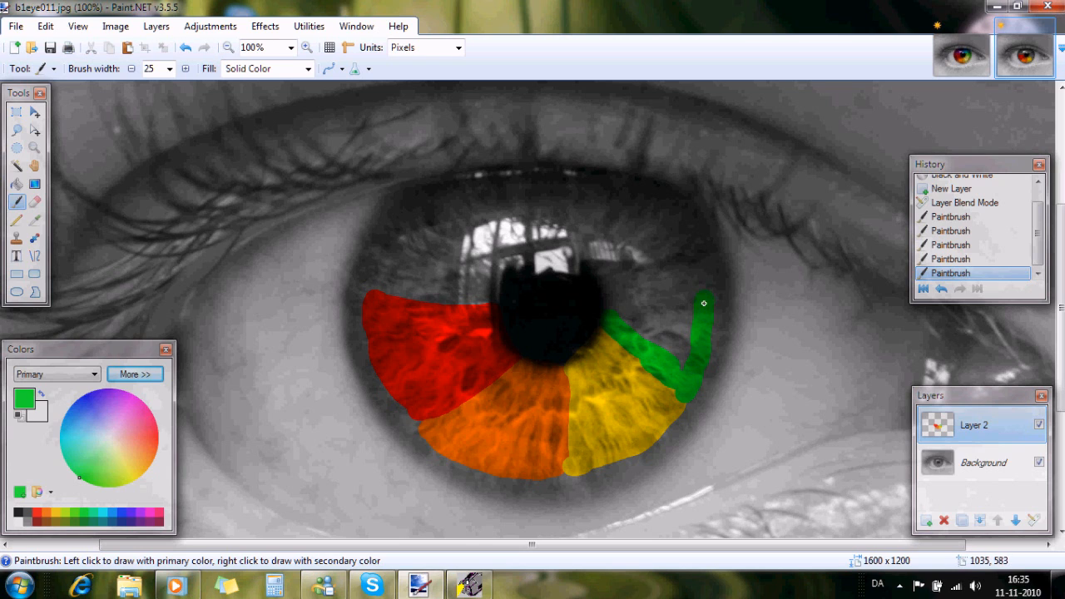
left_click_drag(702, 303, 612, 291)
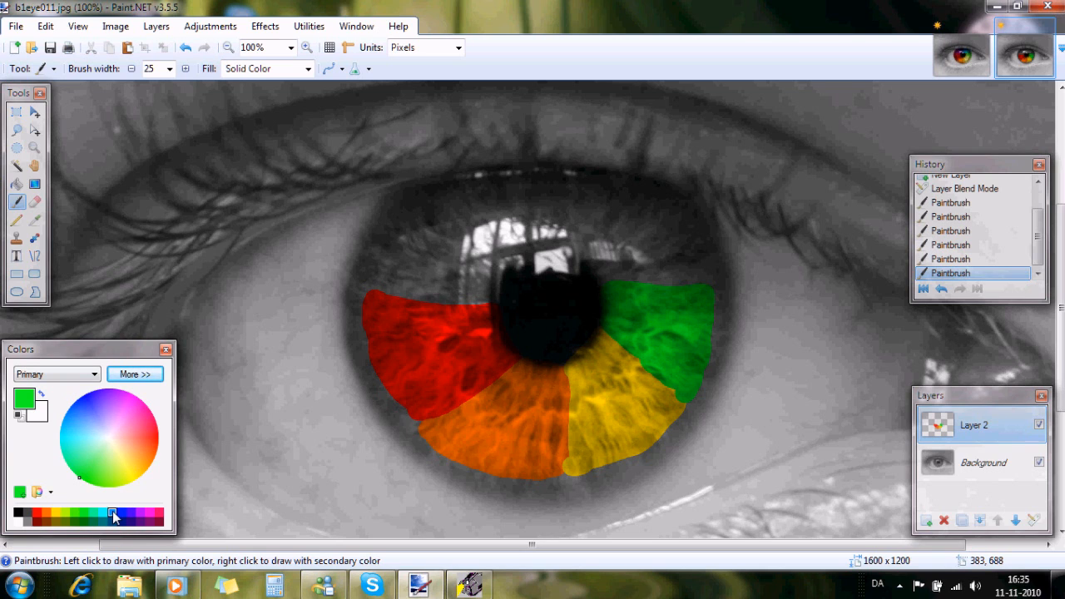
- Pick blue and brush a filled blue wedge on the upper-right iris
left_click(113, 511)
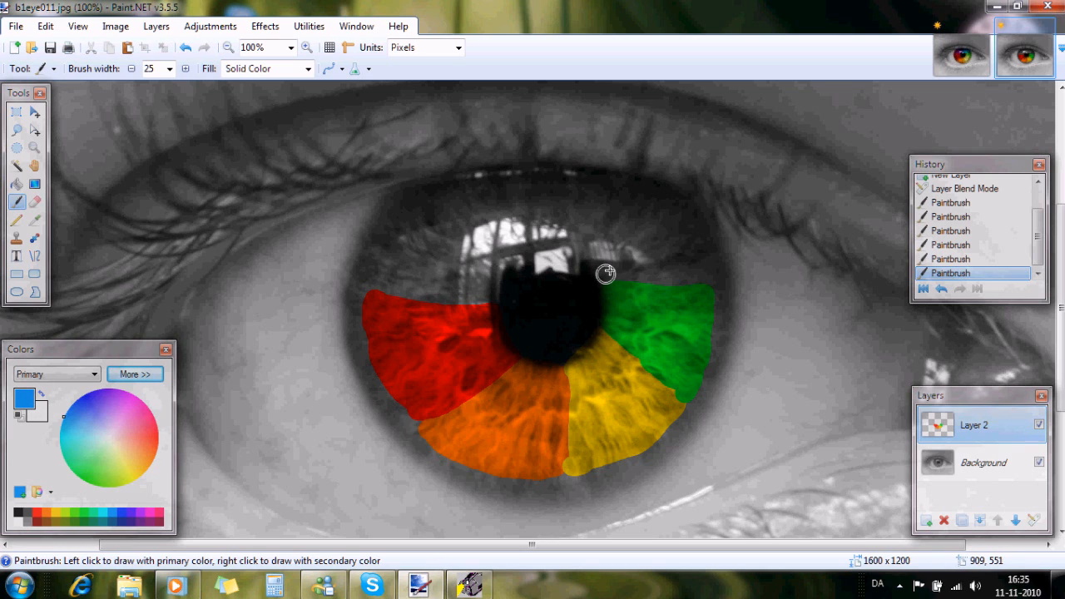
left_click(597, 263)
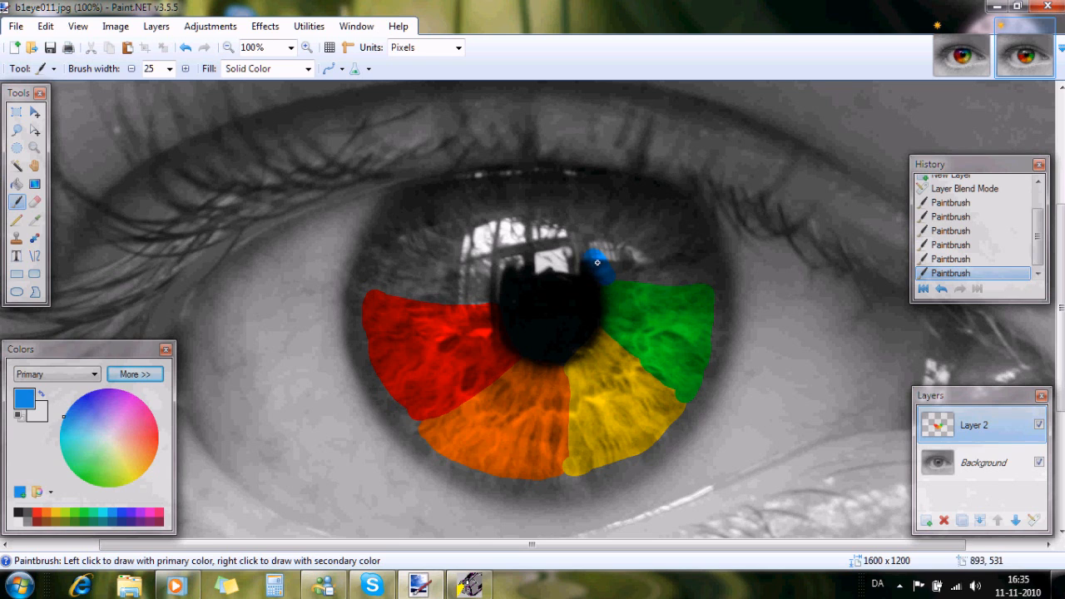
left_click_drag(596, 263, 624, 187)
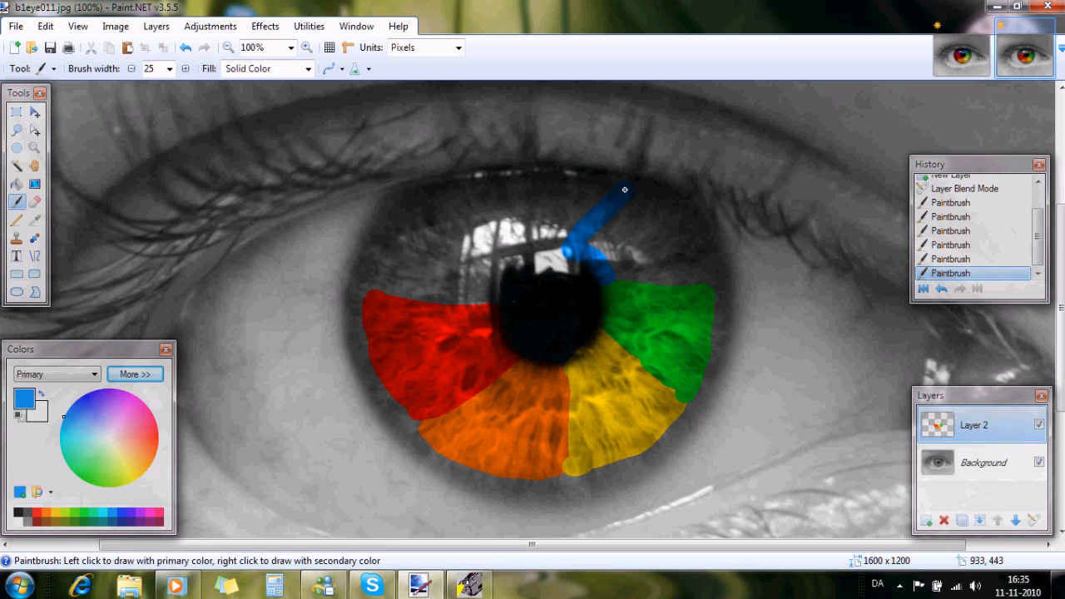
left_click_drag(624, 186, 706, 283)
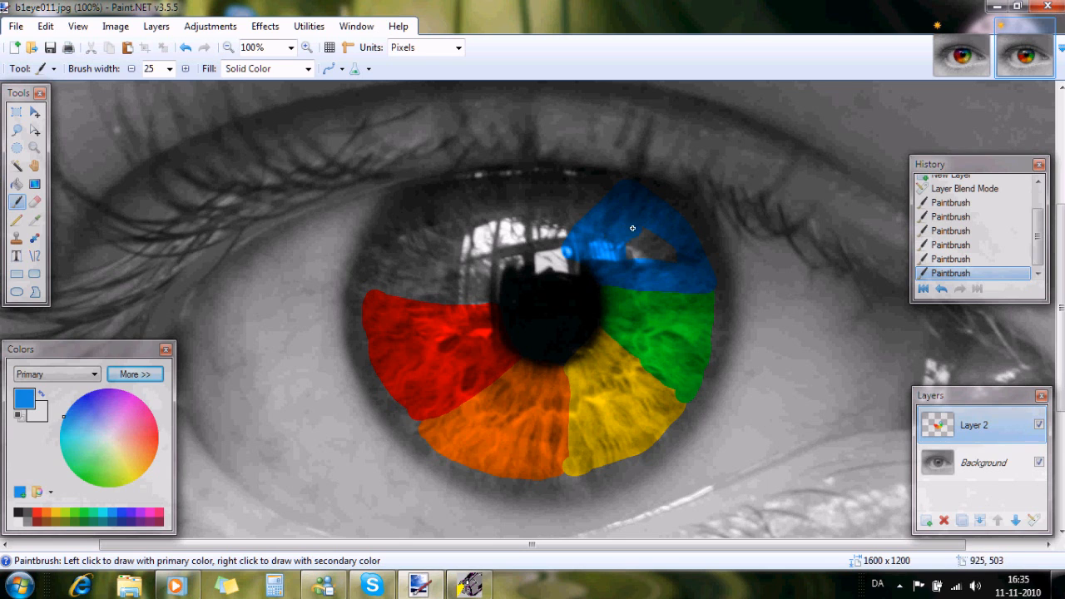
mouse_move(648, 245)
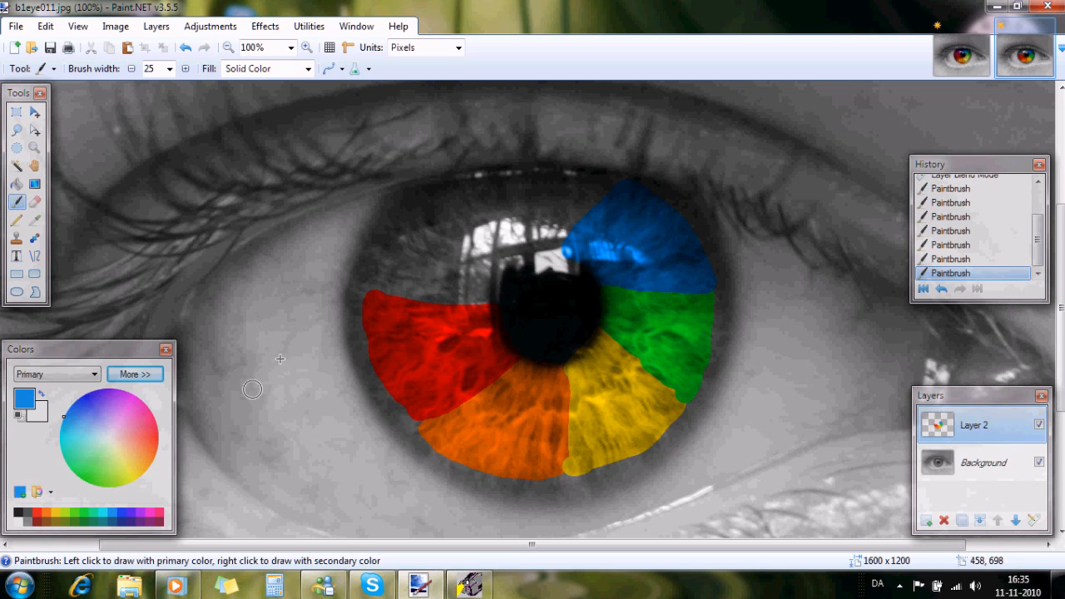
- Paint an indigo wedge over the top of the iris beside the blue section
left_click(133, 516)
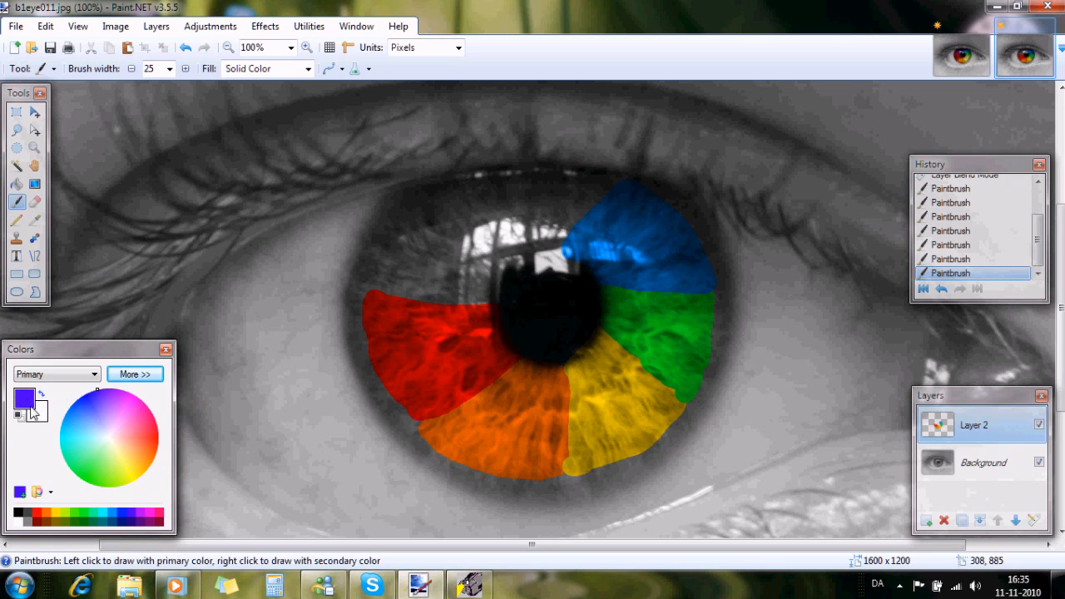
mouse_move(531, 252)
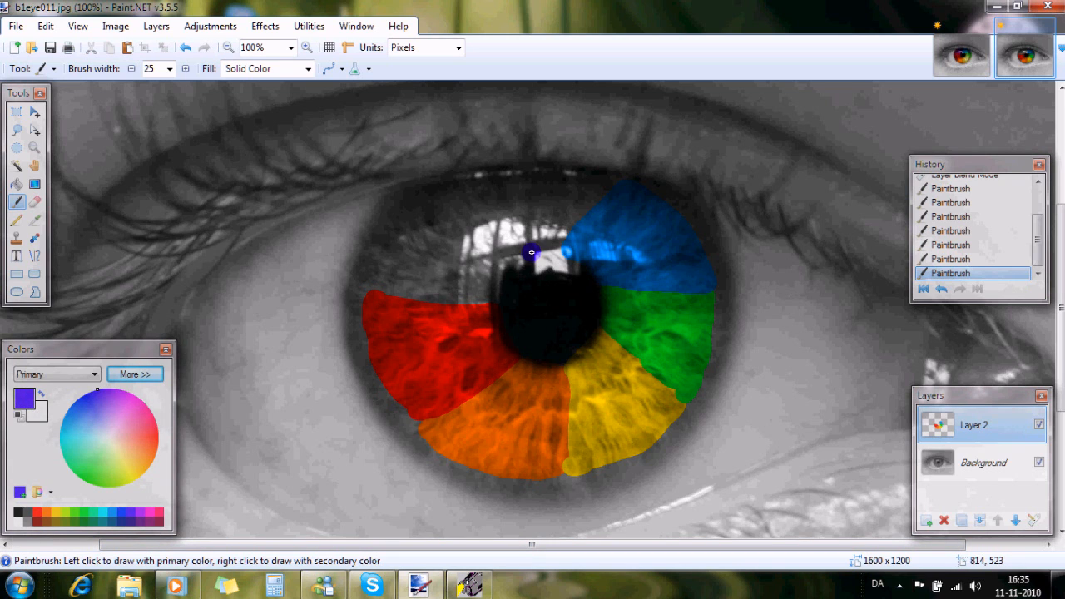
left_click_drag(531, 253, 603, 192)
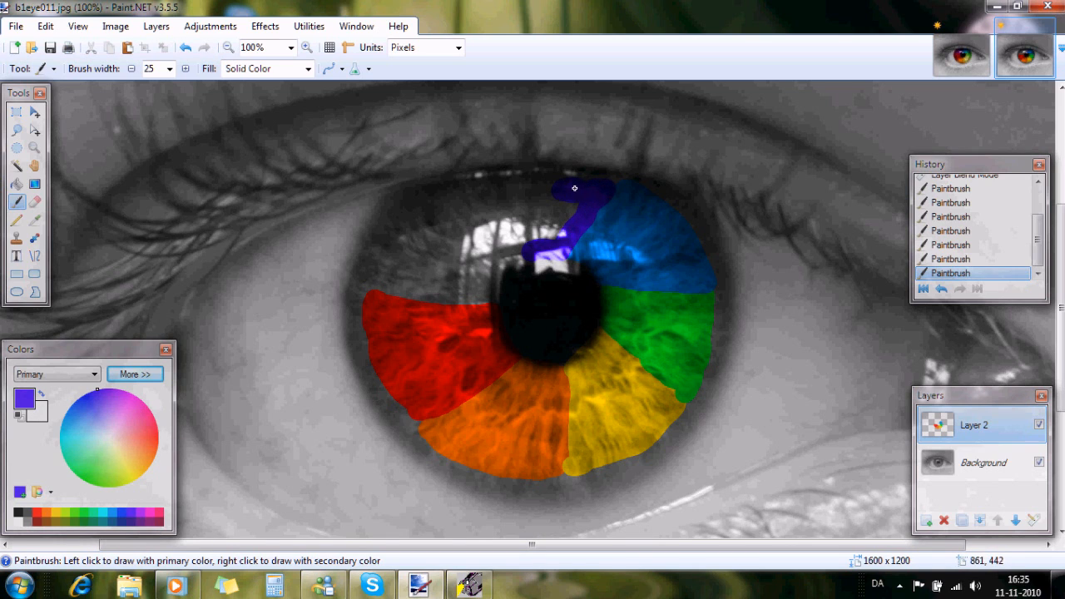
left_click_drag(574, 186, 525, 227)
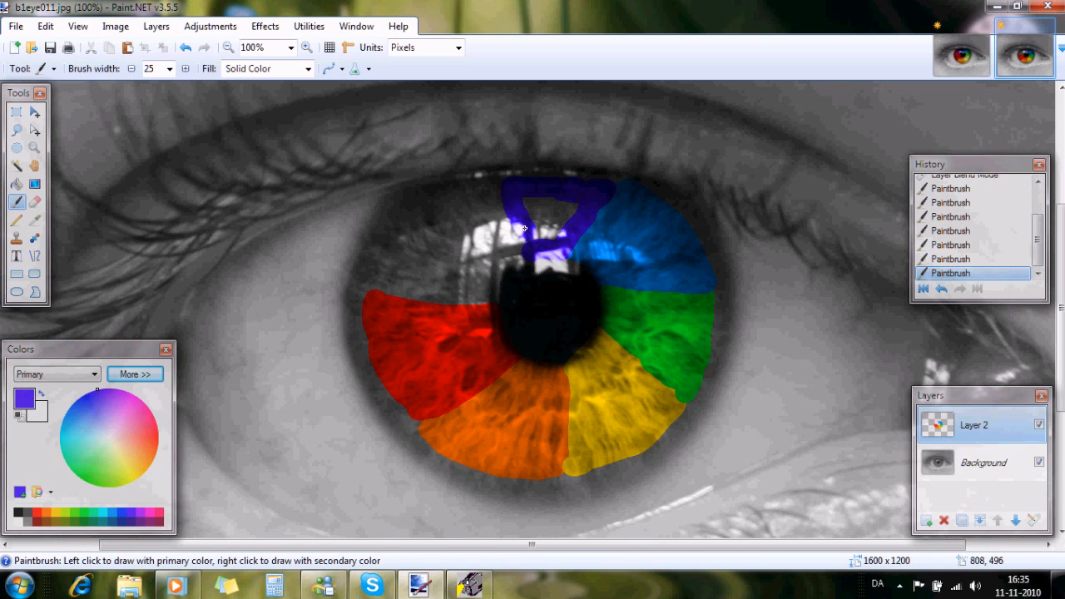
left_click(539, 202)
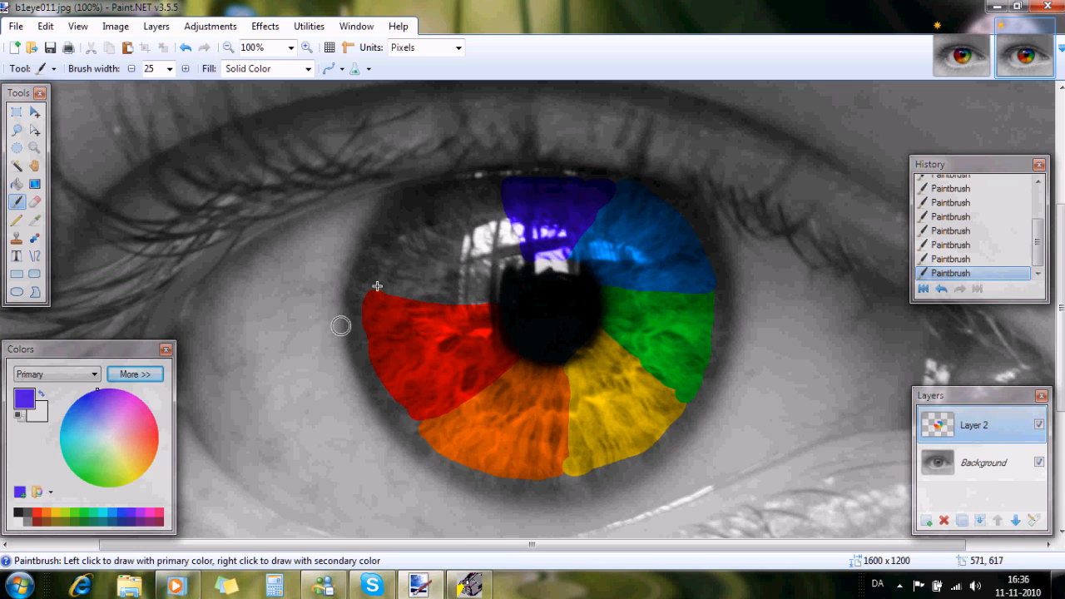
mouse_move(381, 399)
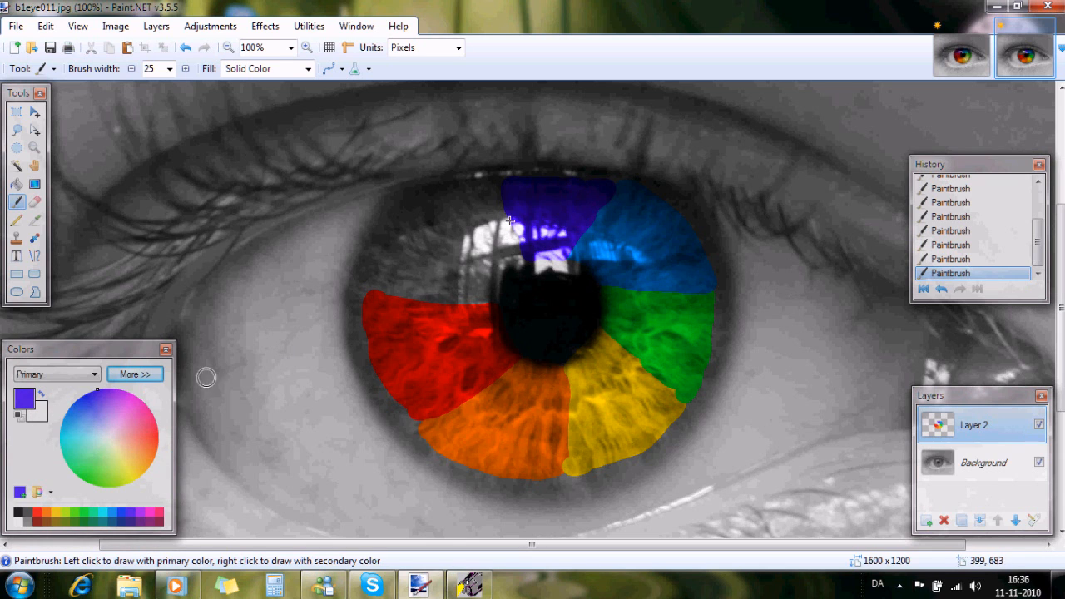
- Paint a purple wedge on the upper-left of the iris next to the indigo
left_click(142, 517)
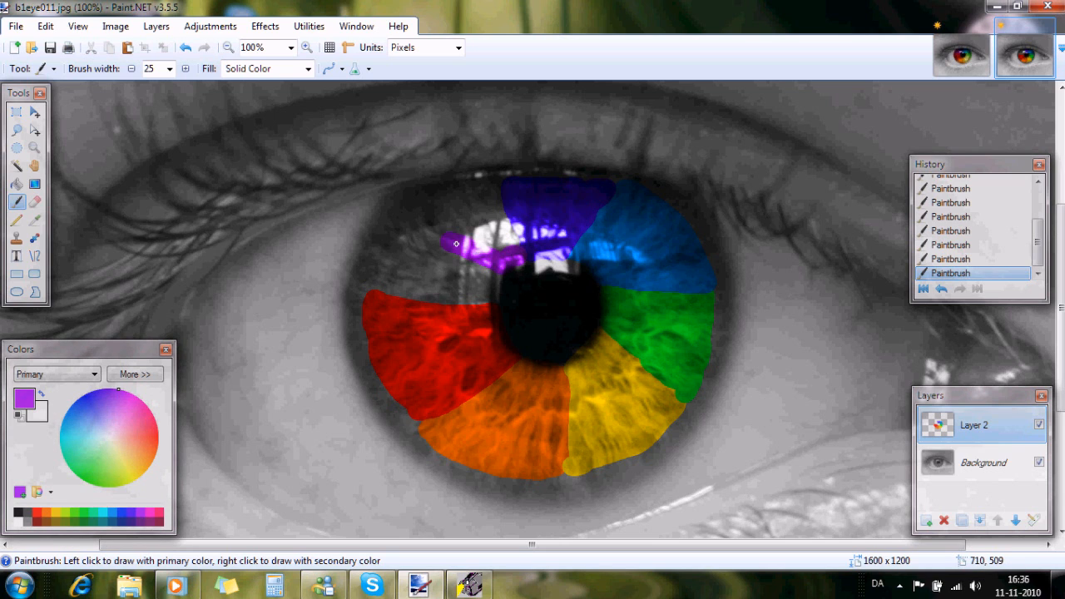
left_click_drag(456, 243, 493, 193)
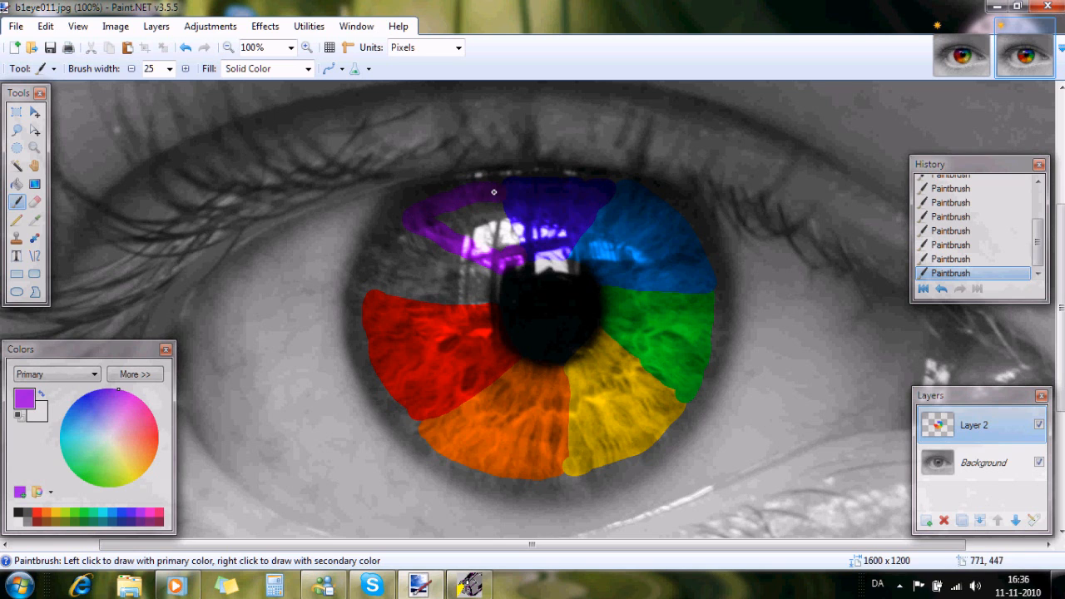
left_click_drag(492, 193, 471, 210)
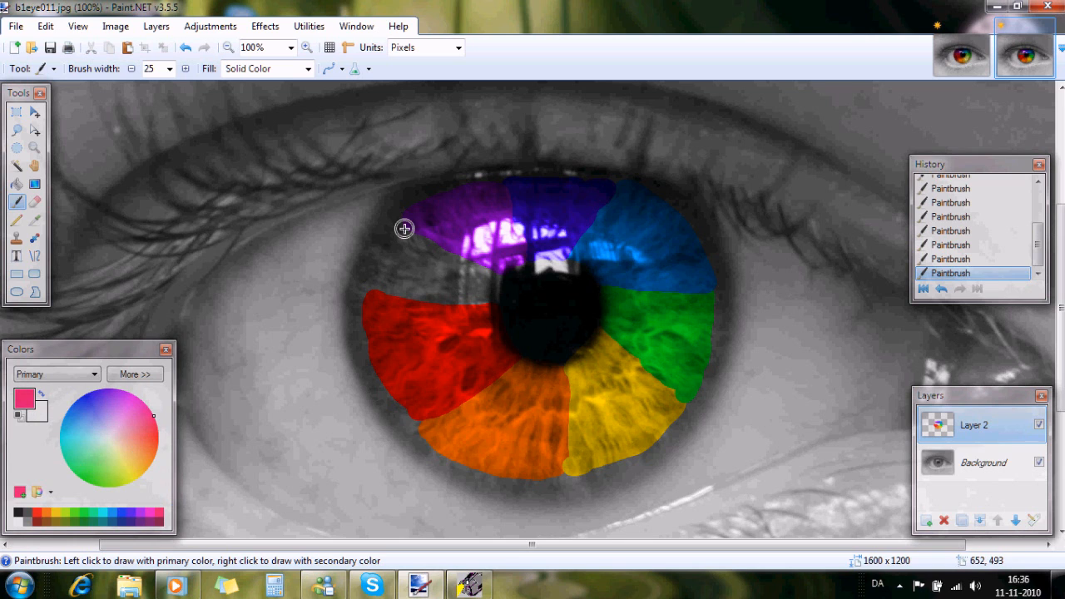
- Paint pink into the left iris gap between purple and red, closing the ring
left_click_drag(404, 230, 377, 287)
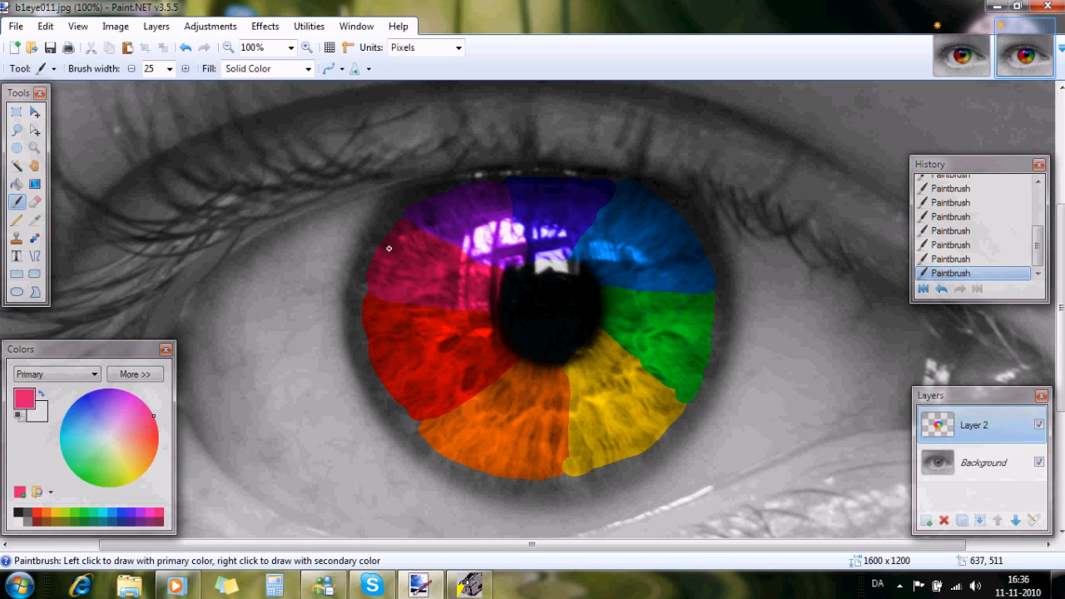
mouse_move(515, 275)
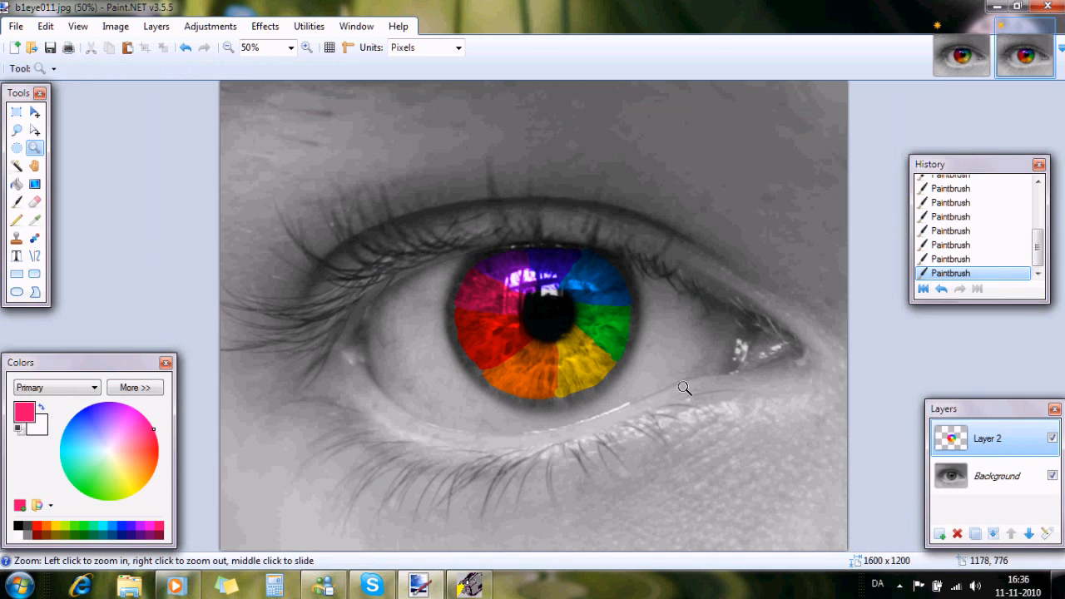
mouse_move(729, 170)
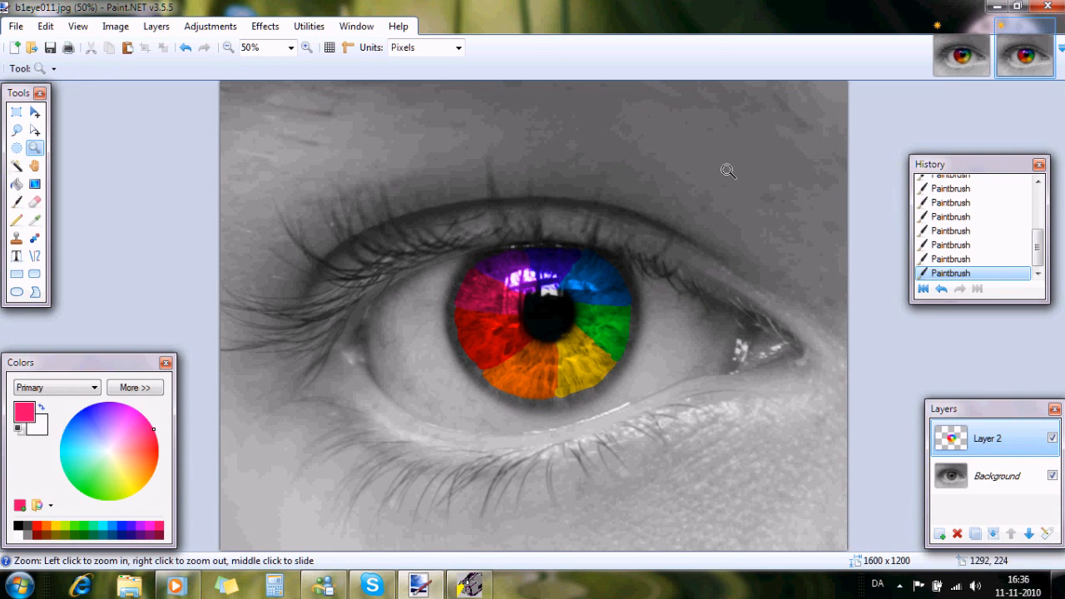
mouse_move(659, 326)
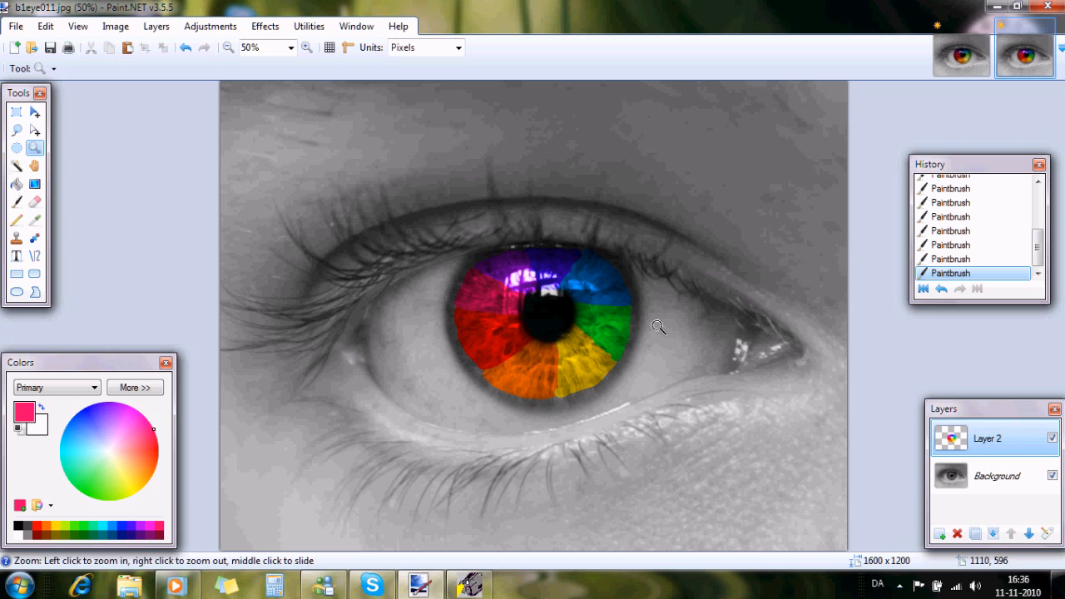
mouse_move(490, 279)
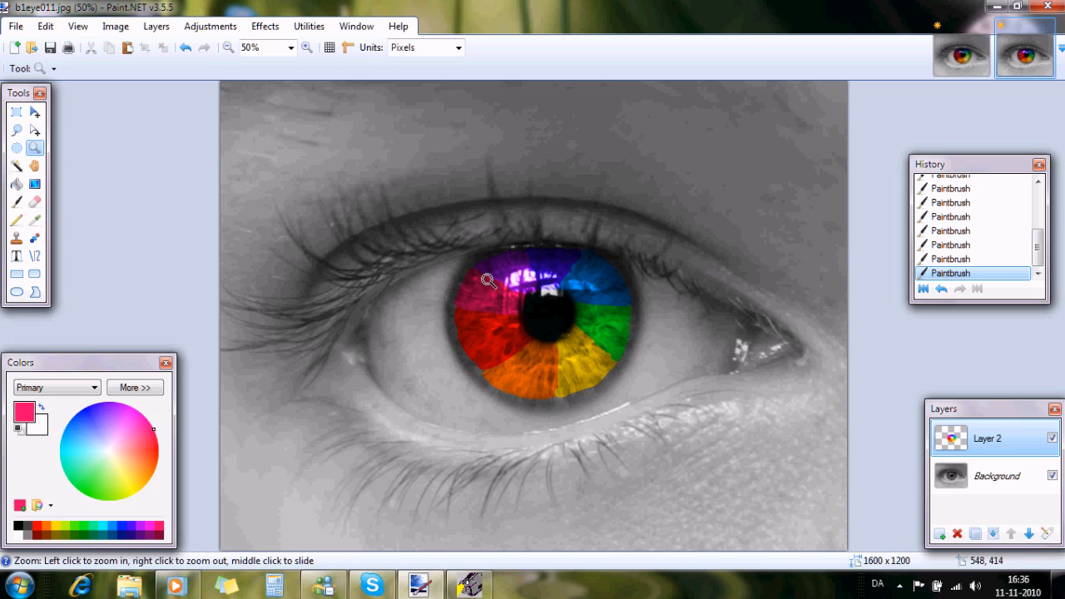
mouse_move(406, 183)
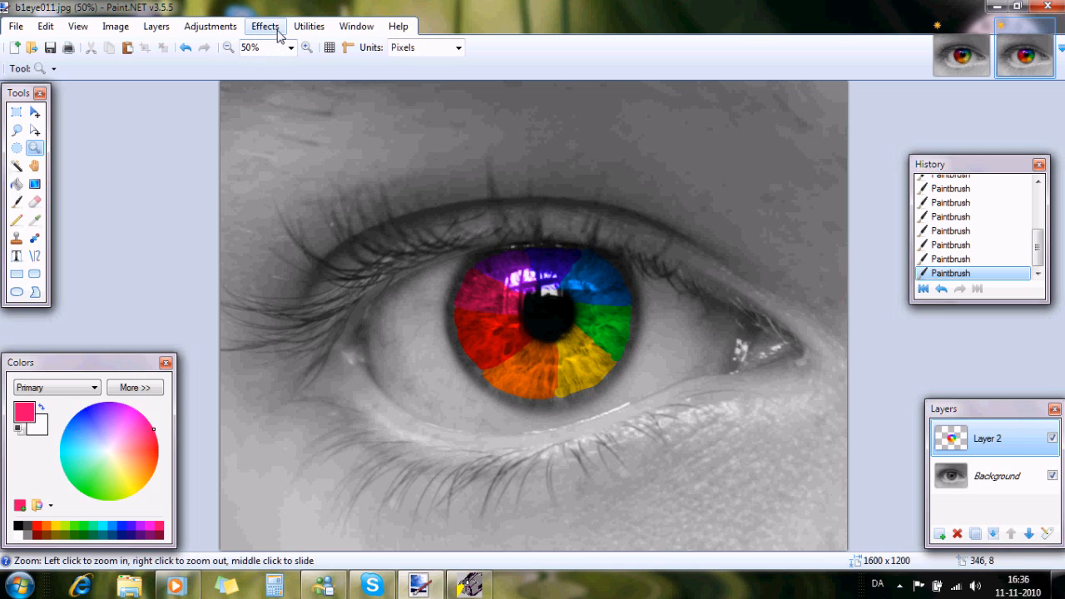
- Zoom out to 50% to view the whole eye with its finished rainbow iris
left_click(264, 27)
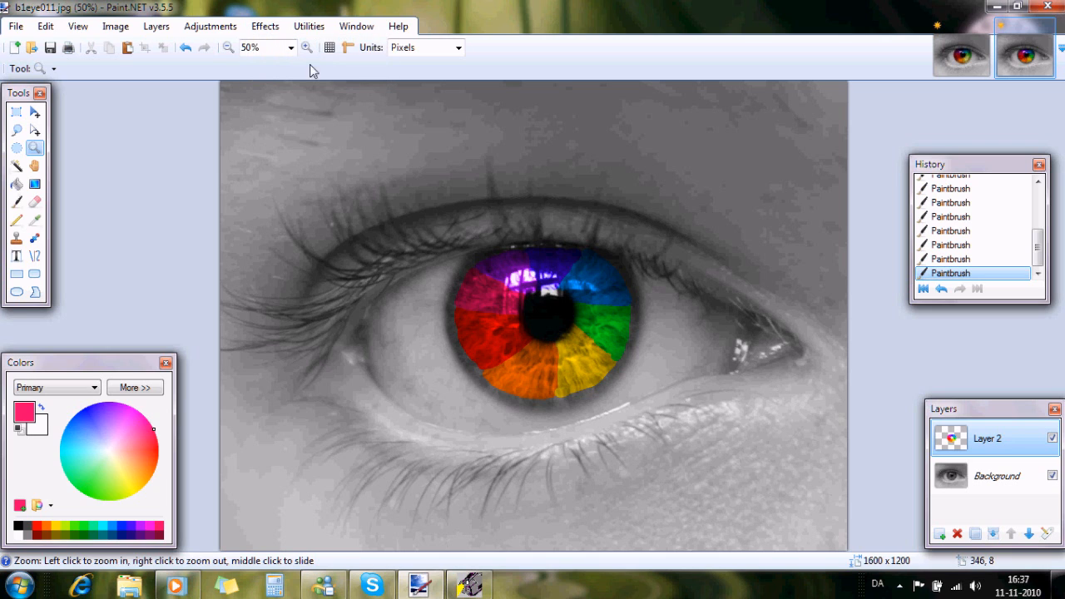
- Start a Fragment blur with 50 fragments and settle the distance at 37
left_click(265, 27)
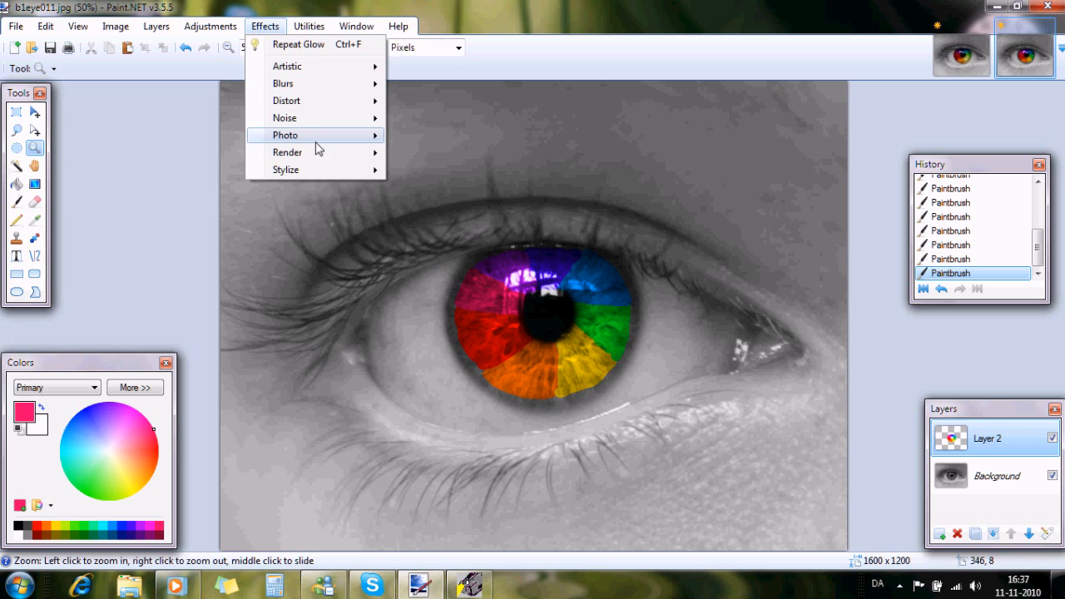
mouse_move(316, 84)
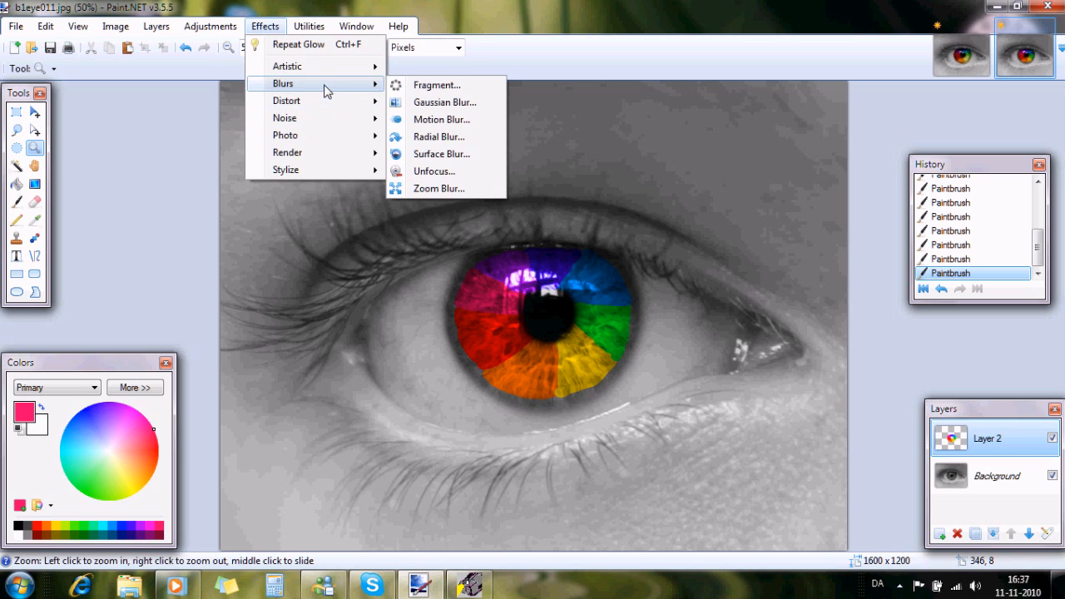
left_click(436, 85)
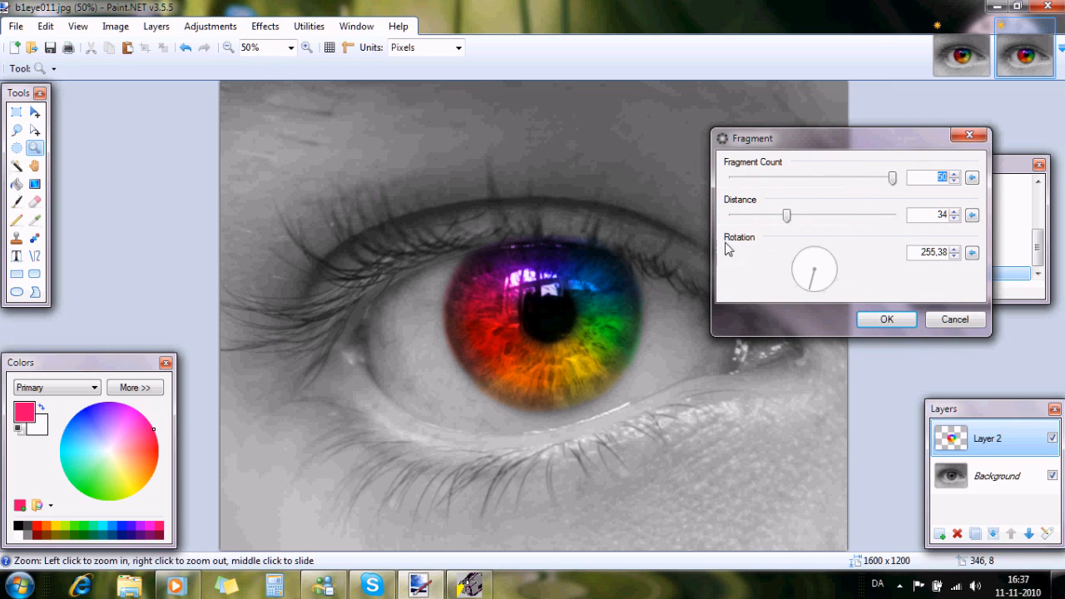
left_click_drag(785, 217, 838, 217)
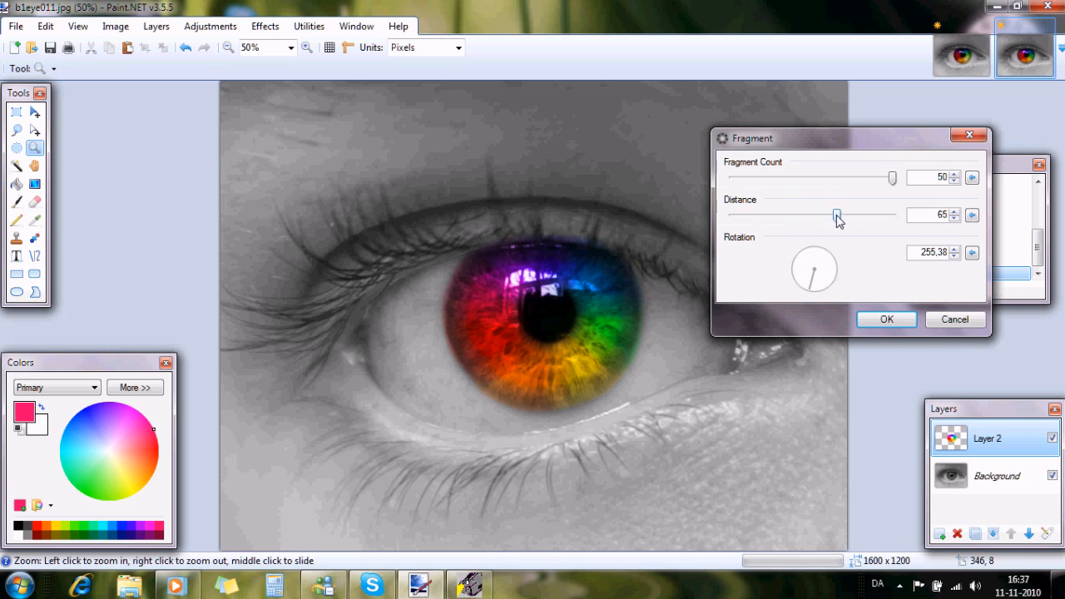
left_click_drag(836, 216, 847, 217)
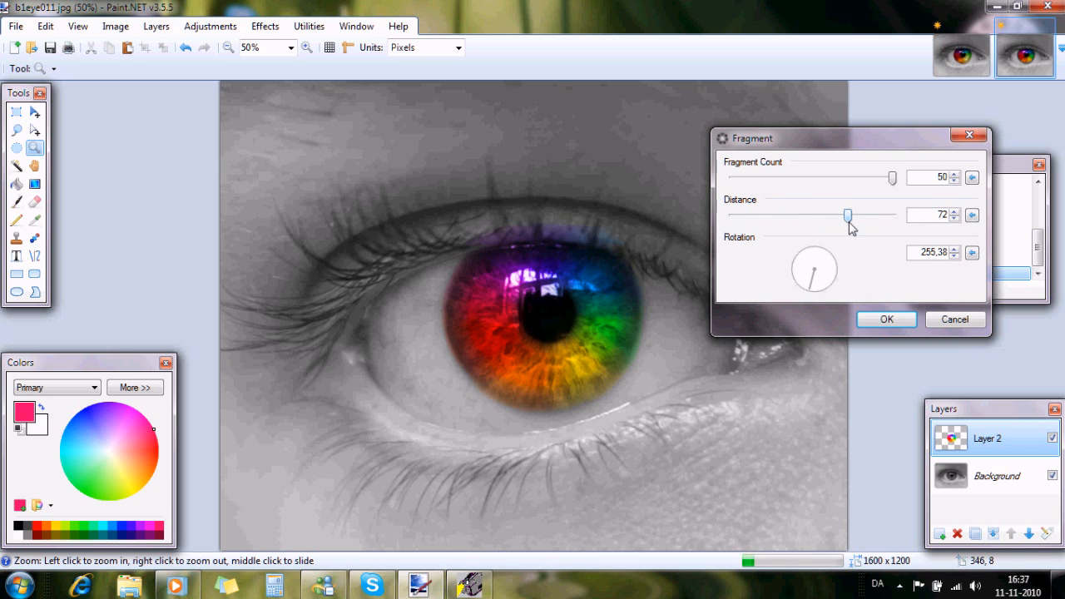
left_click_drag(848, 216, 791, 216)
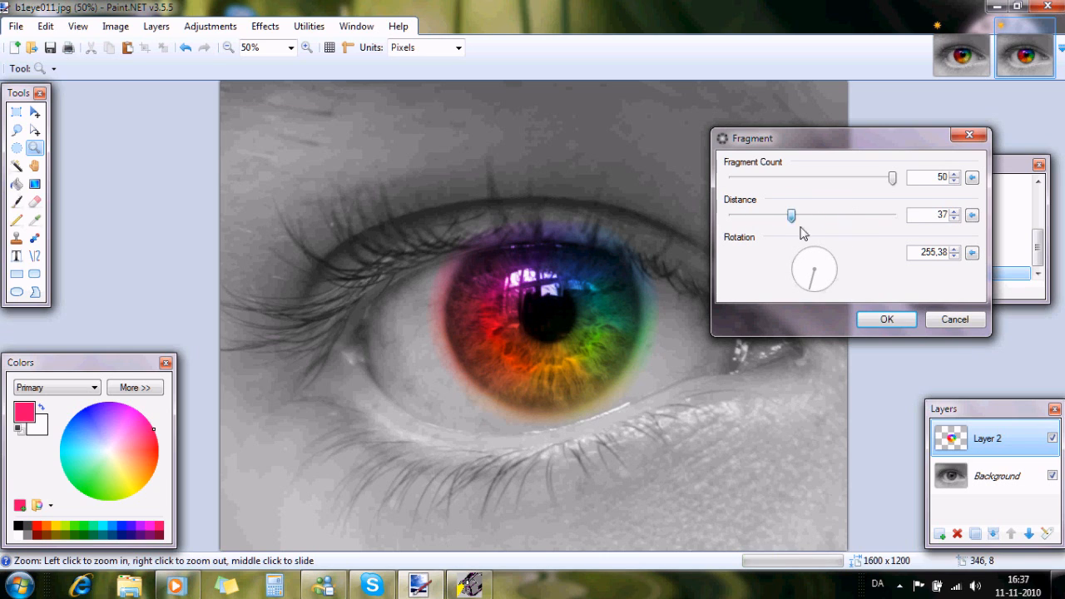
left_click_drag(791, 217, 768, 217)
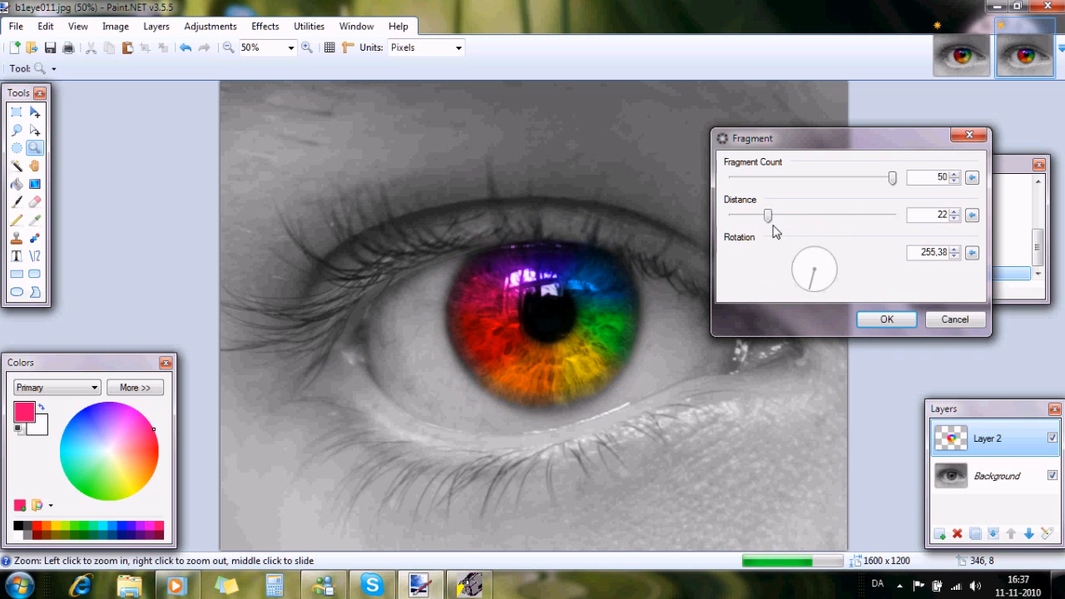
left_click_drag(768, 215, 802, 215)
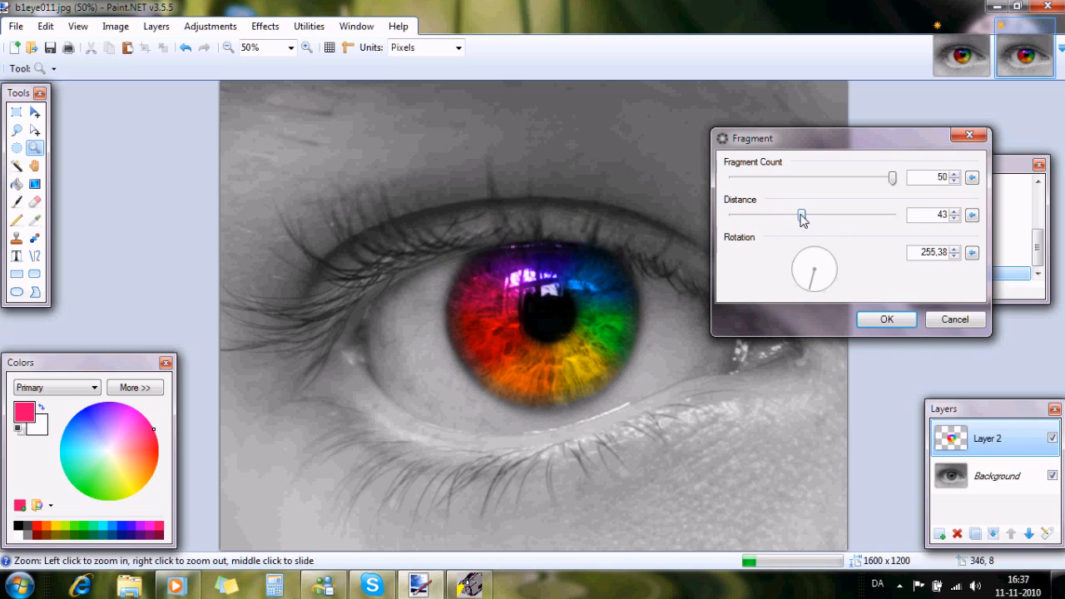
left_click_drag(803, 215, 791, 214)
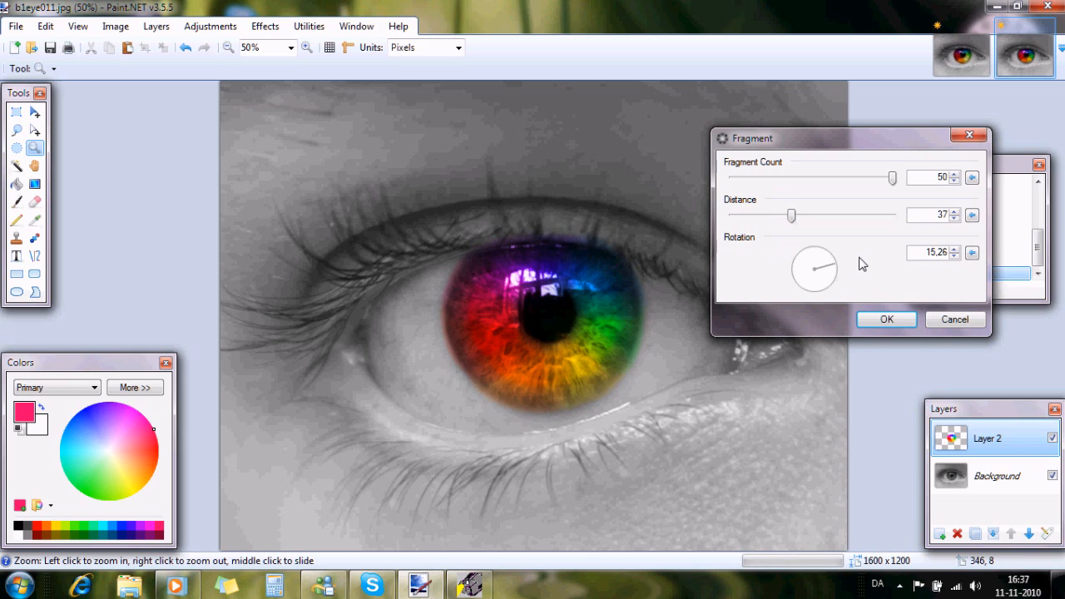
- Adjust the fragment rotation and apply the Fragment blur to the iris layer
left_click_drag(836, 267, 809, 273)
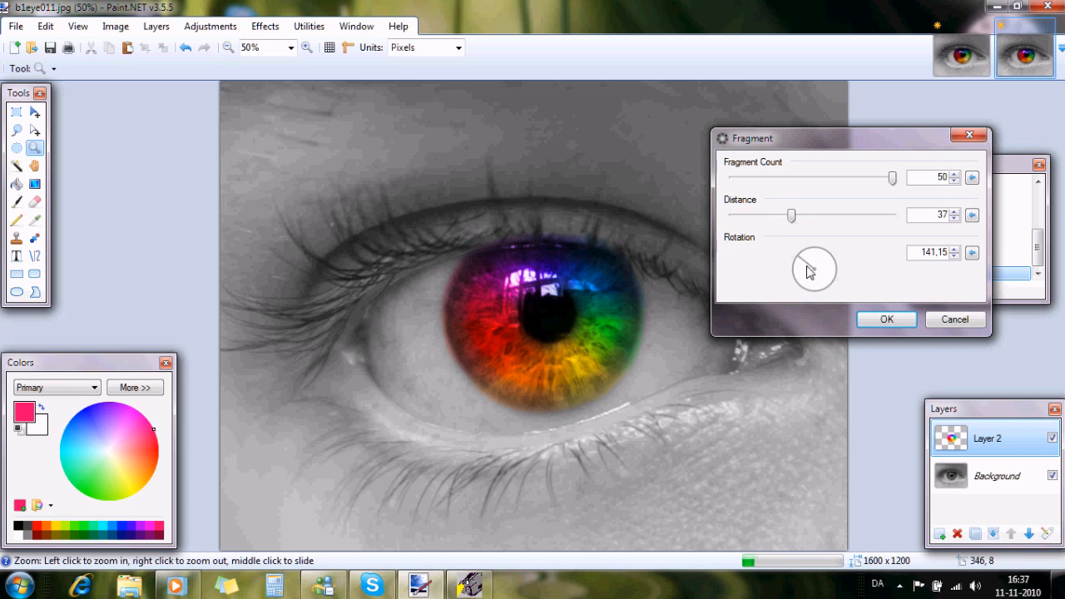
left_click_drag(814, 269, 790, 315)
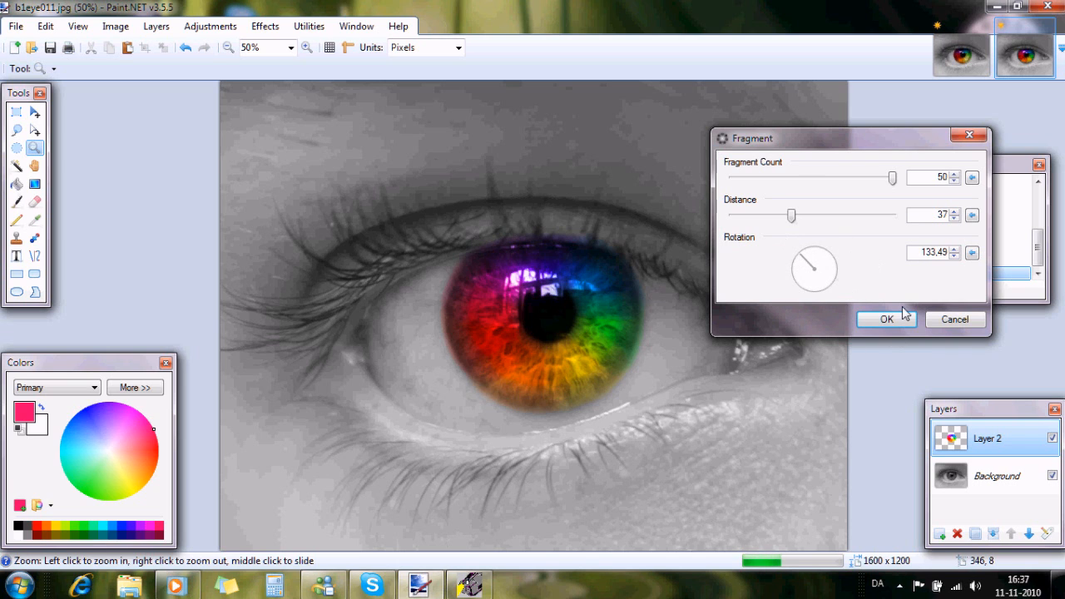
left_click(886, 319)
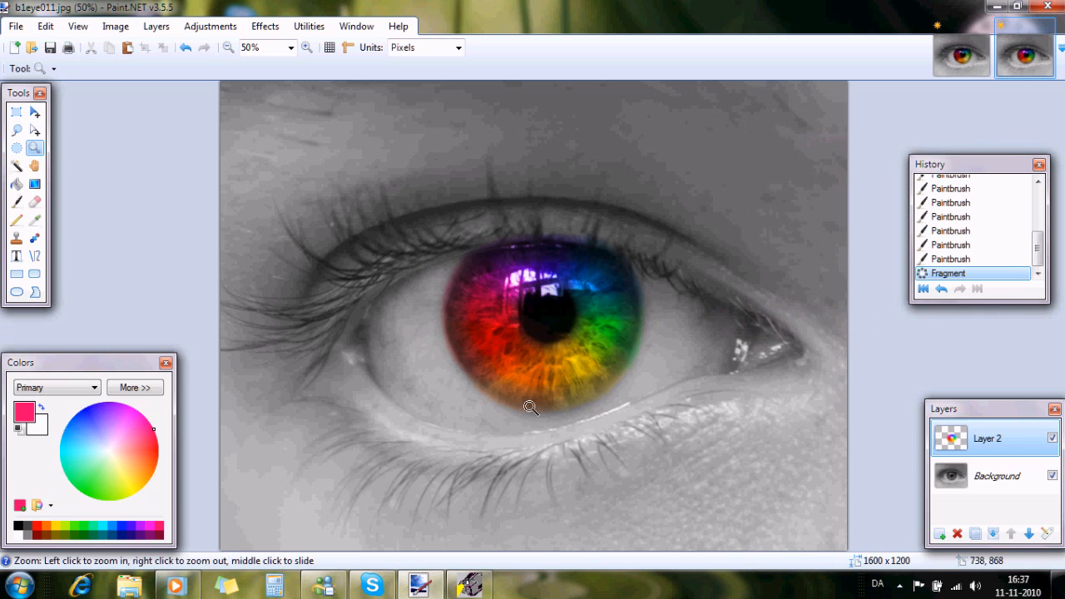
mouse_move(265, 27)
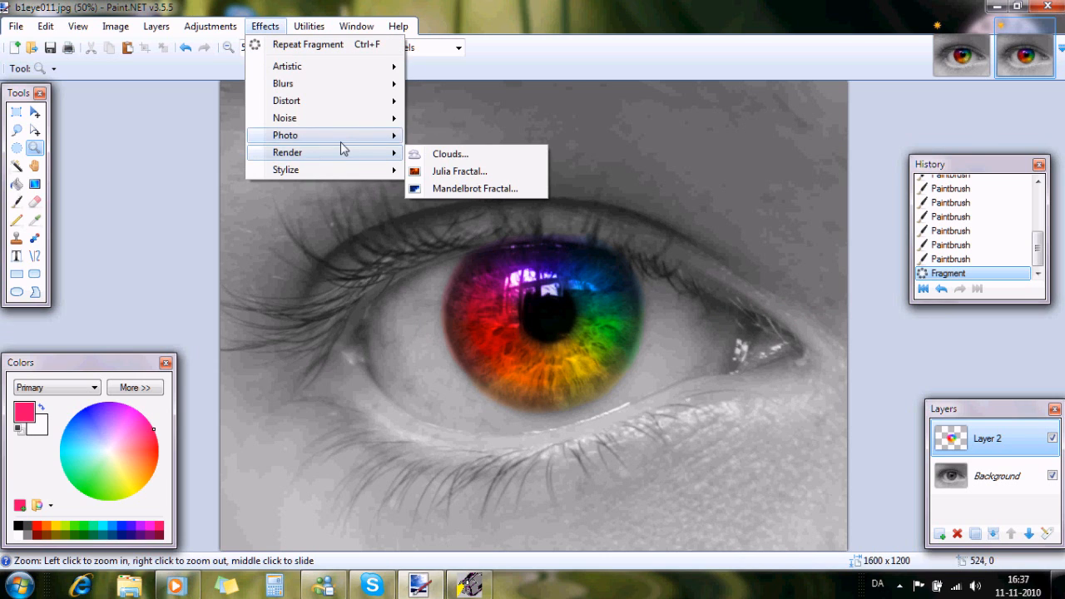
- Start a Glow with radius 1 and set its brightness to -45
left_click(286, 135)
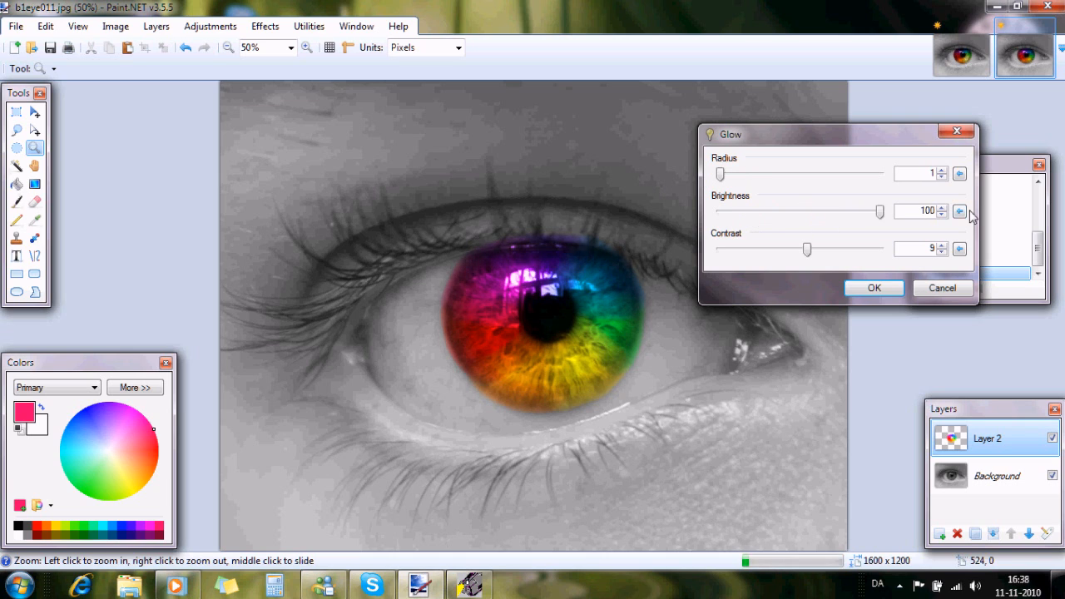
left_click_drag(879, 210, 816, 210)
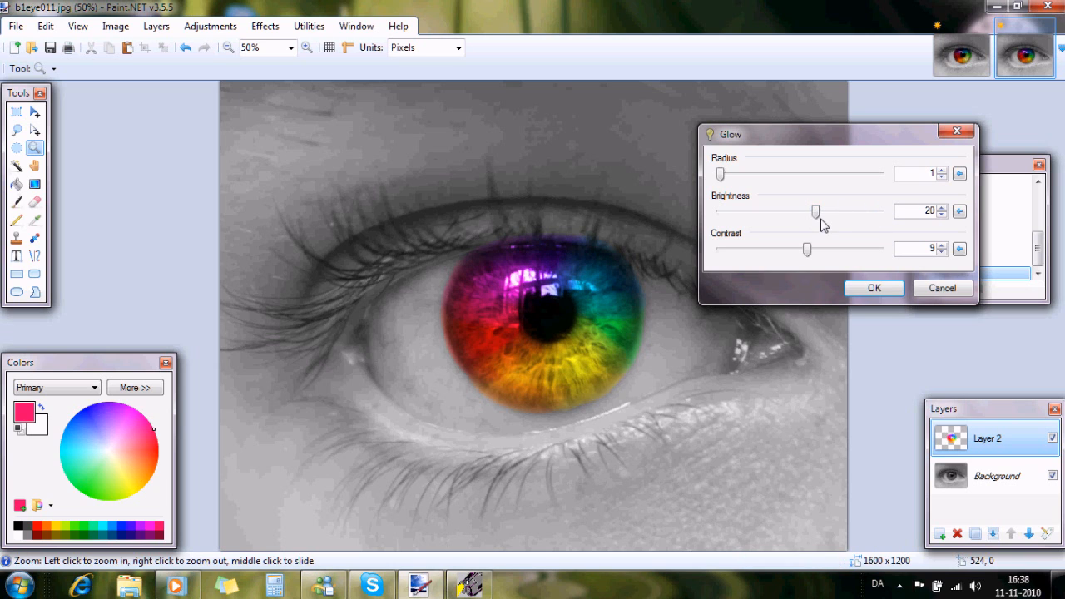
left_click_drag(816, 209, 779, 210)
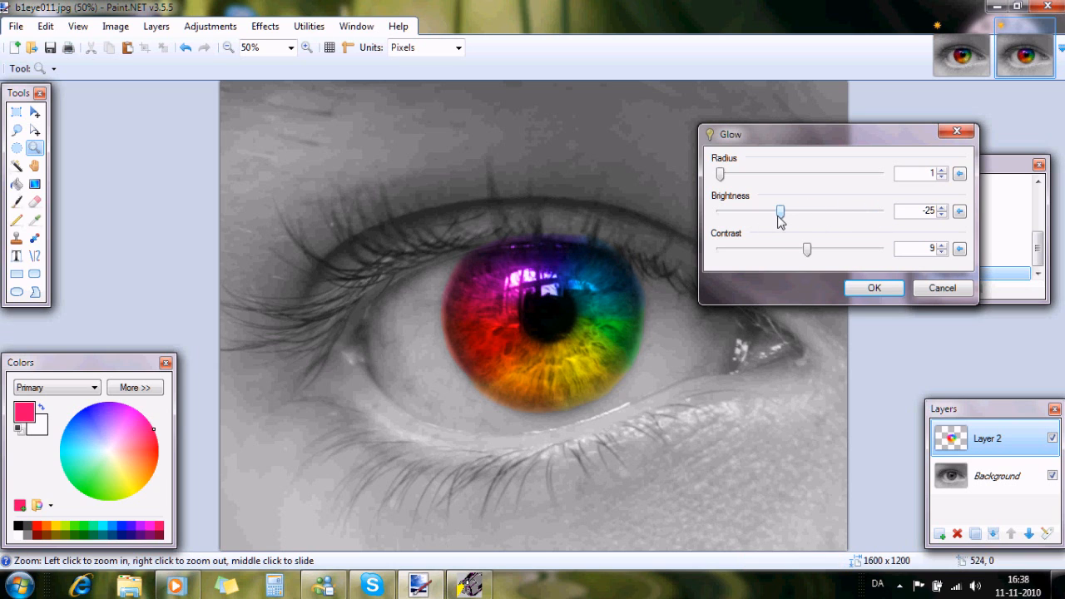
left_click_drag(779, 210, 724, 210)
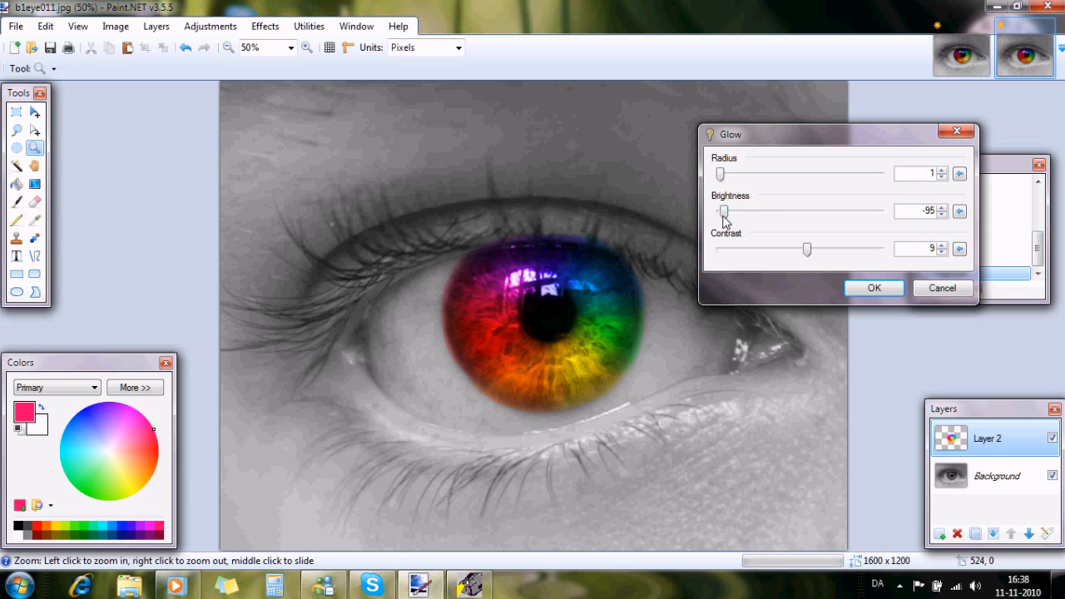
left_click_drag(724, 211, 764, 212)
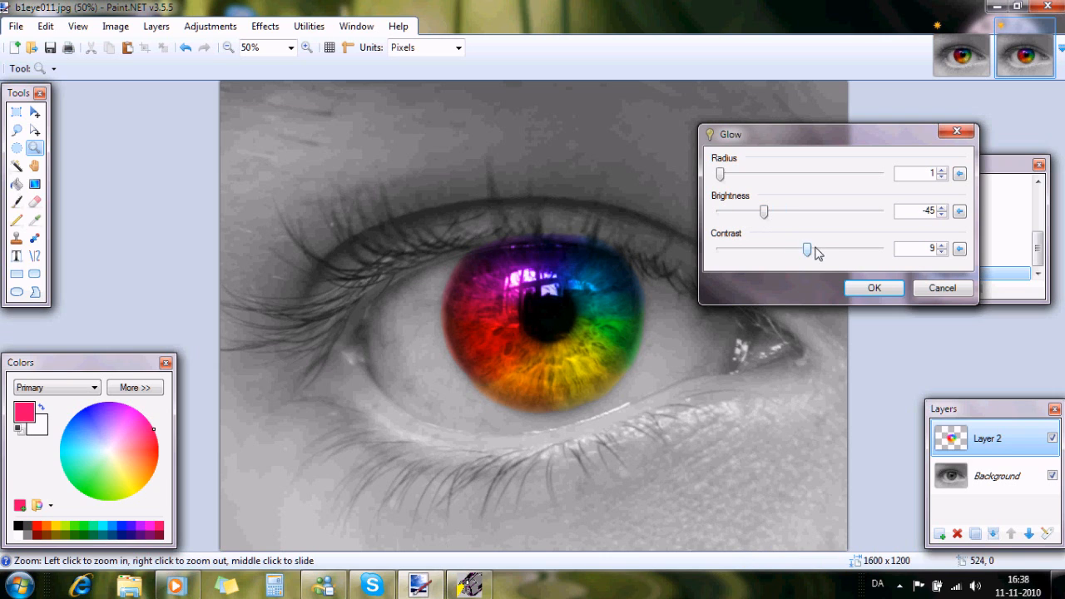
- Set the glow contrast to 0 and apply the Glow to the iris layer
left_click_drag(807, 248, 853, 248)
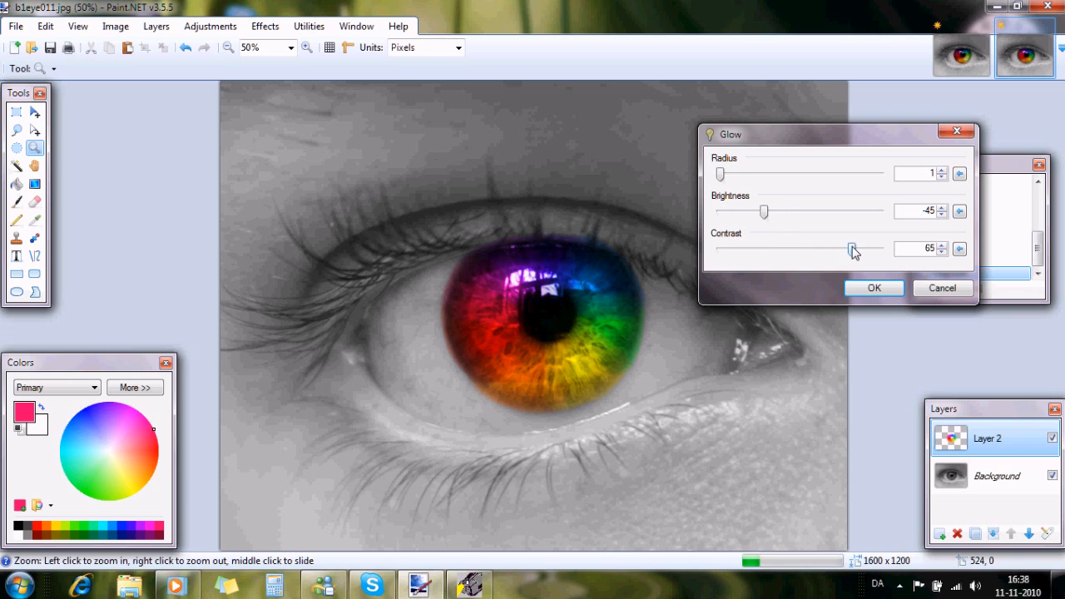
left_click_drag(852, 248, 769, 248)
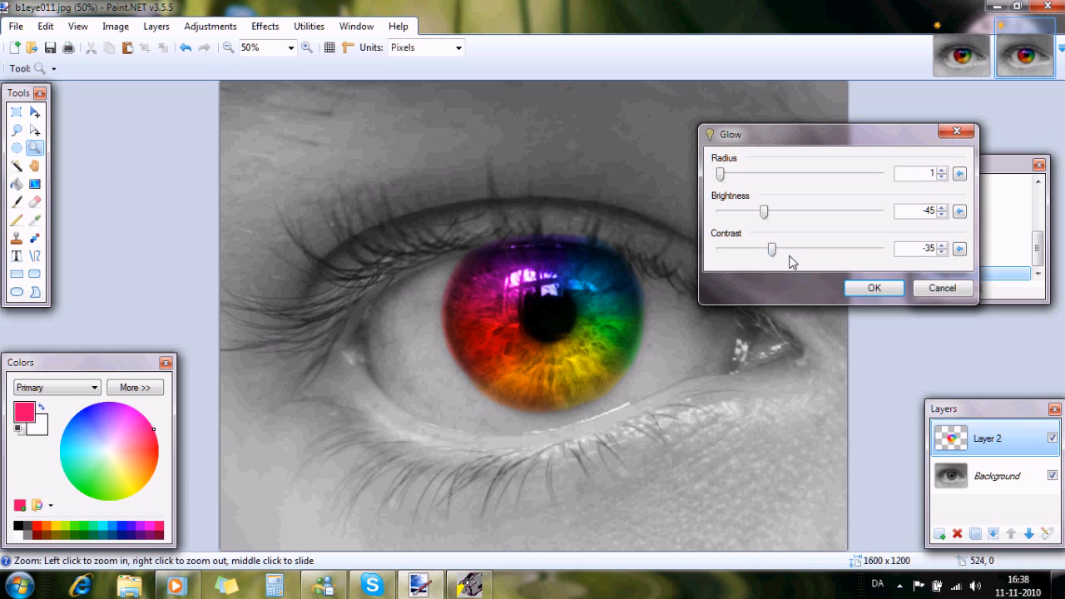
left_click_drag(769, 248, 799, 248)
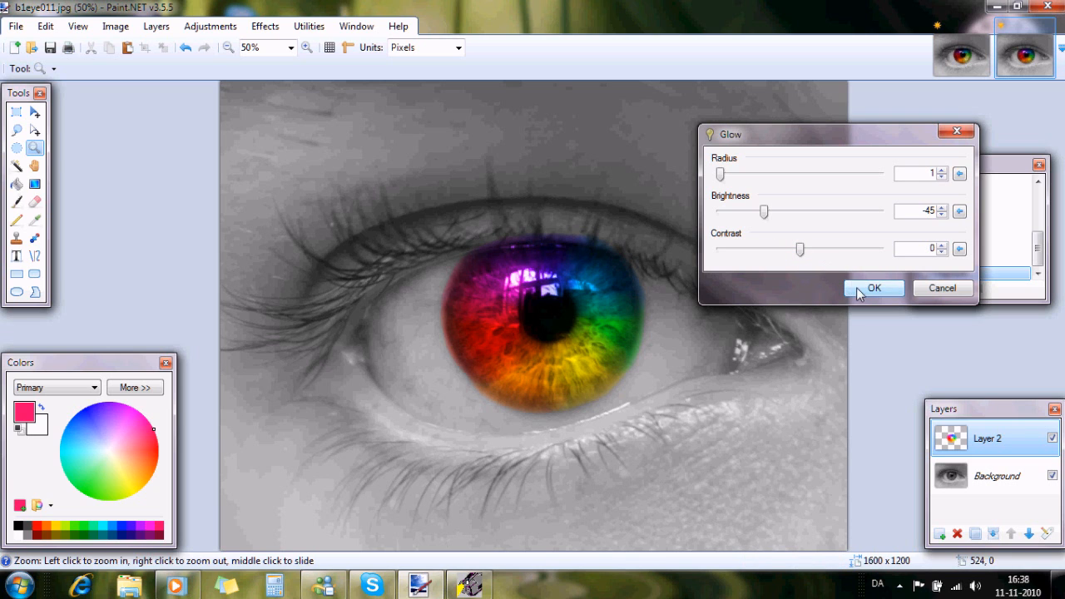
left_click(874, 288)
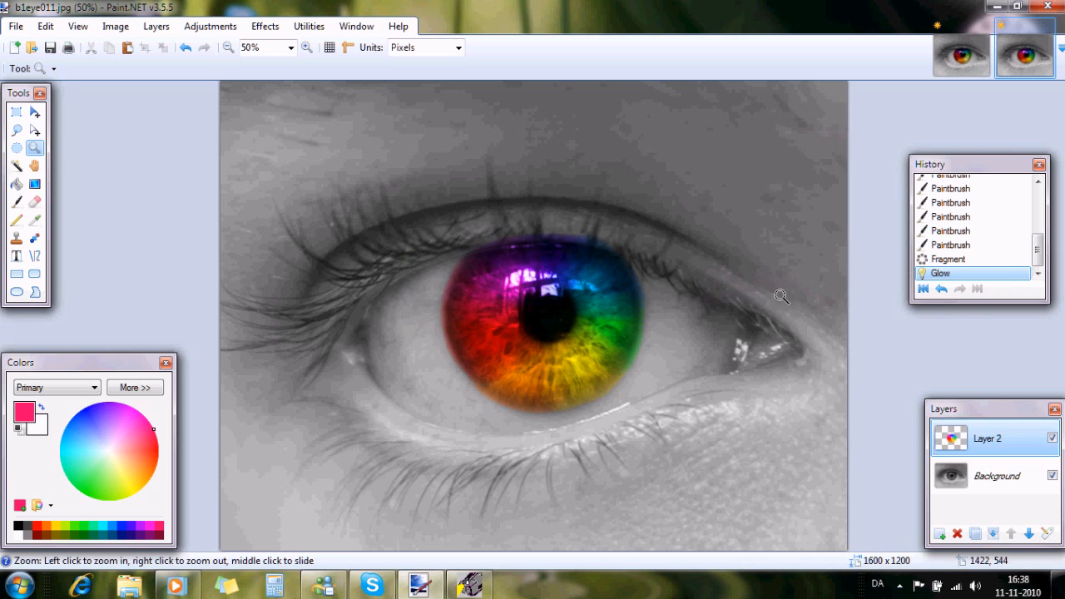
mouse_move(493, 190)
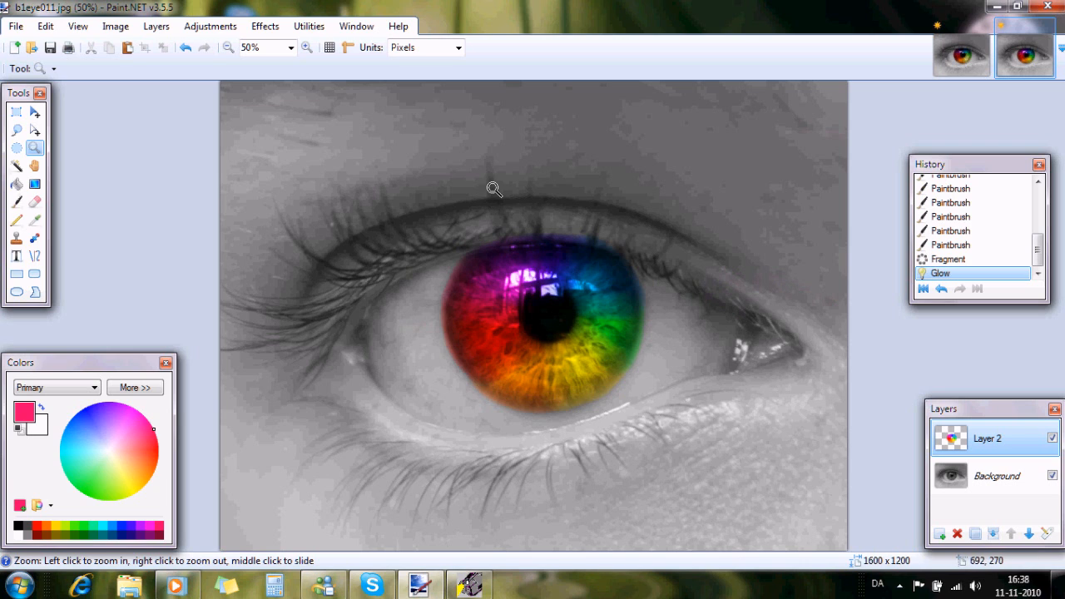
left_click(264, 27)
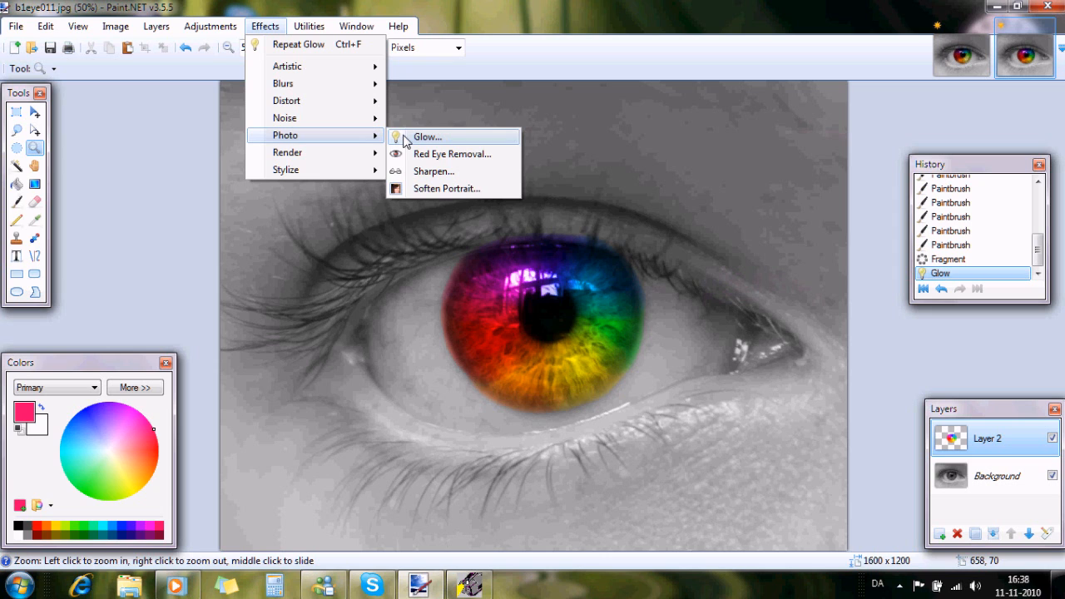
left_click(426, 136)
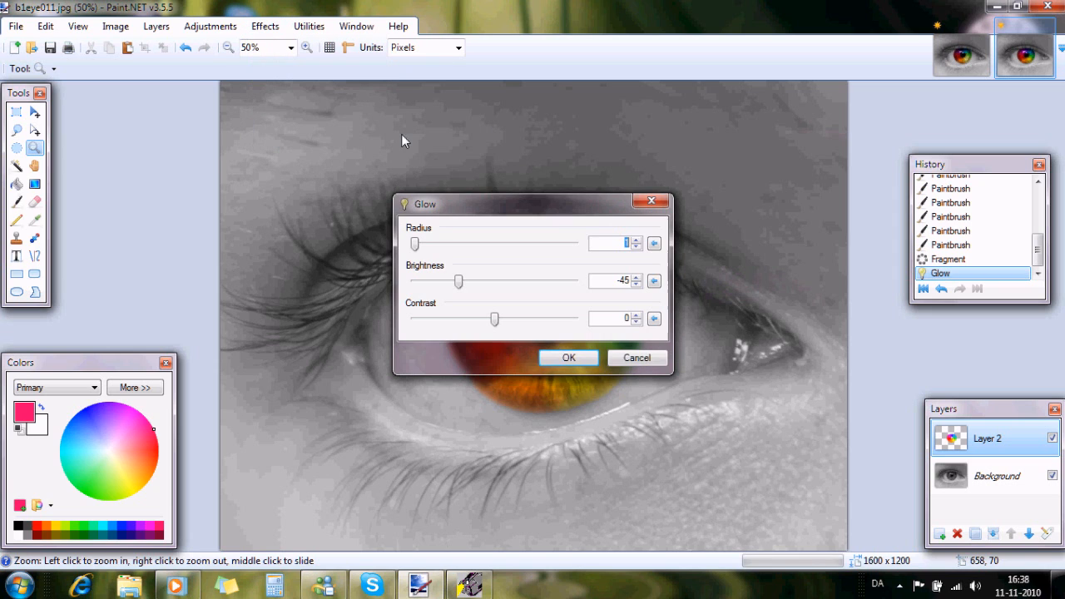
left_click(264, 26)
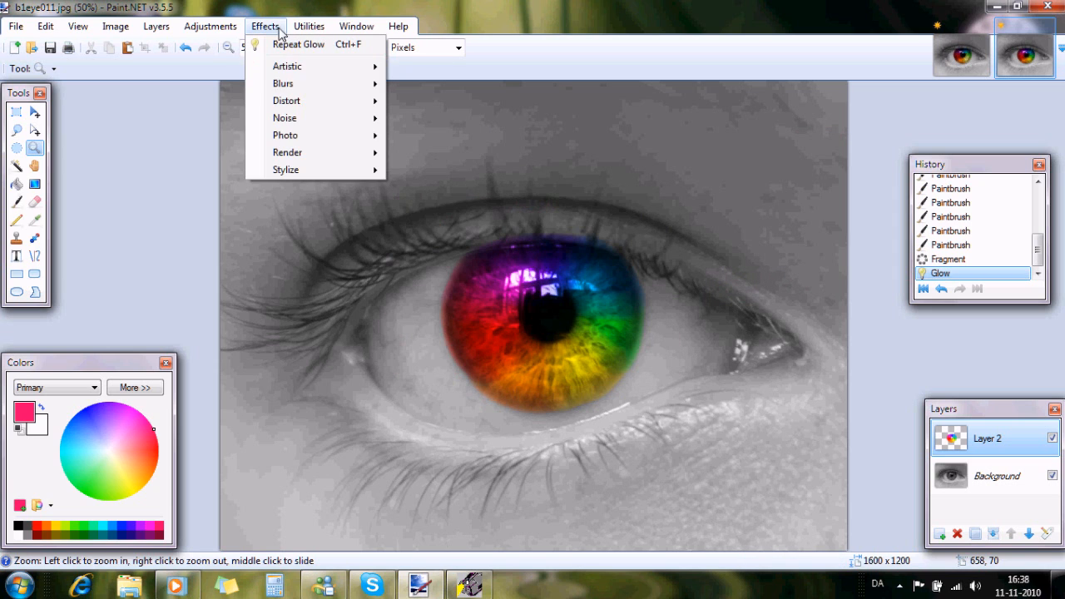
mouse_move(299, 135)
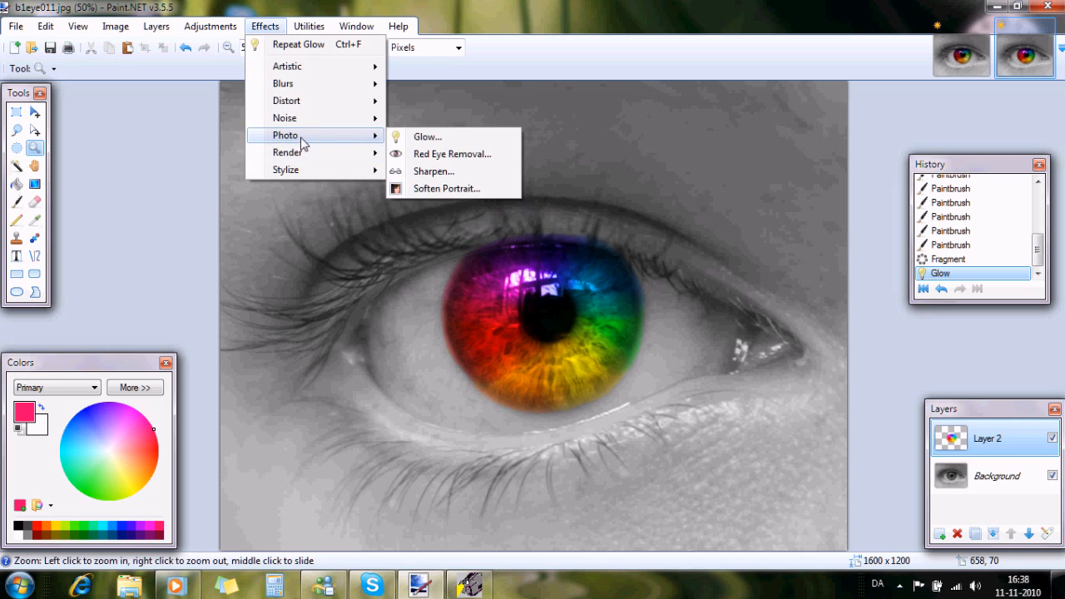
left_click(446, 188)
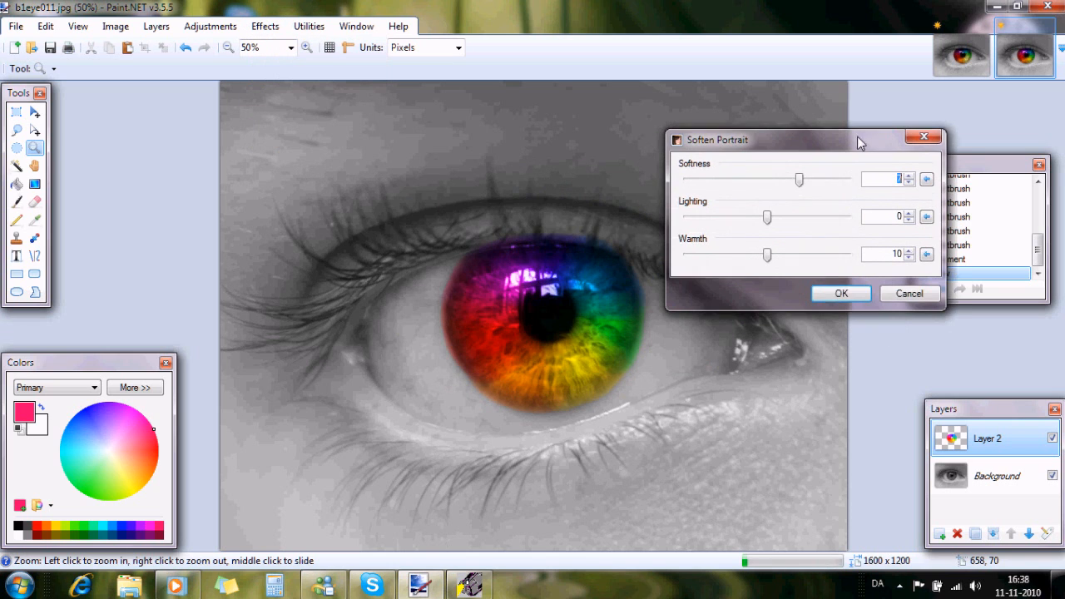
left_click_drag(799, 180, 735, 180)
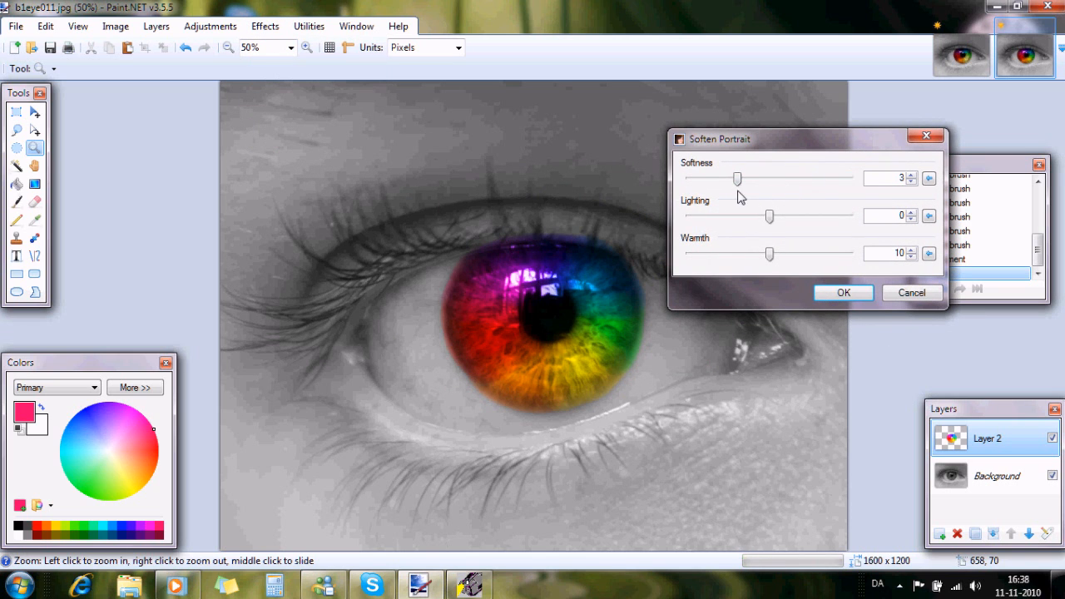
left_click_drag(736, 178, 819, 178)
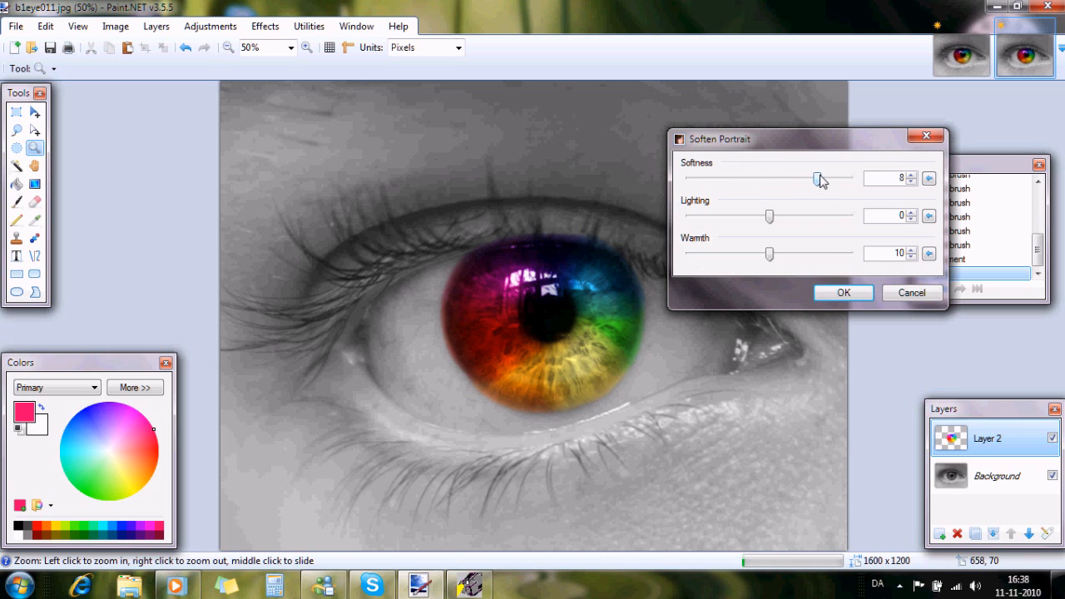
left_click(913, 293)
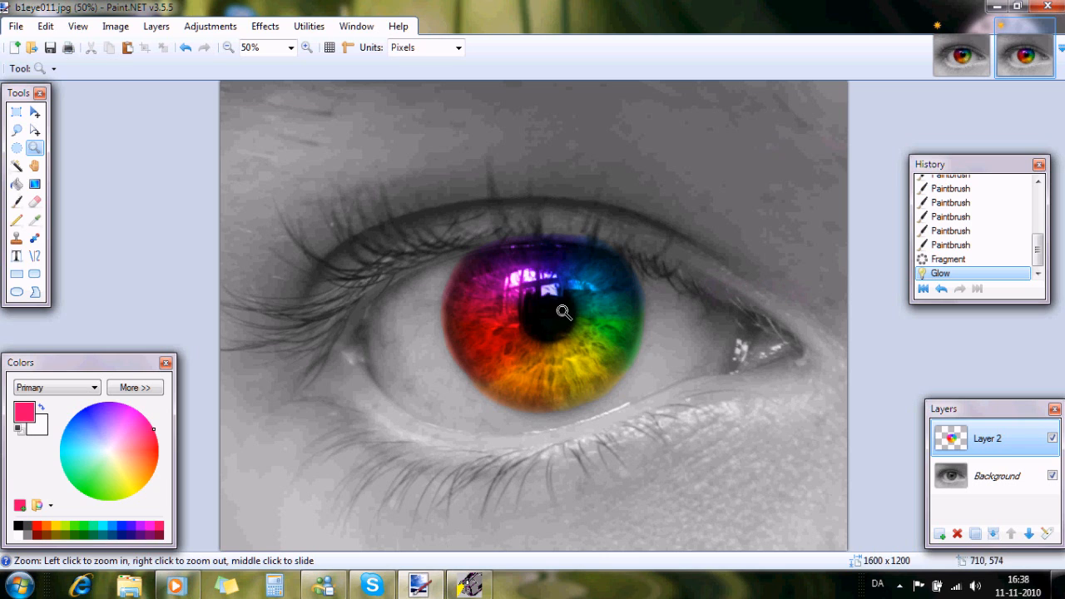
mouse_move(576, 298)
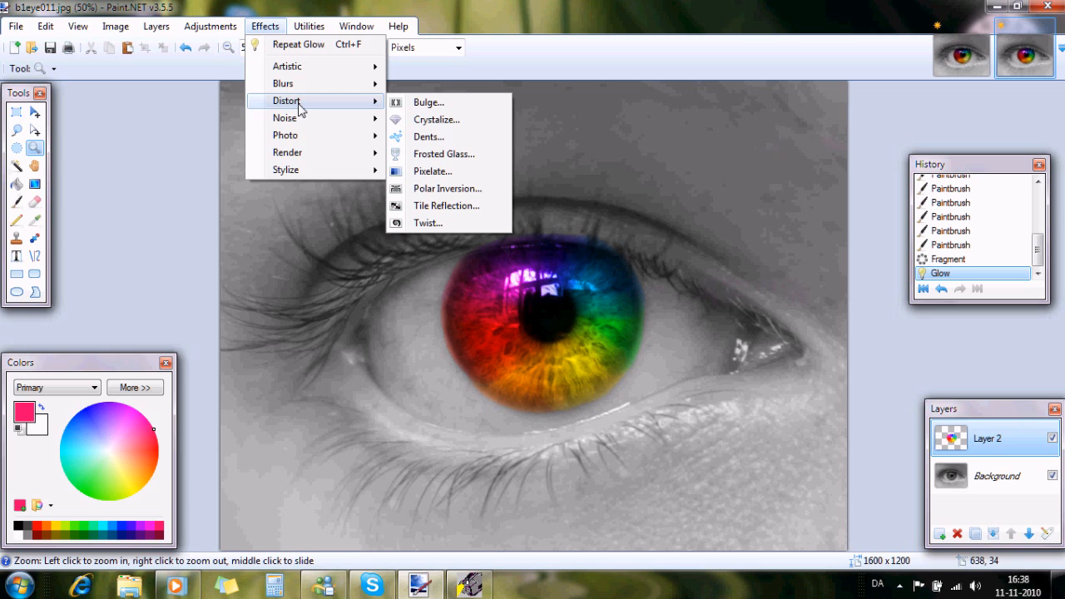
mouse_move(449, 102)
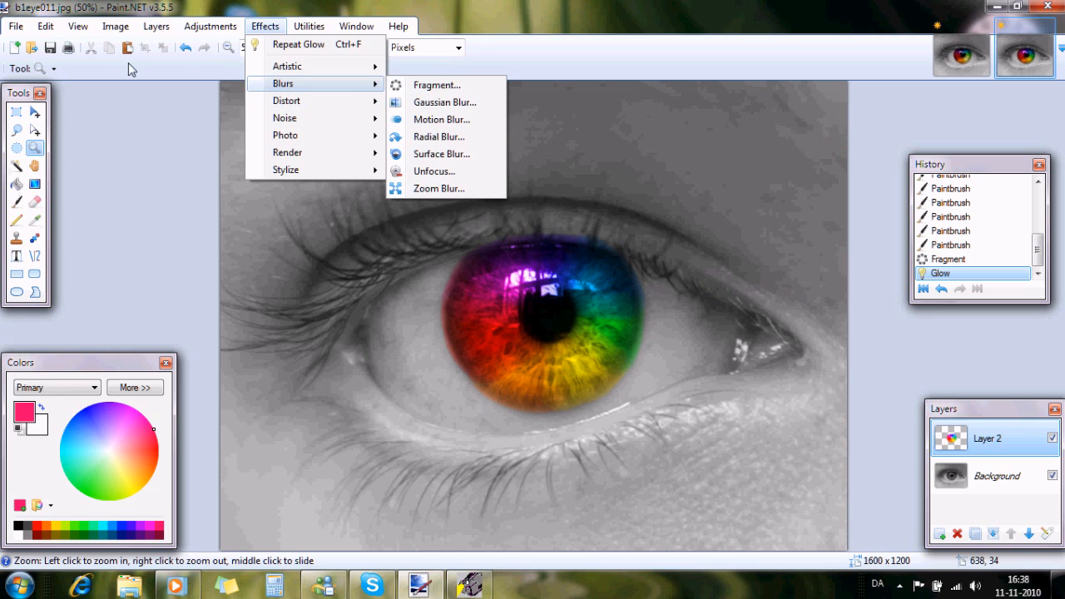
mouse_move(286, 101)
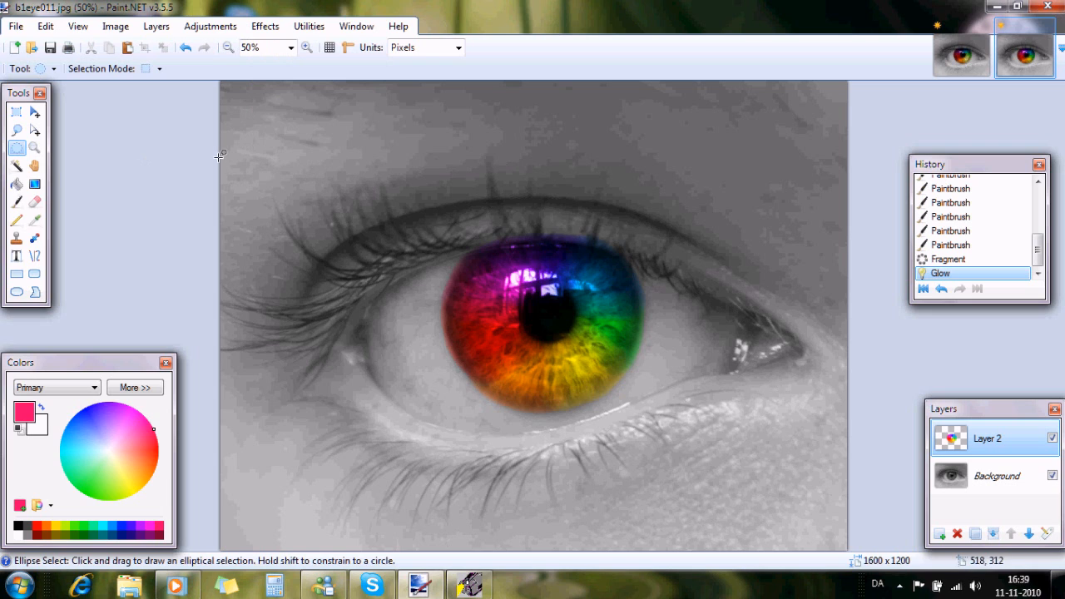
mouse_move(538, 298)
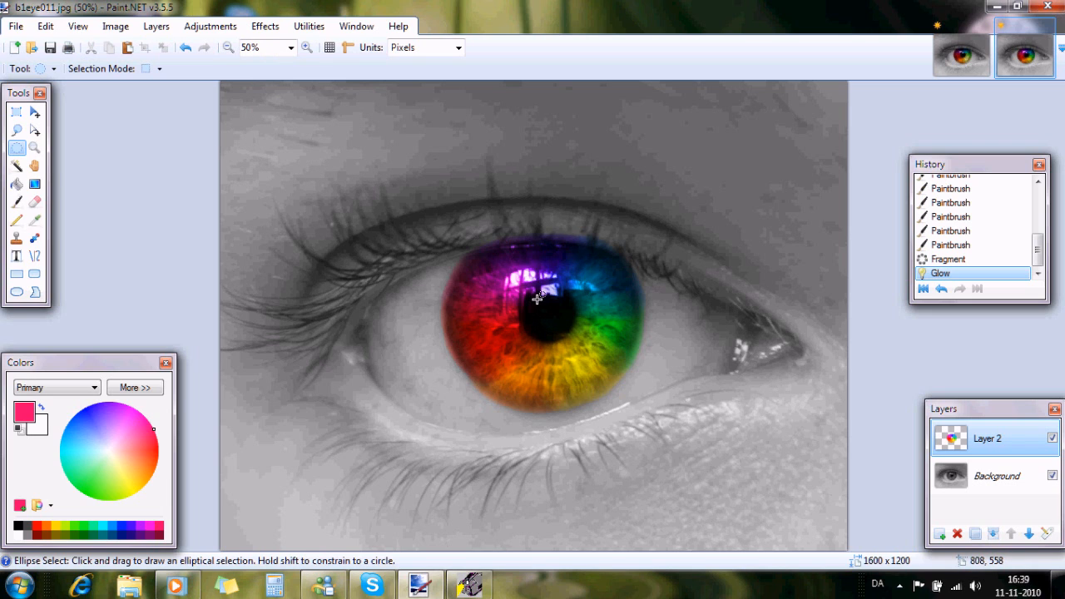
mouse_move(782, 453)
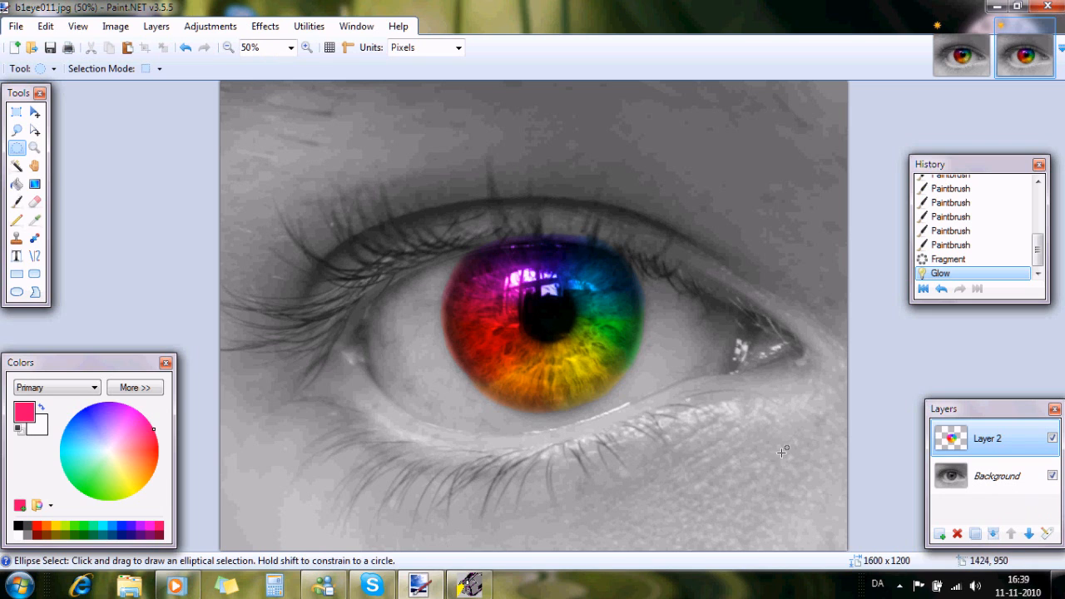
mouse_move(845, 368)
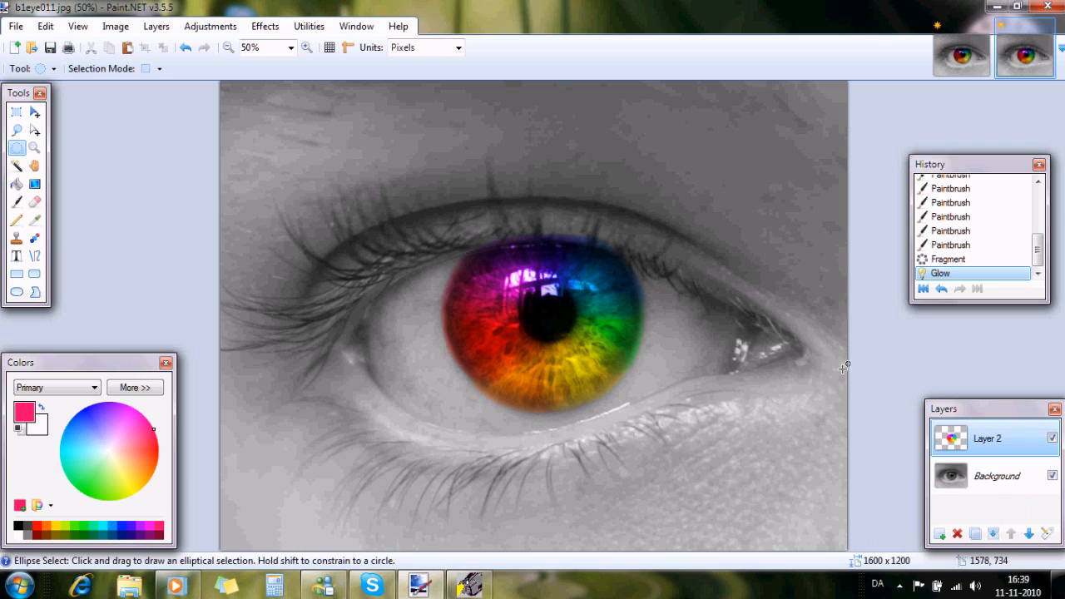
mouse_move(833, 348)
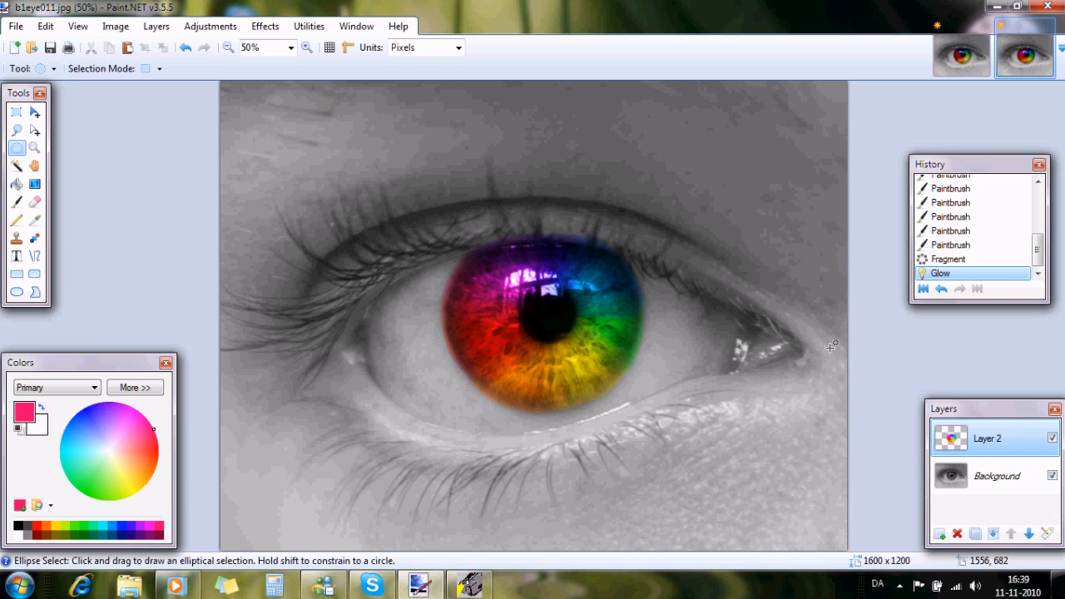
mouse_move(826, 346)
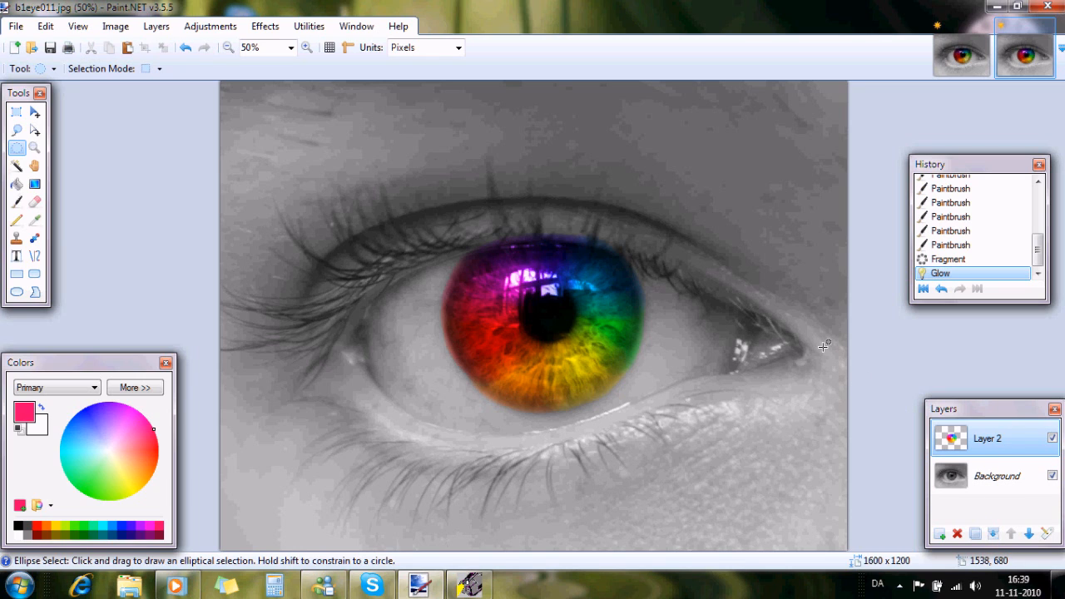
left_click(1054, 476)
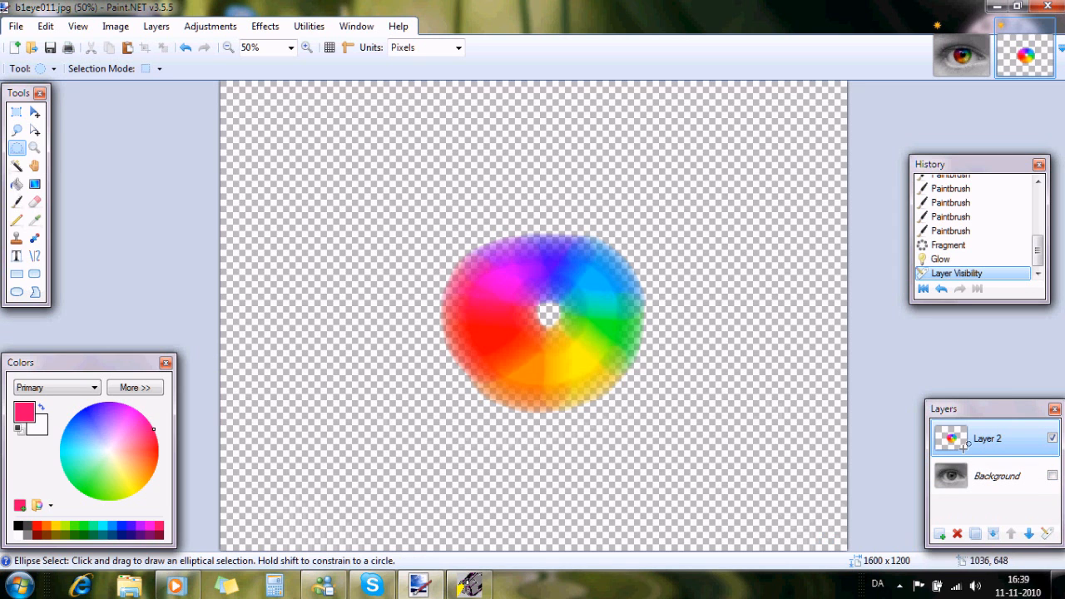
mouse_move(548, 386)
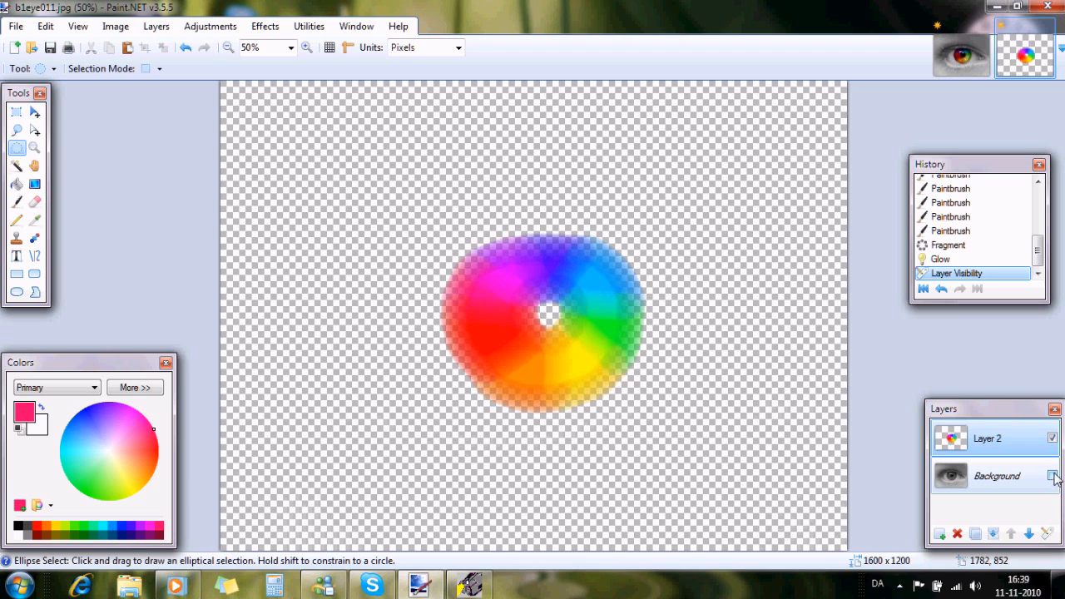
left_click(1052, 476)
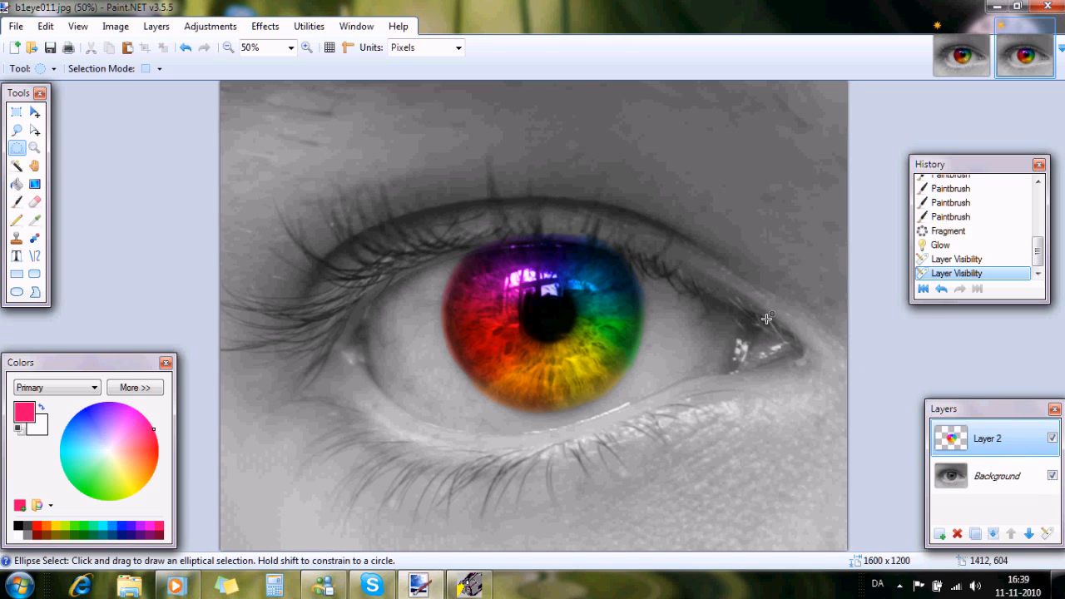